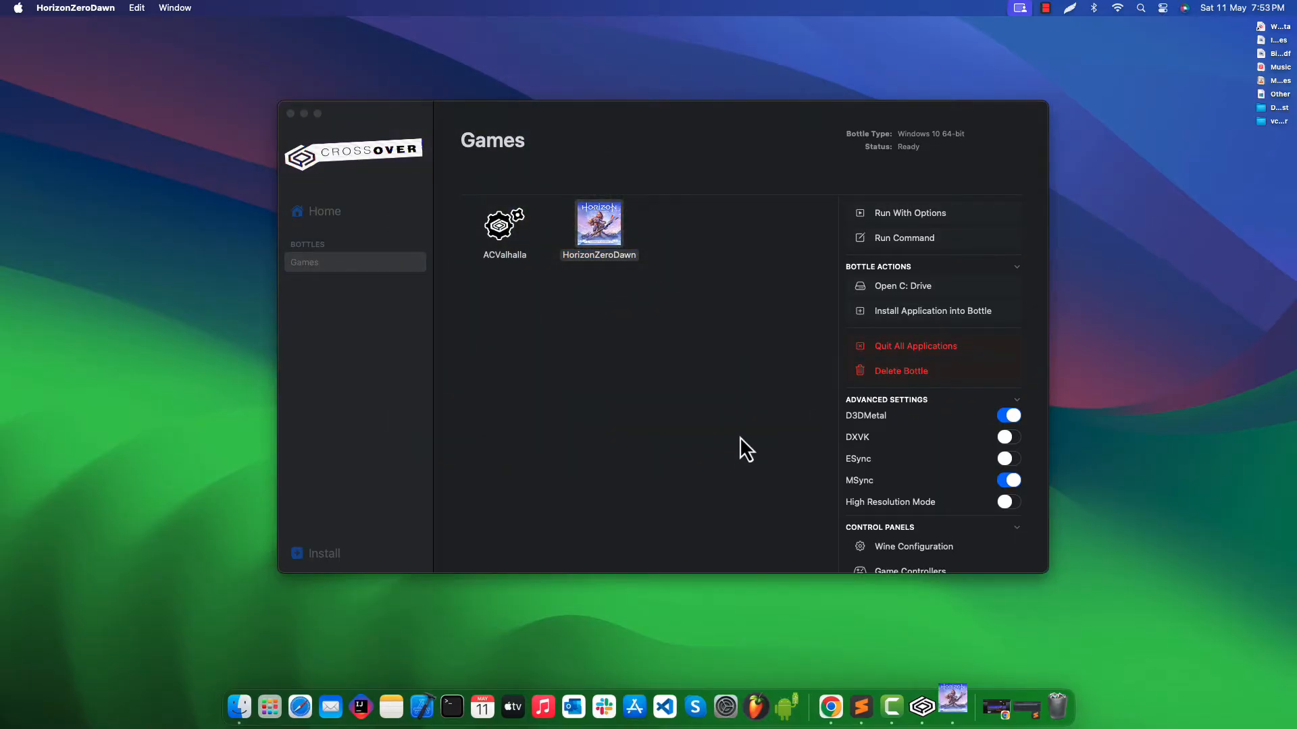
- Launch HorizonZeroDawn from the Games bottle and cancel the Expired Bottle notice
double_click(599, 223)
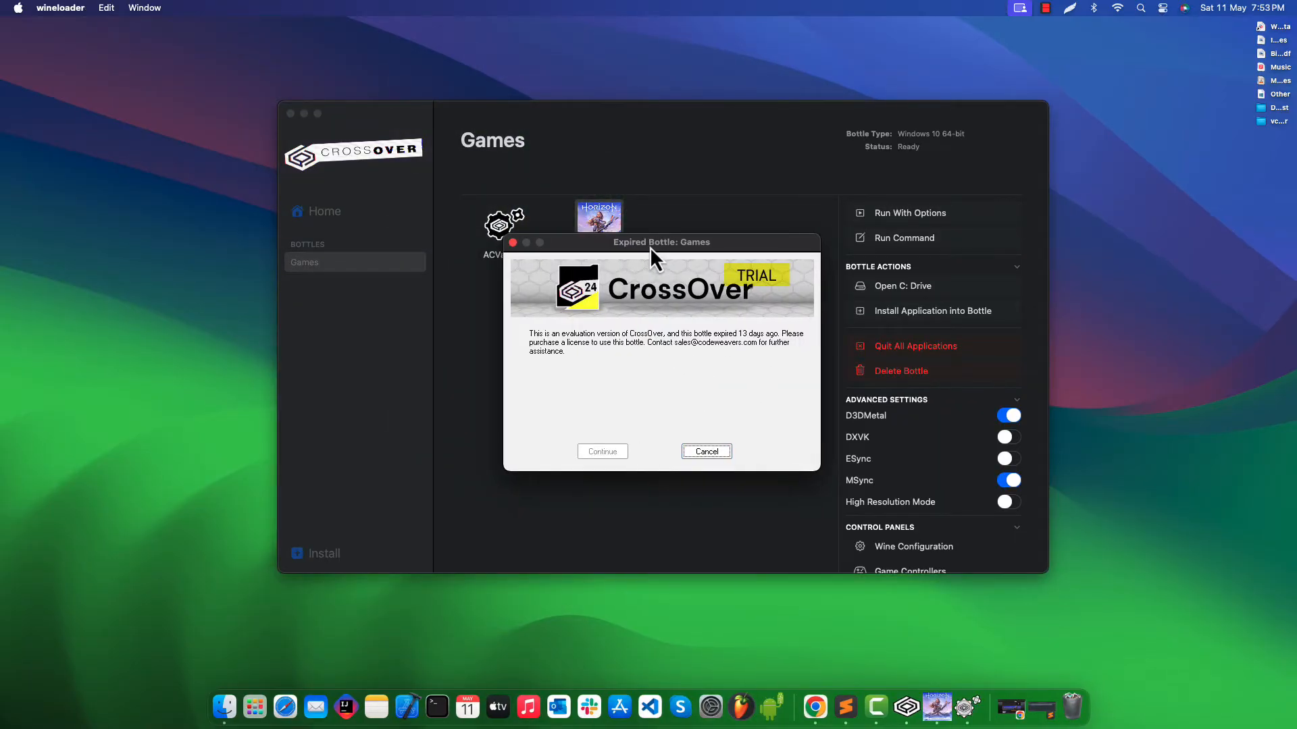
click(704, 452)
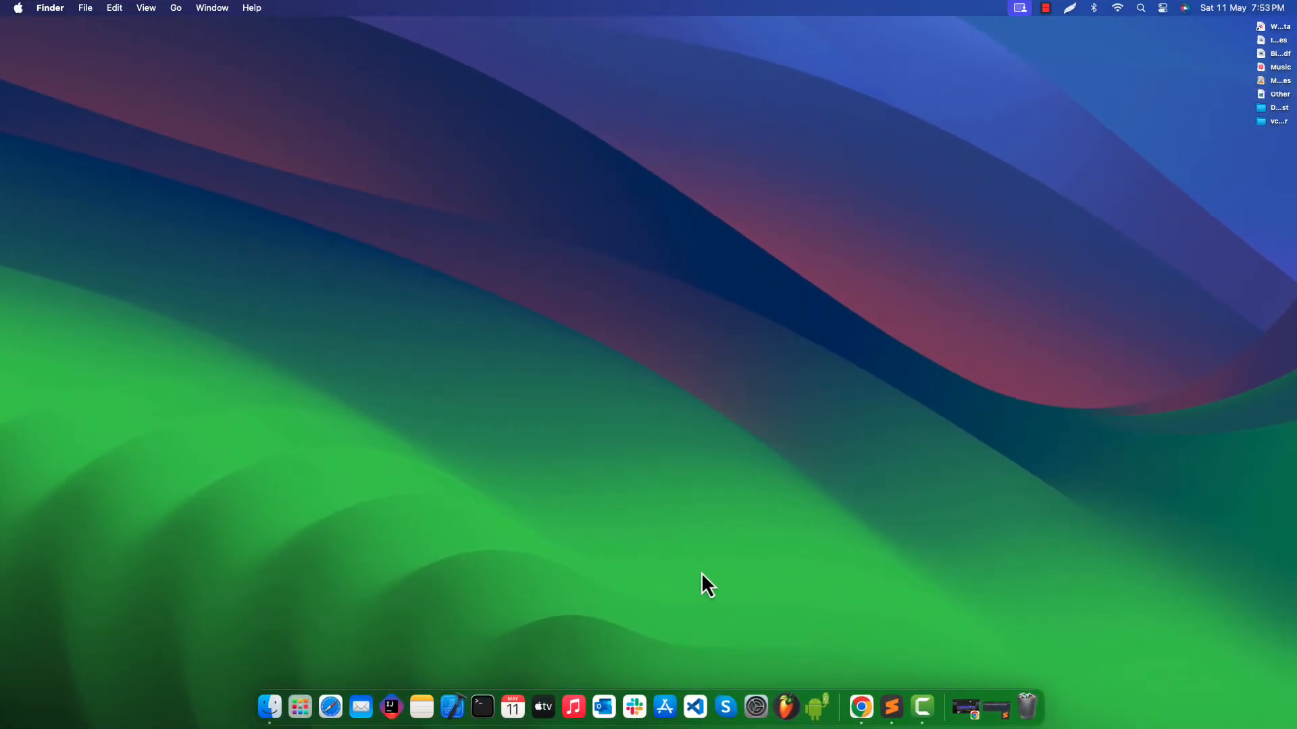
- Relaunch CrossOver from Launchpad and choose Try Now on the 7-day trial notice
click(299, 707)
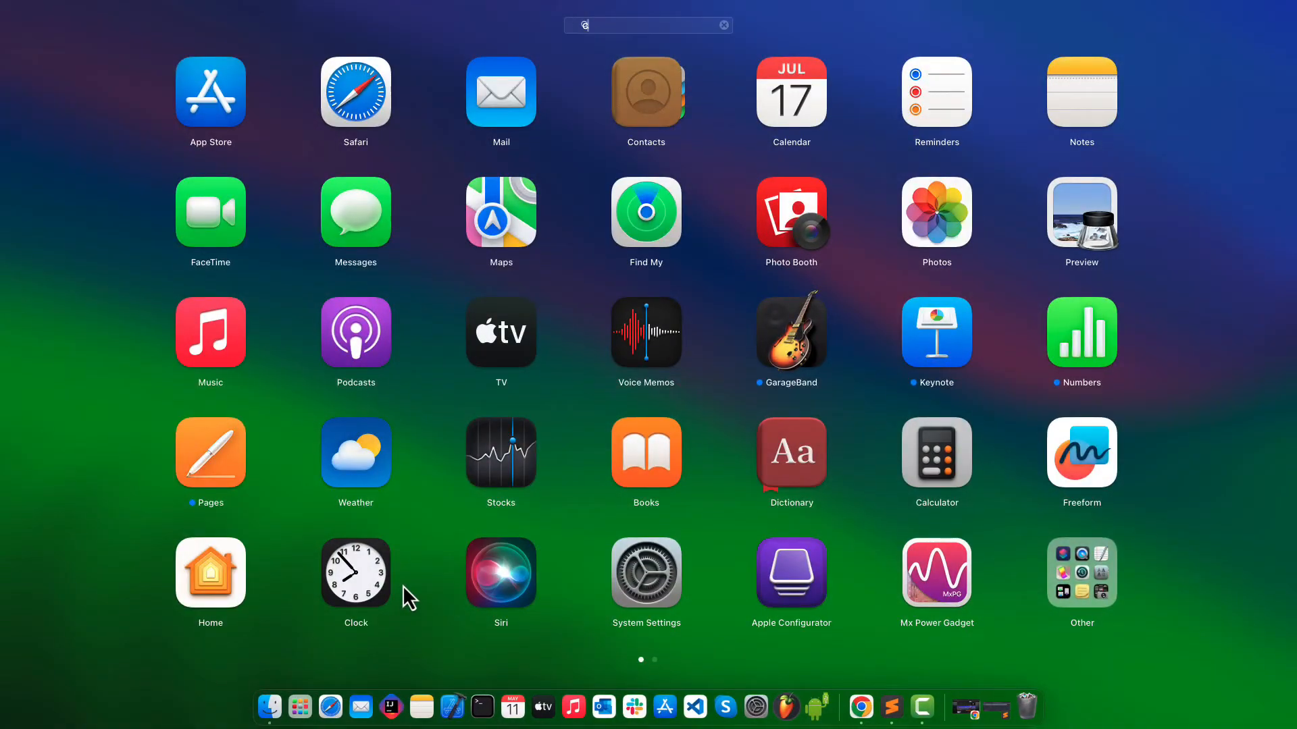
text(r)
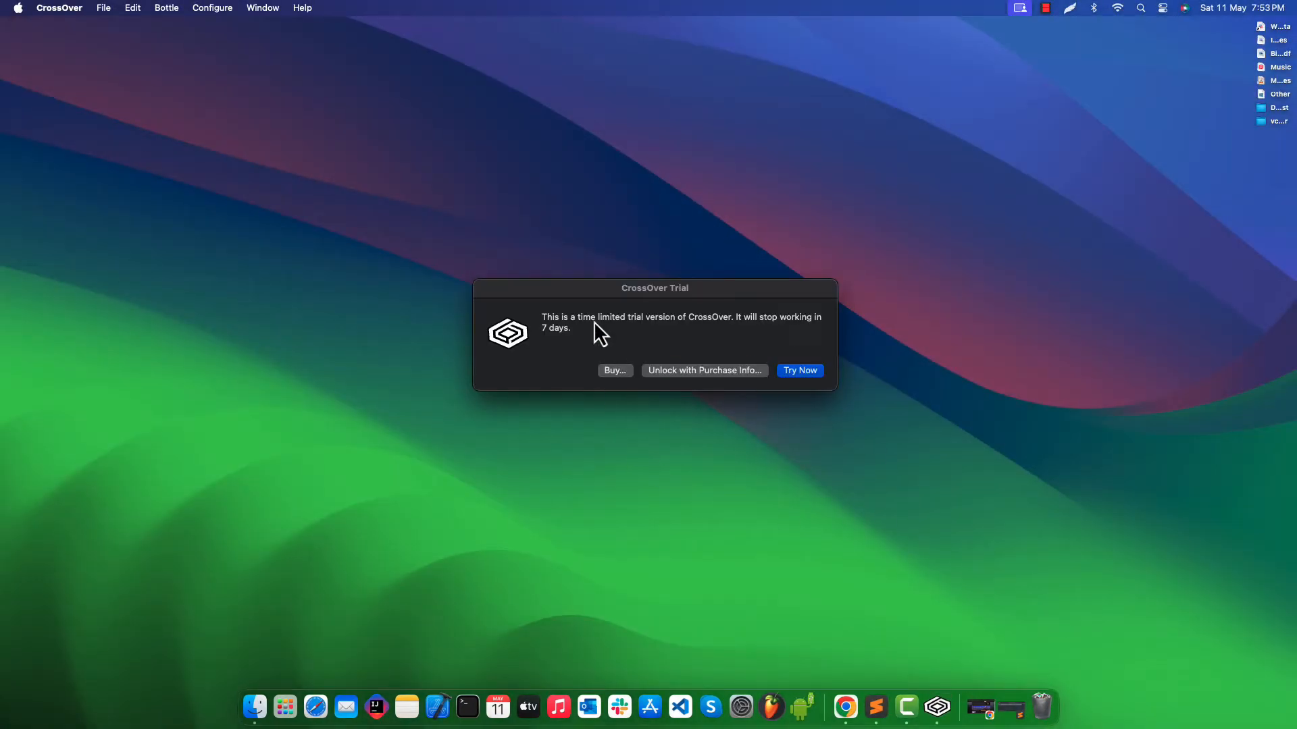
mouse_move(798, 370)
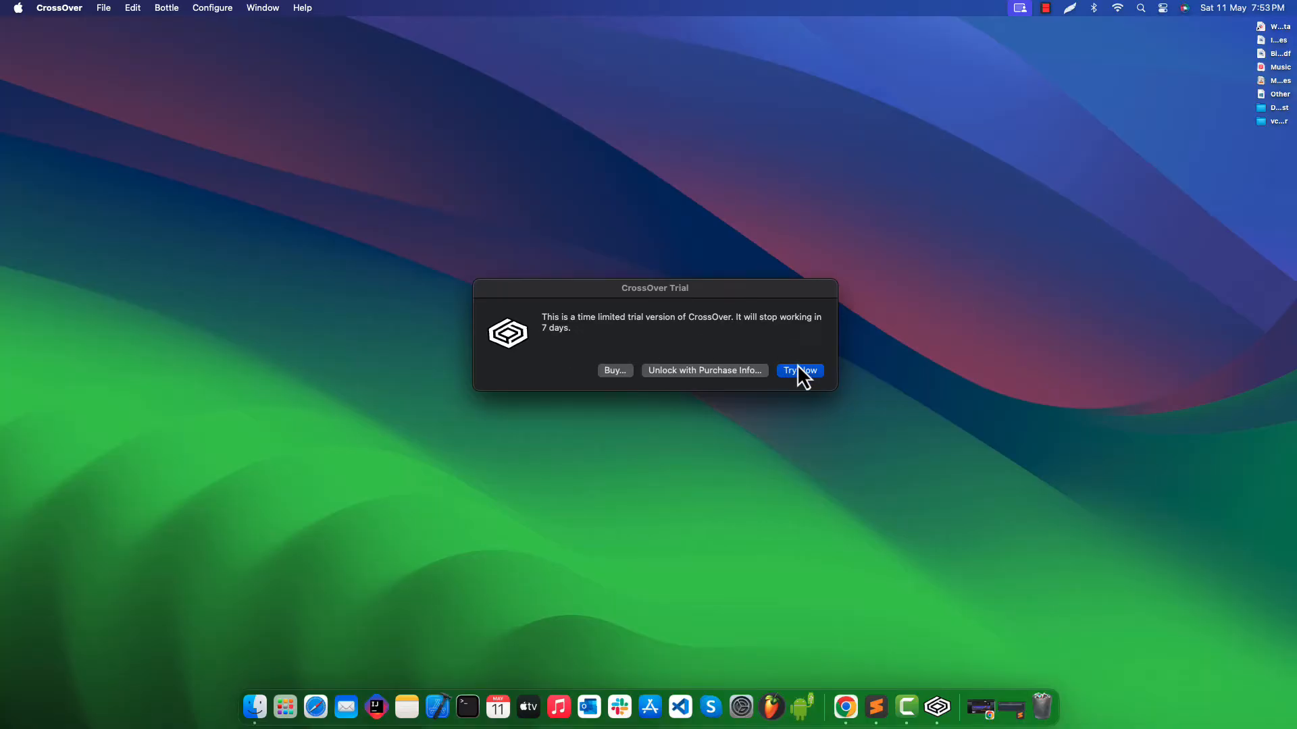
click(799, 371)
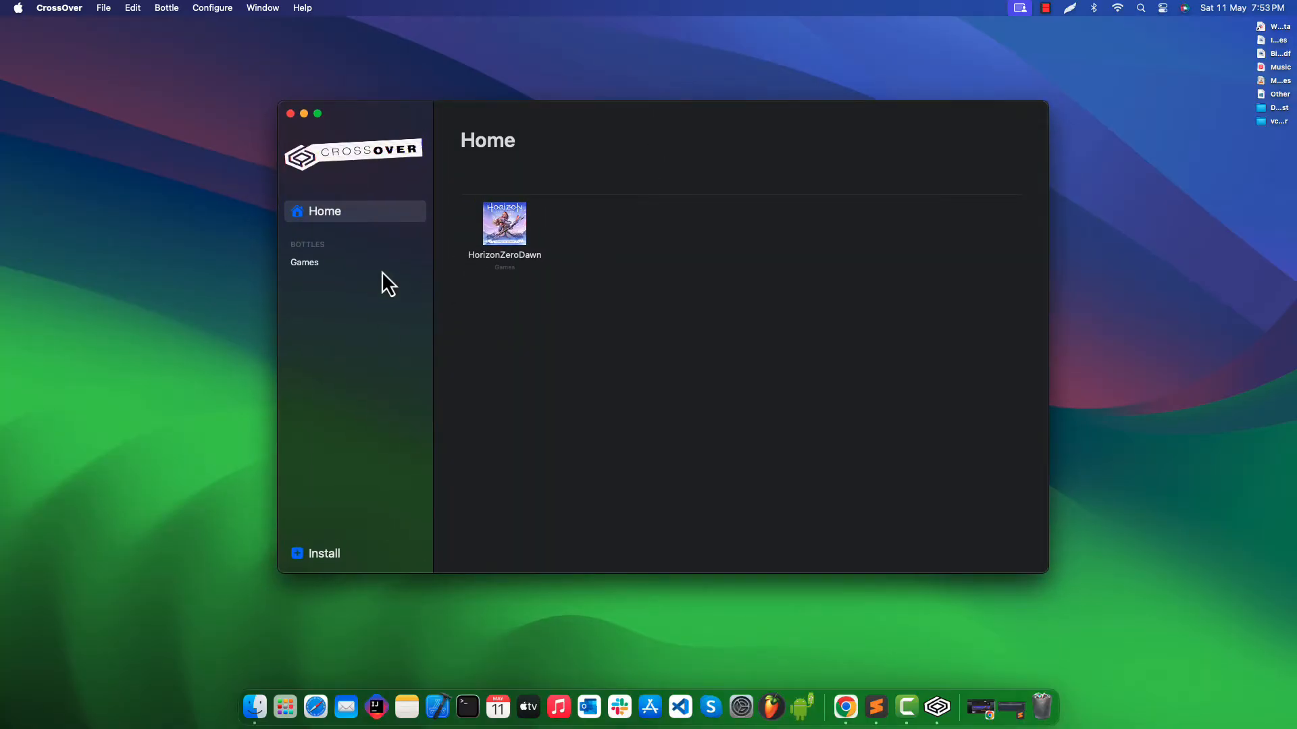
- Launch HorizonZeroDawn from the Games bottle and cancel the expired-bottle notice
click(305, 262)
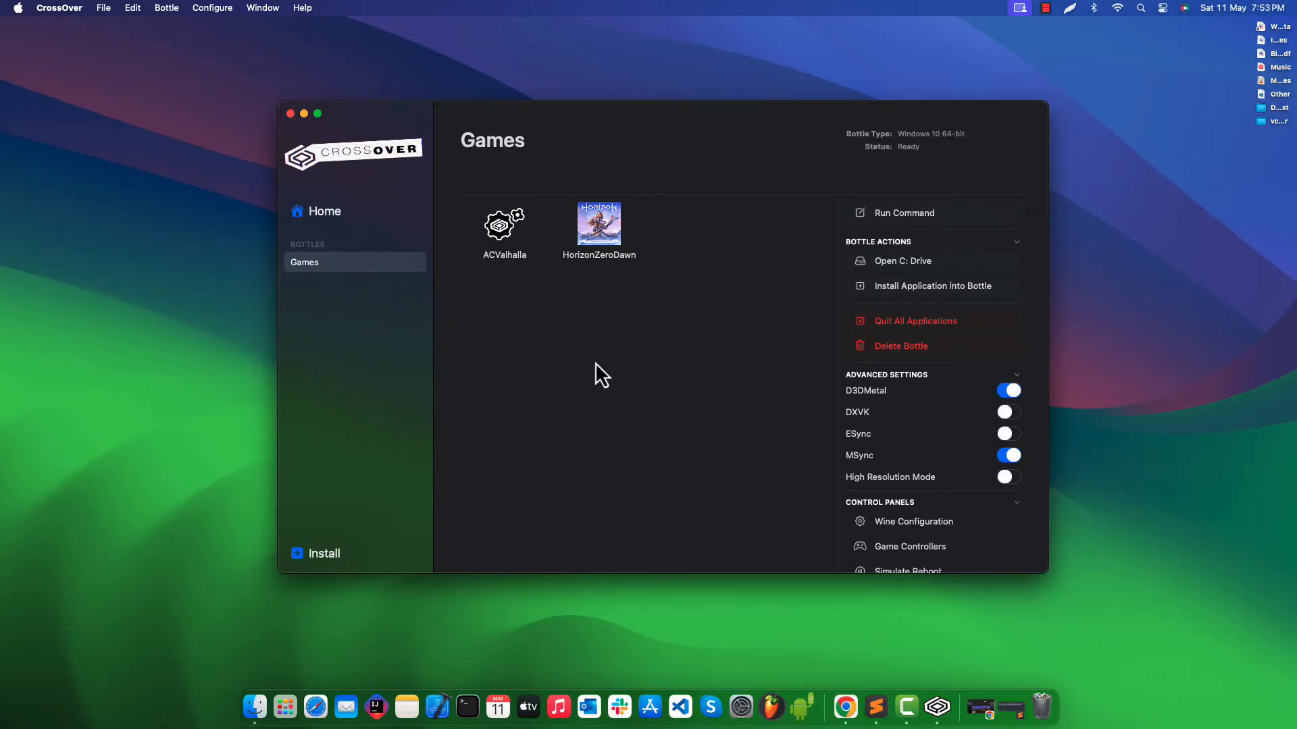
click(599, 224)
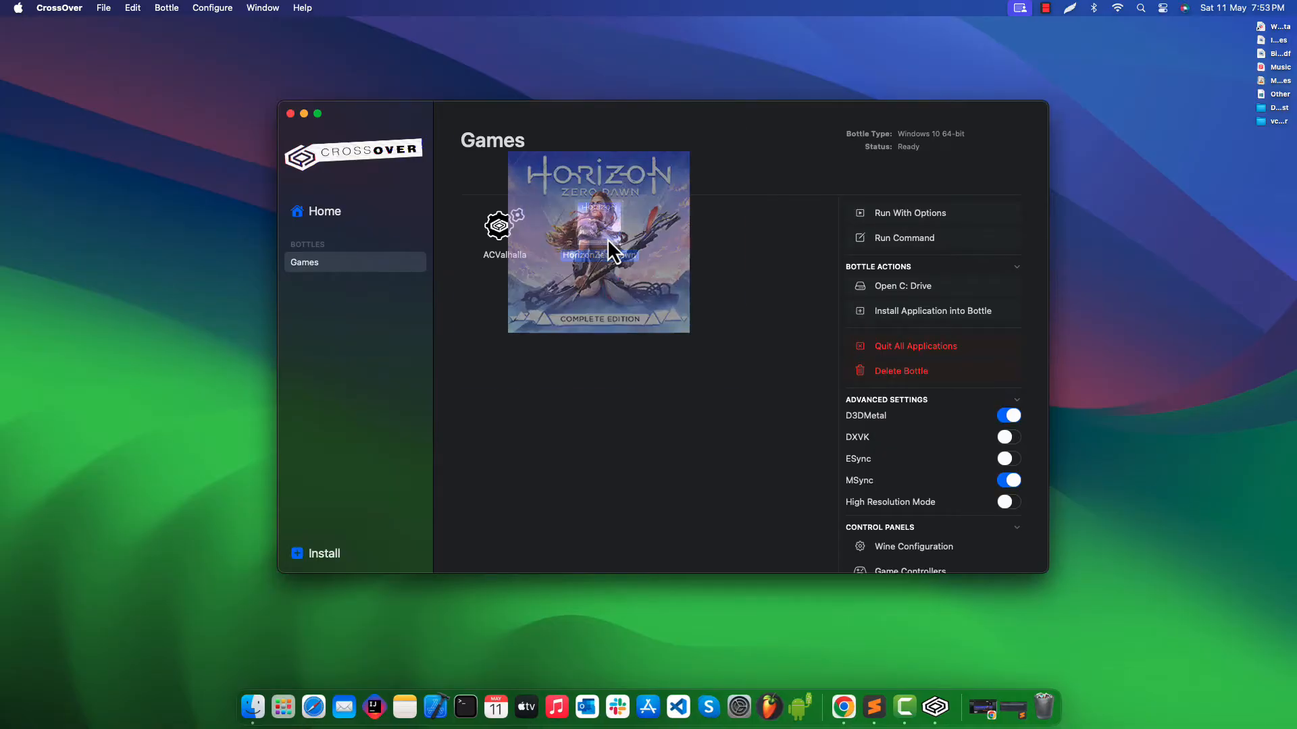
double_click(598, 242)
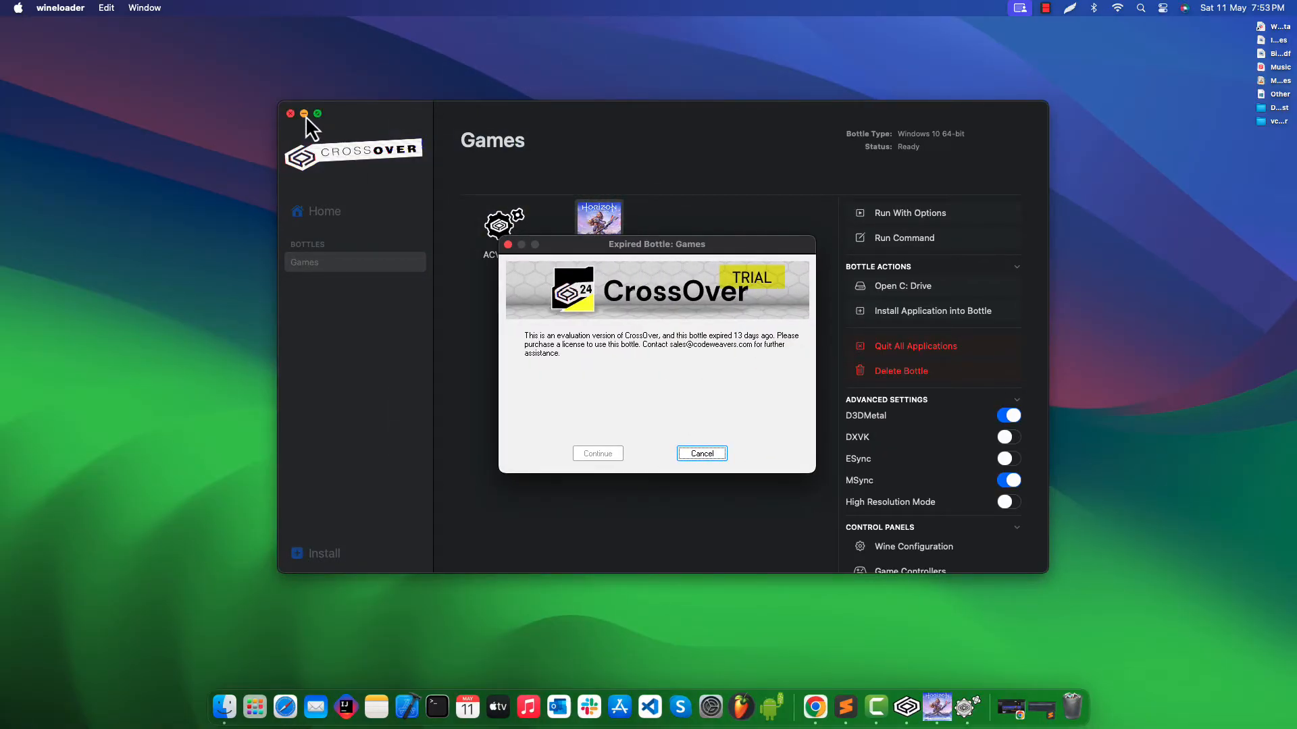
click(289, 113)
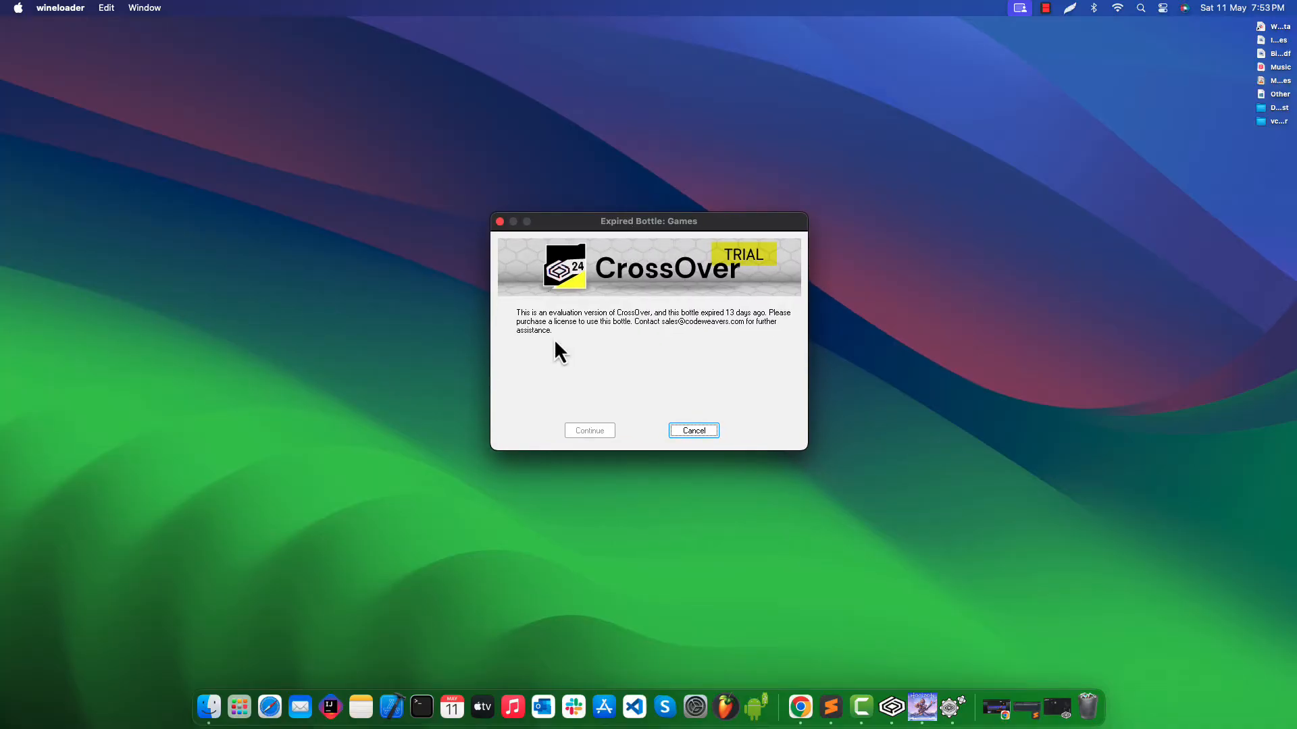
mouse_move(713, 331)
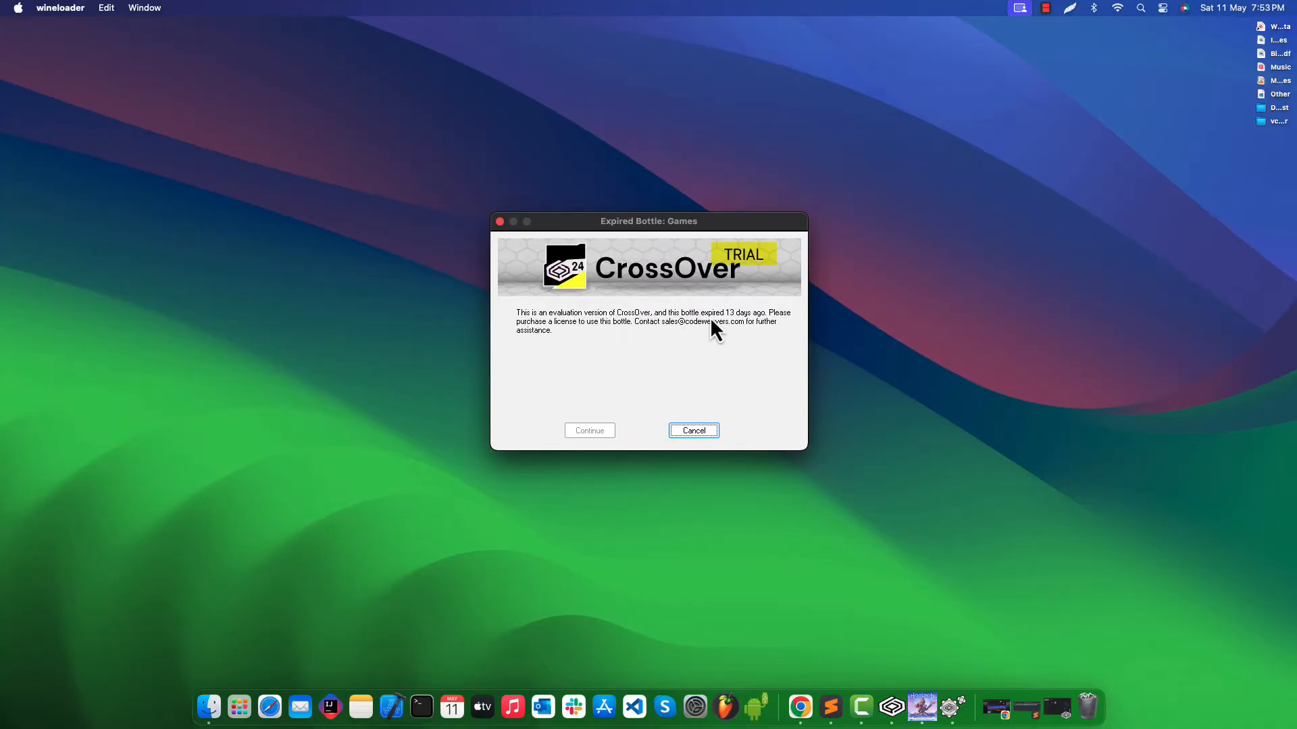
mouse_move(641, 338)
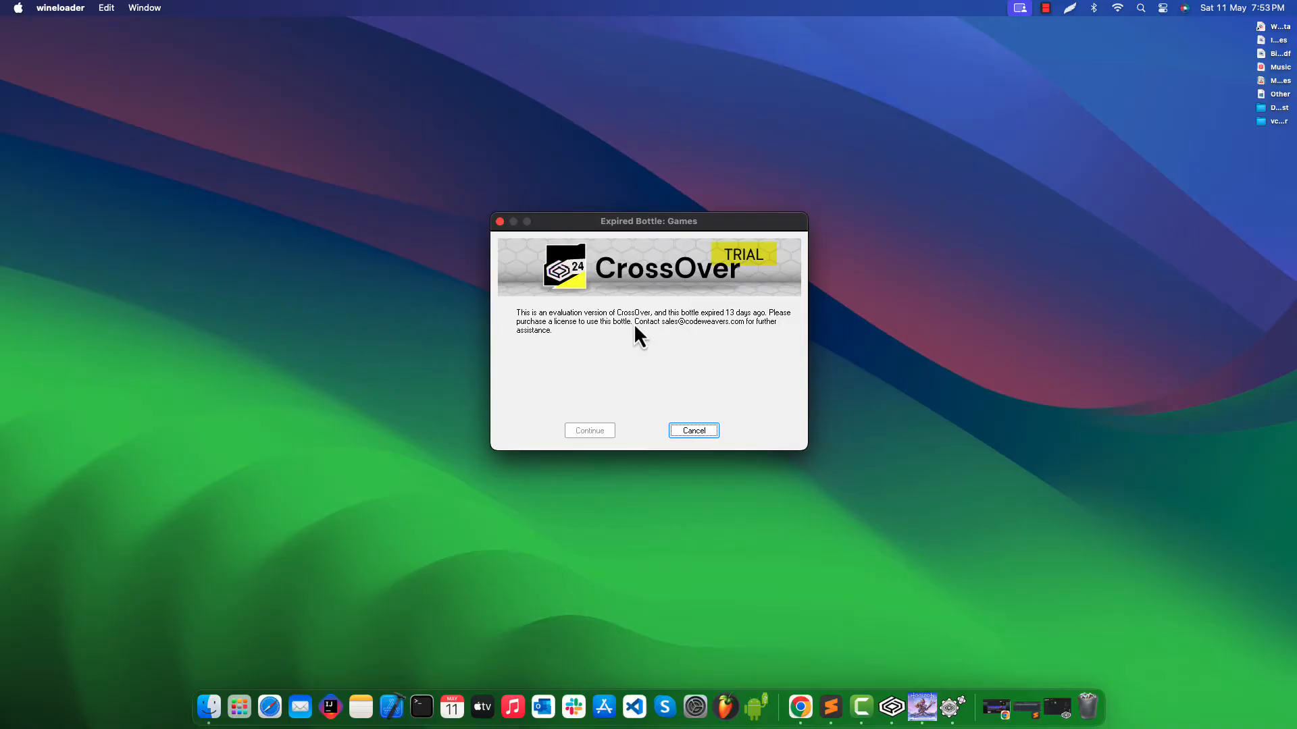
mouse_move(744, 342)
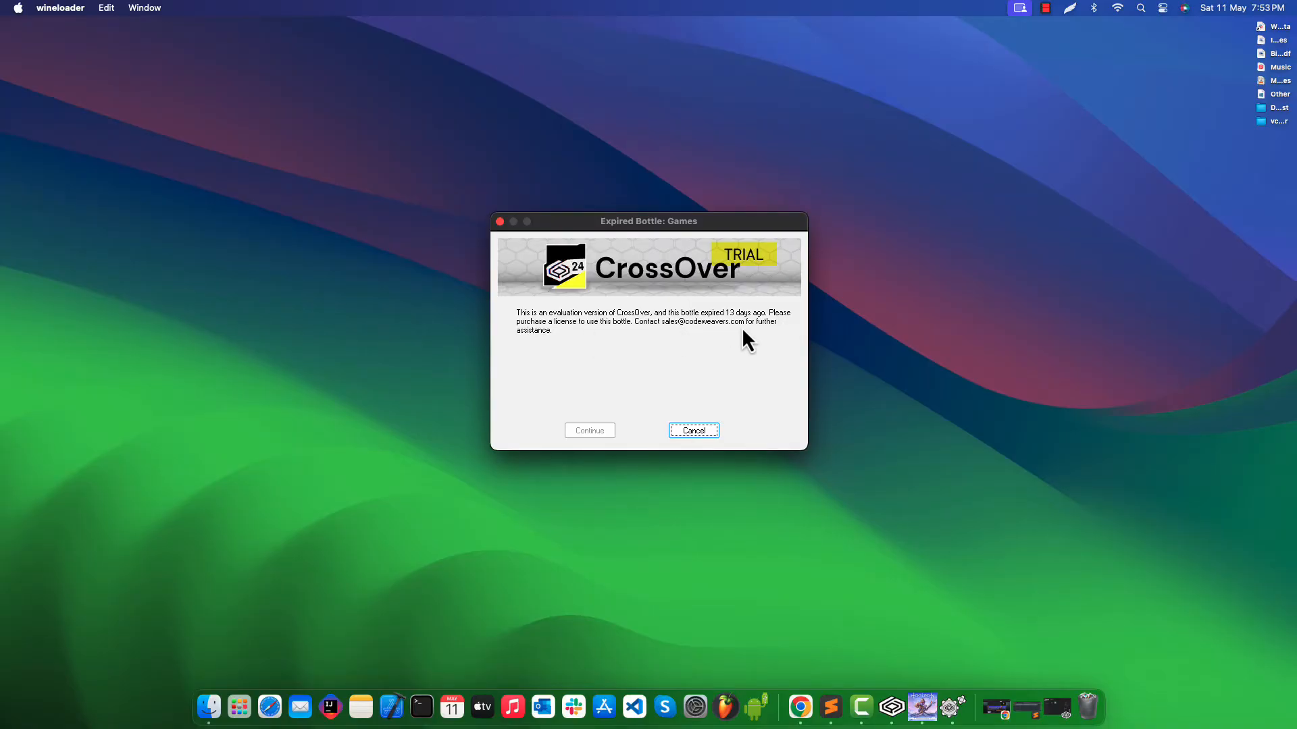
click(692, 431)
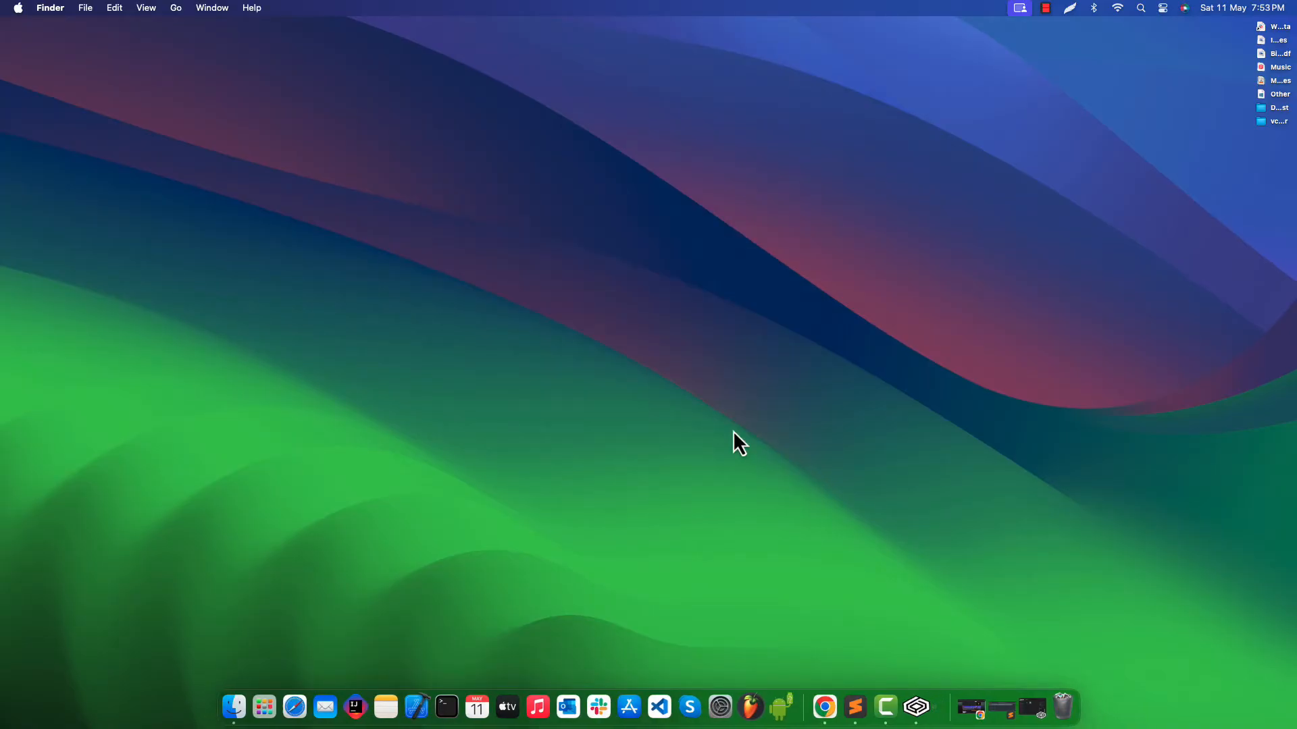
- Retry HorizonZeroDawn once more, cancel the notice again, and close the CrossOver window
click(917, 707)
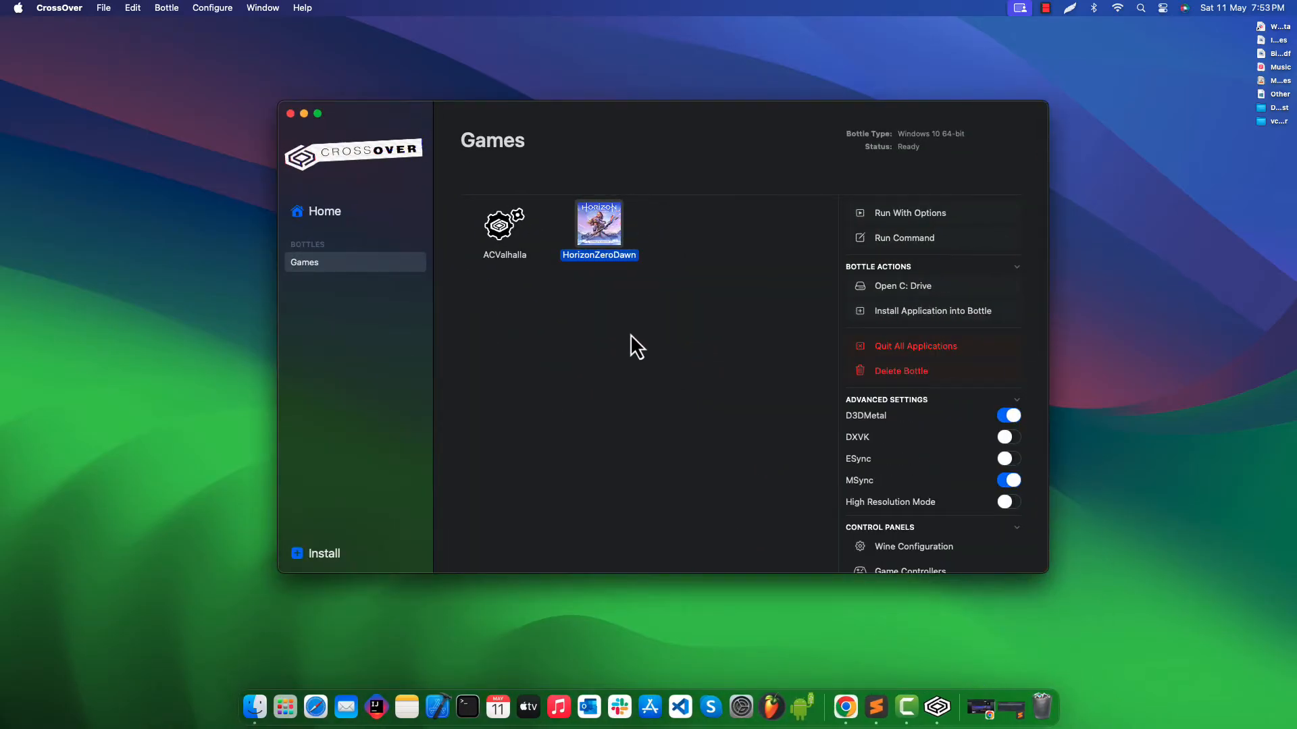
mouse_move(598, 252)
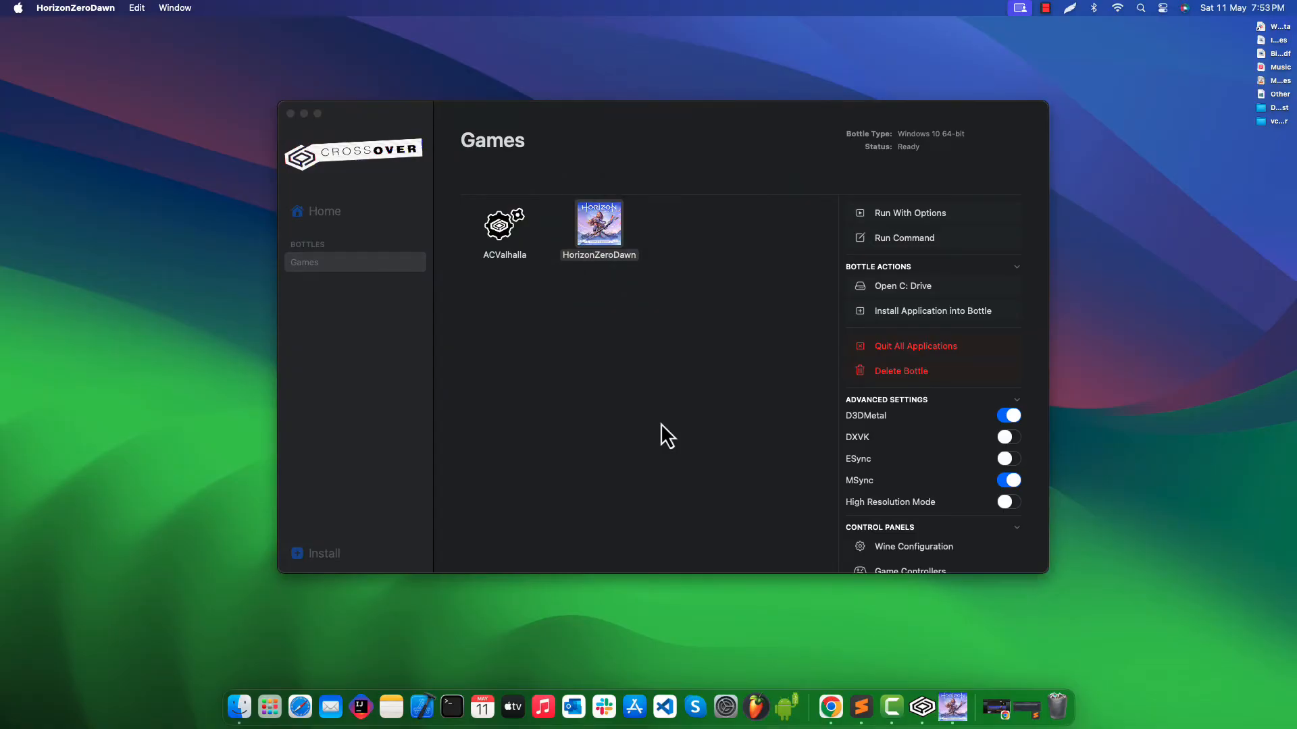
double_click(599, 224)
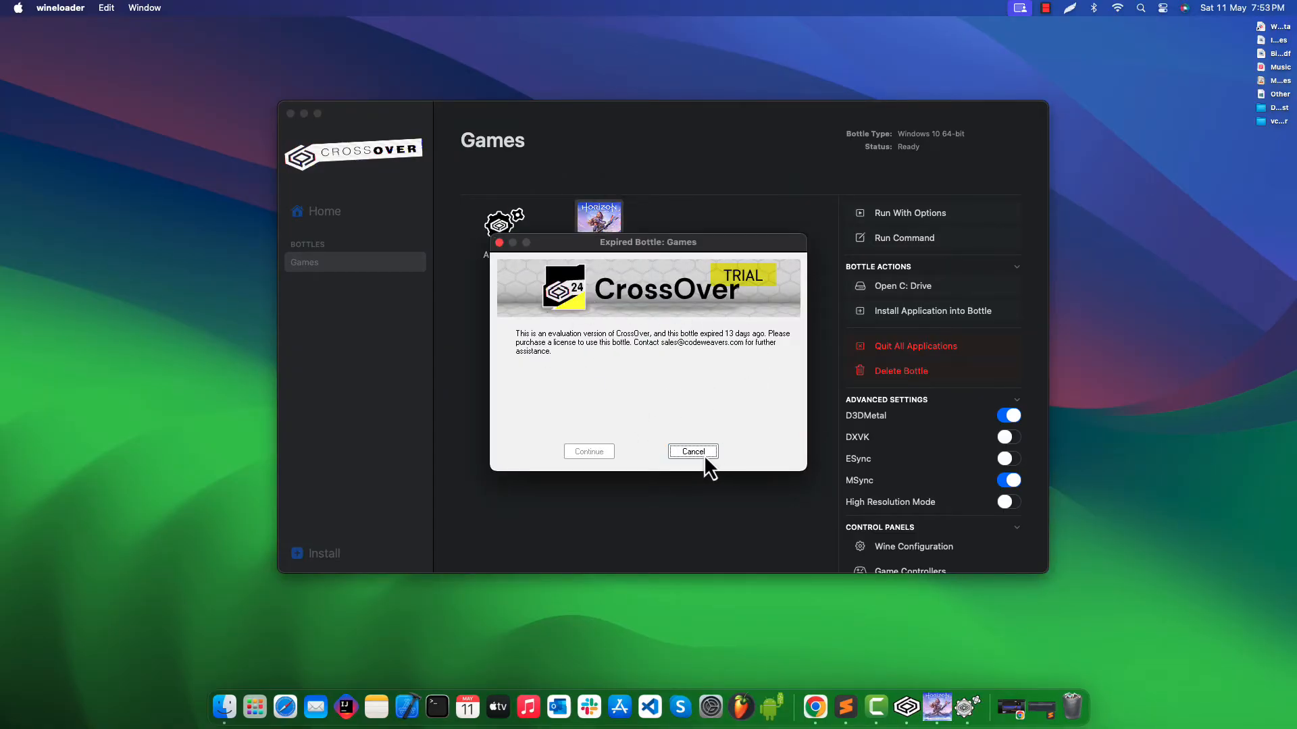
click(692, 451)
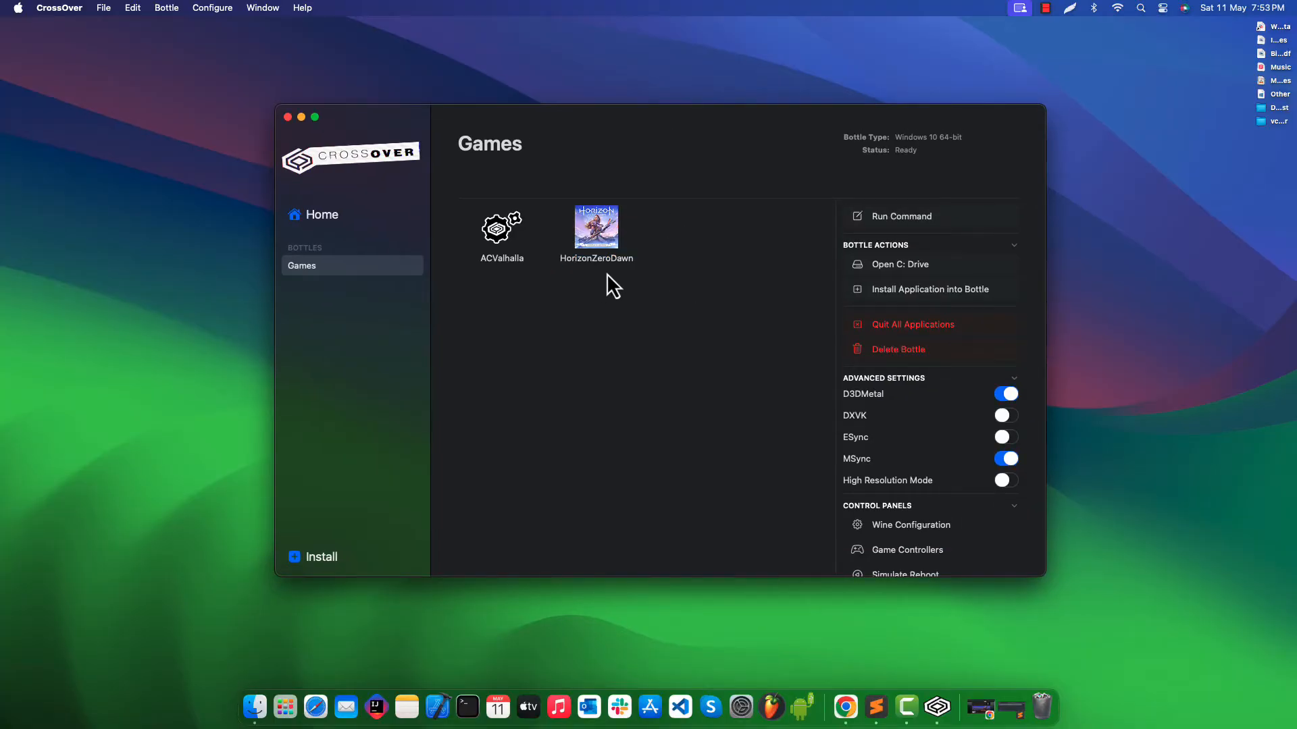
click(287, 117)
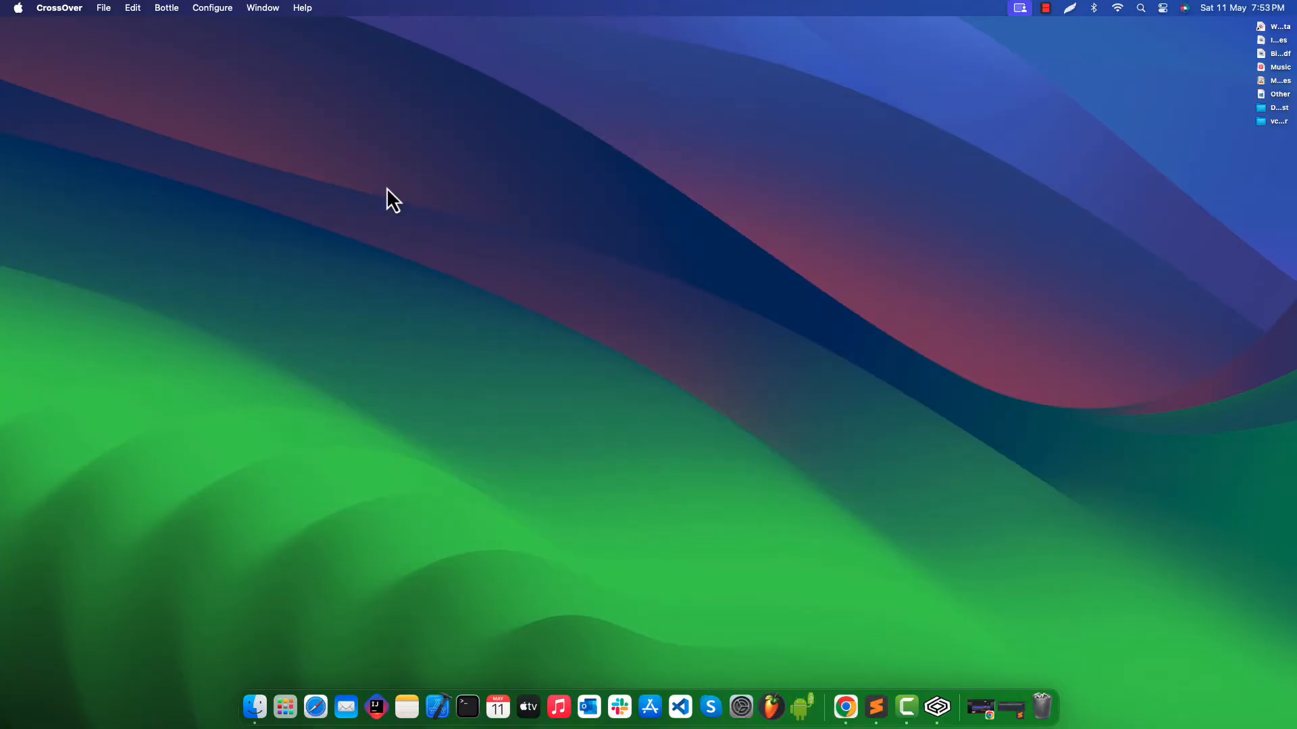
- Quit CrossOver from the Dock, open a Finder window and reveal the Go menu listing Library
right_click(862, 708)
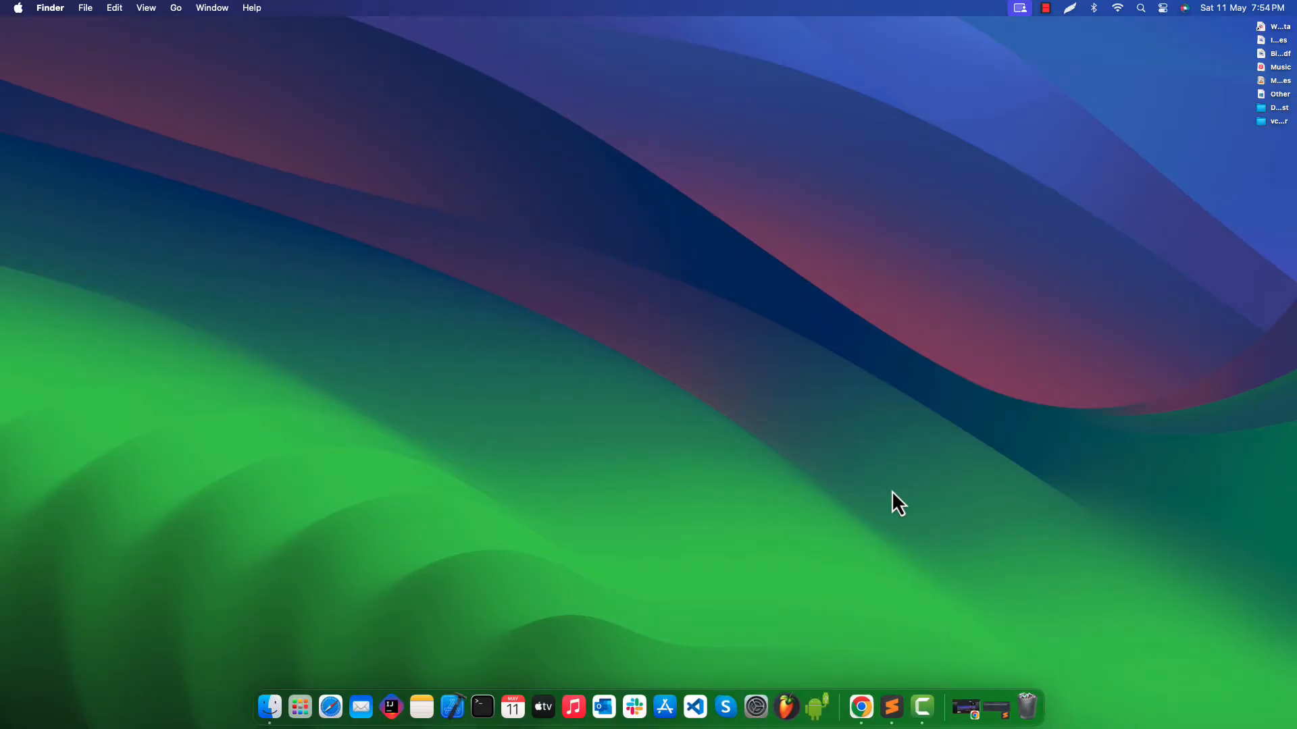
click(269, 707)
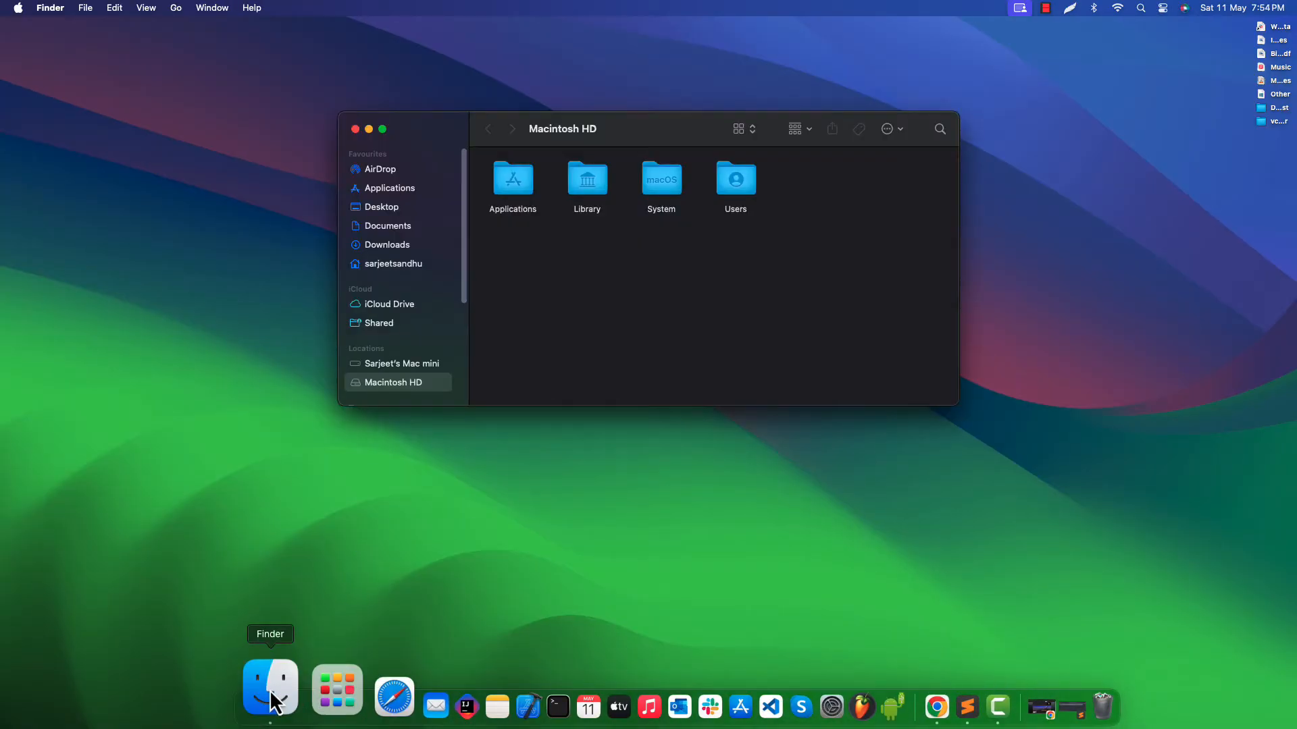
mouse_move(174, 16)
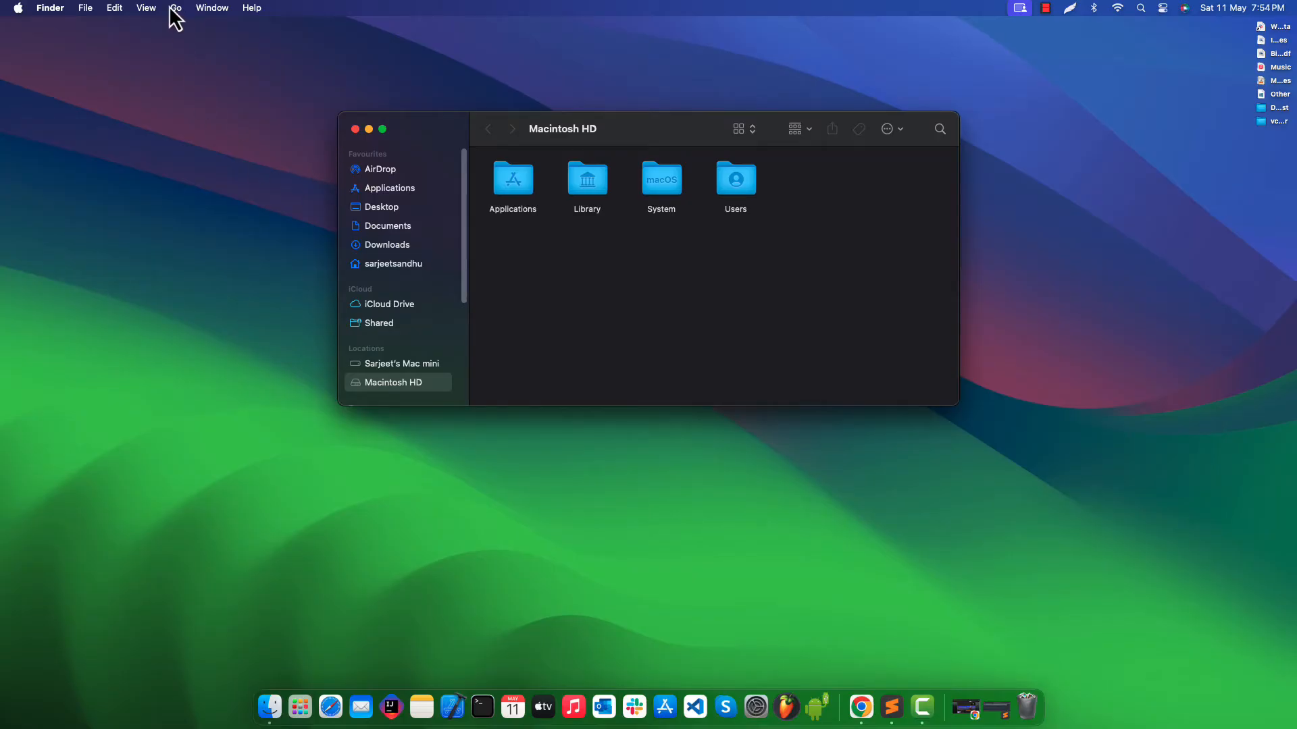
click(175, 7)
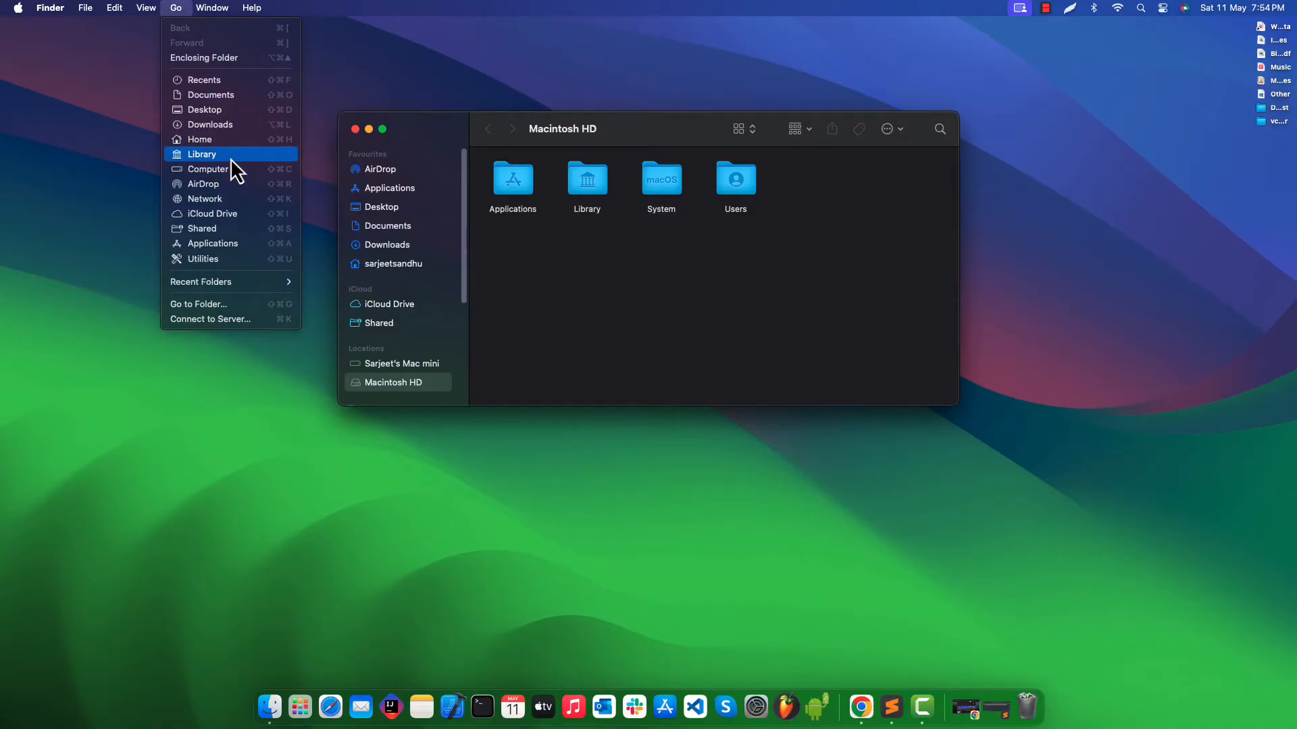
- Open the Library folder in list view and enter Application Support
click(202, 155)
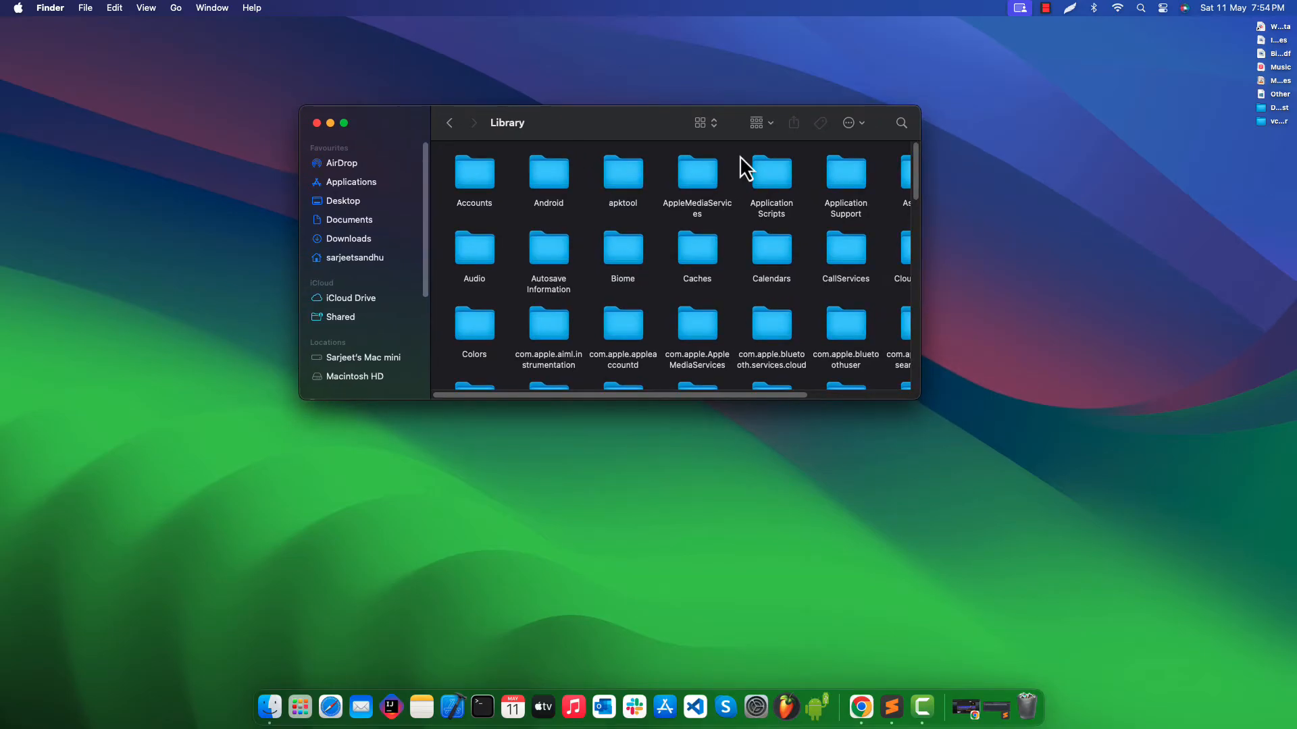
click(700, 122)
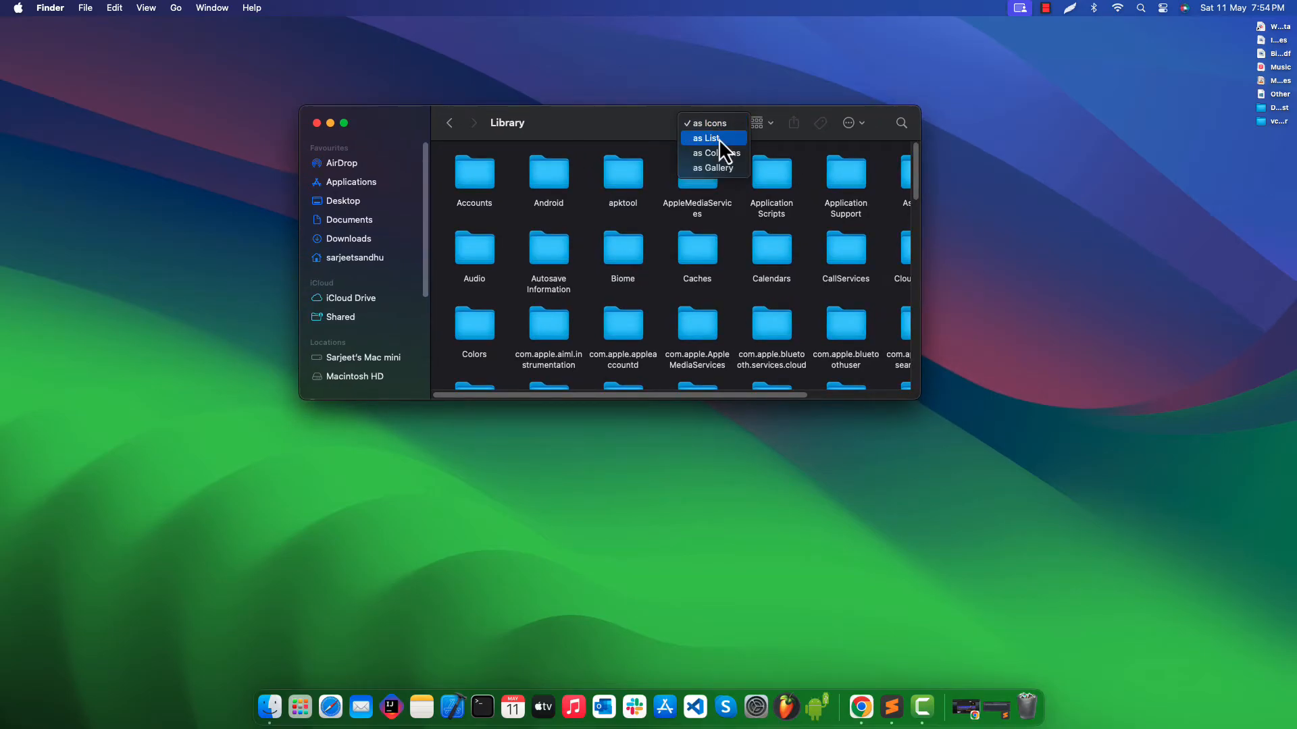
click(705, 138)
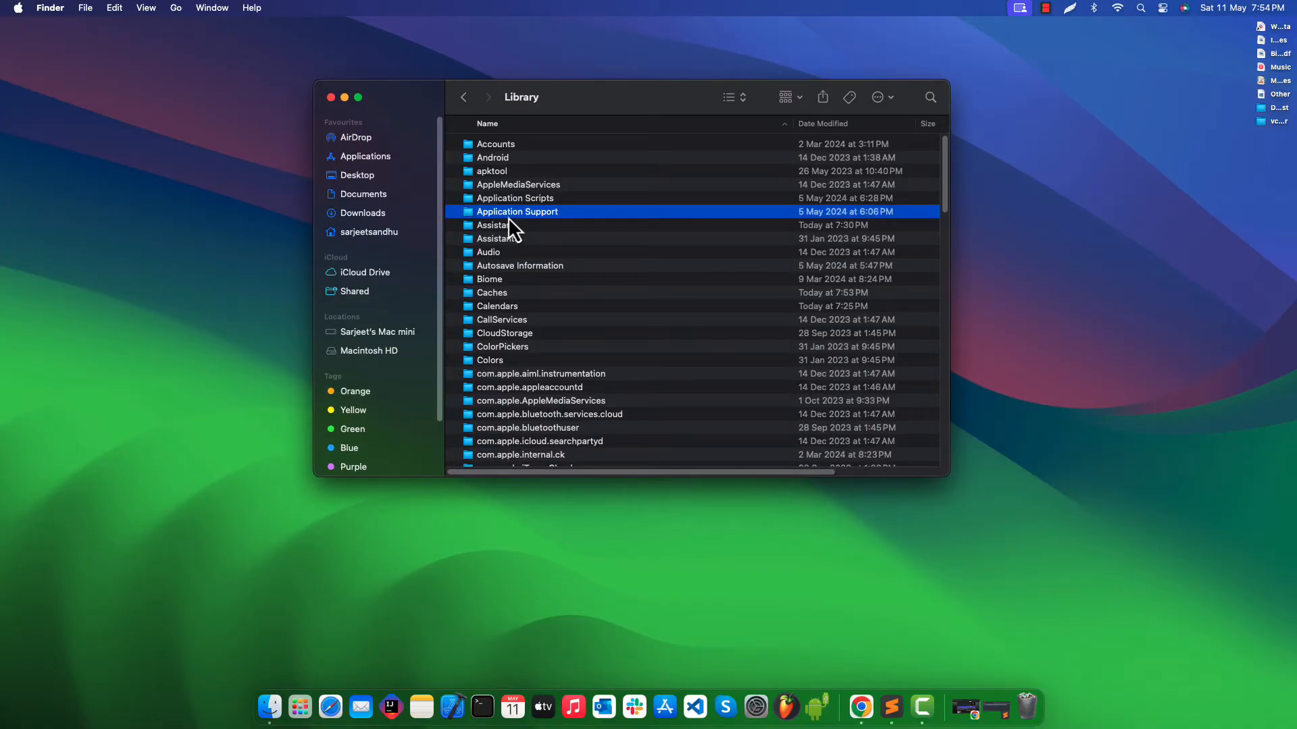
double_click(517, 212)
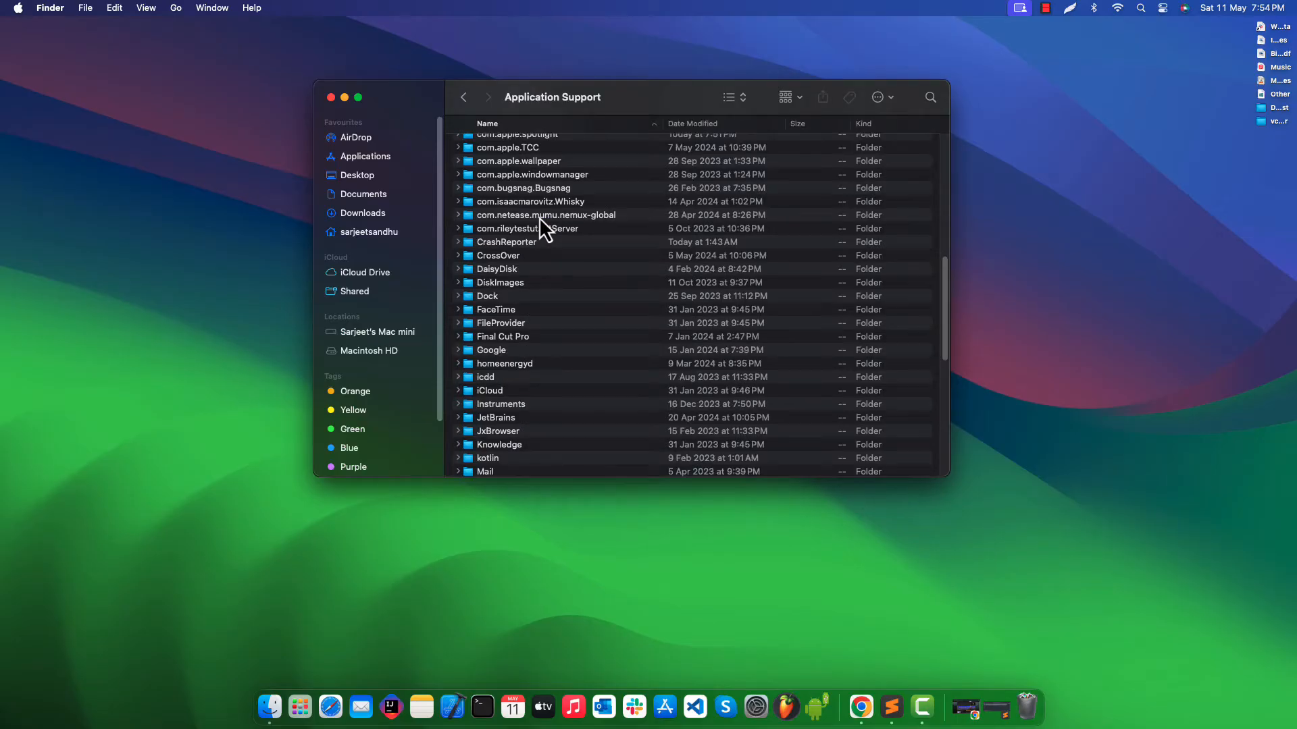
- Scroll the Application Support list and select the CrossOver folder
scroll(up, 3)
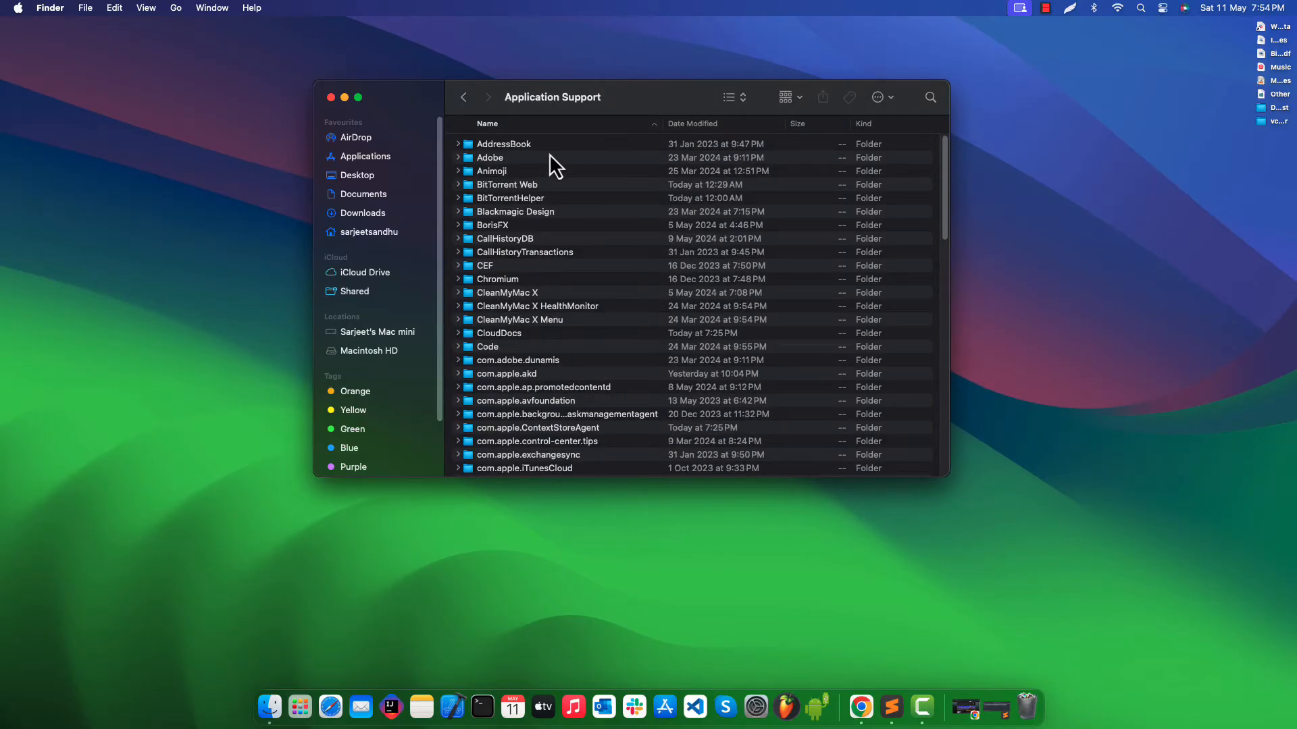
click(503, 144)
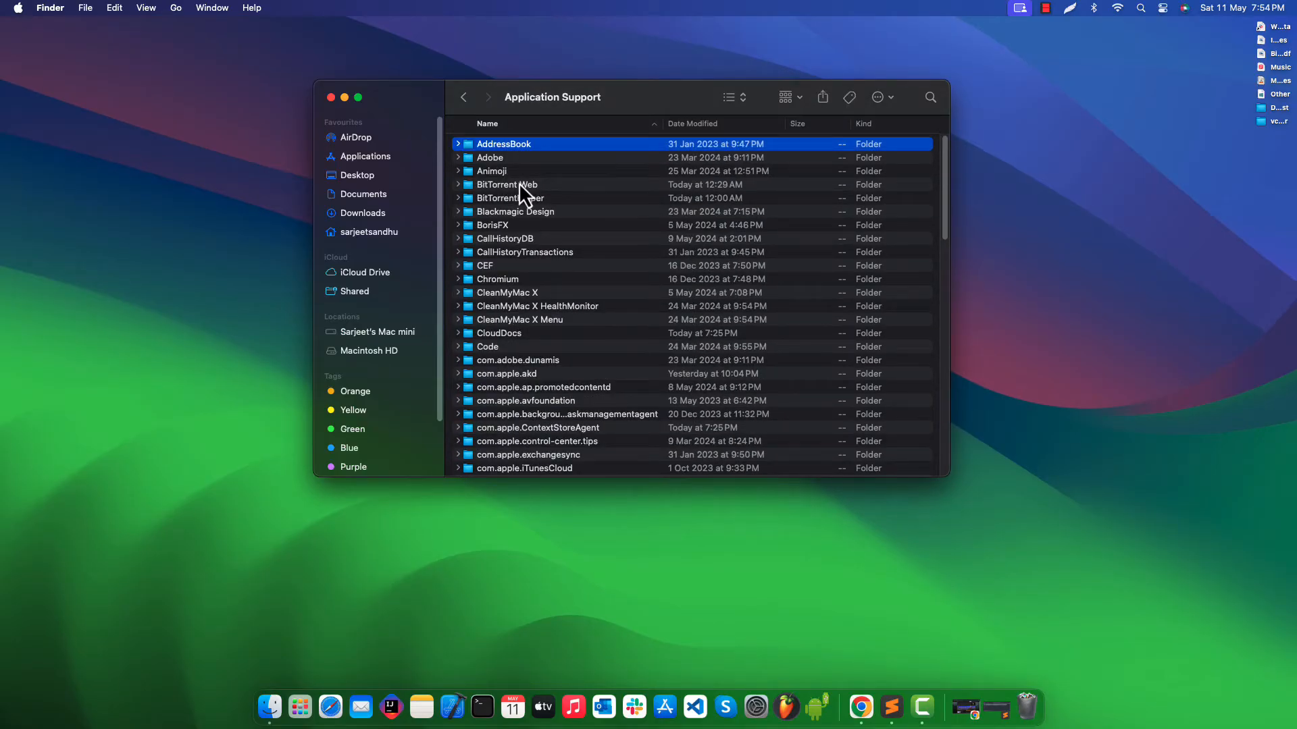
scroll(down, 3)
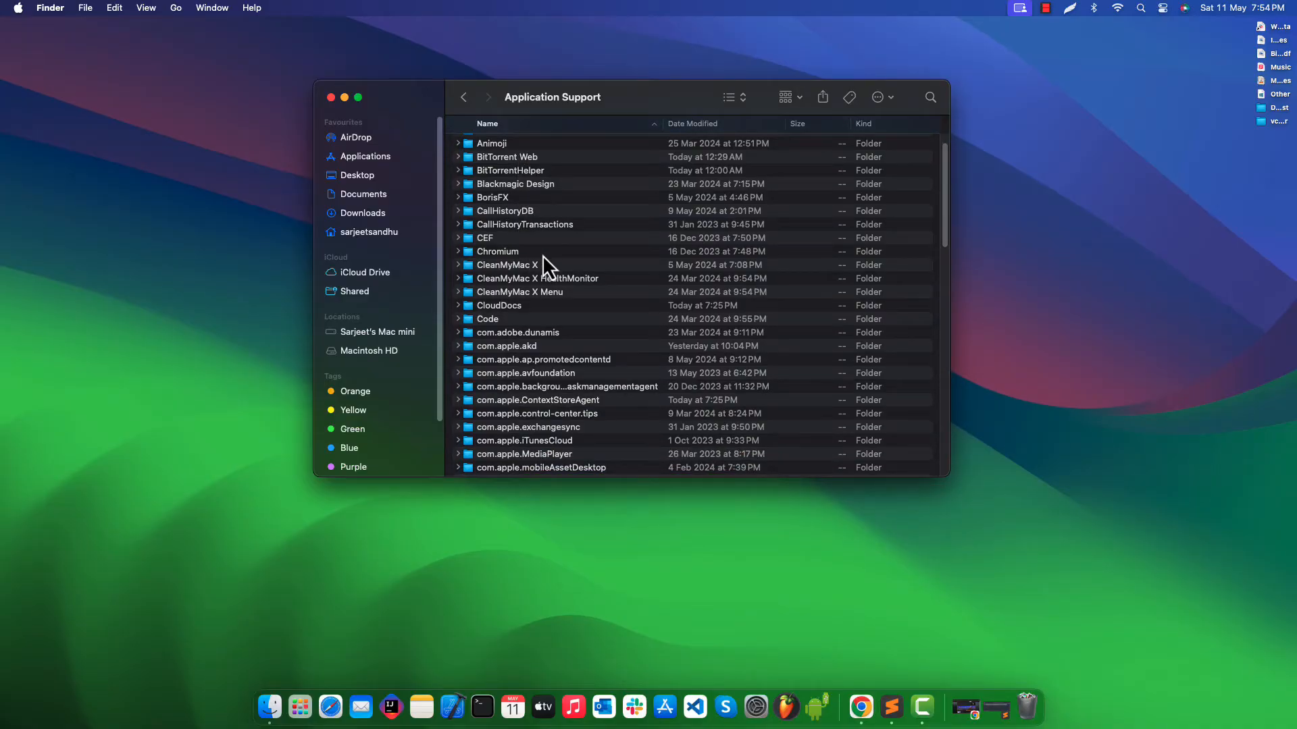
scroll(down, 3)
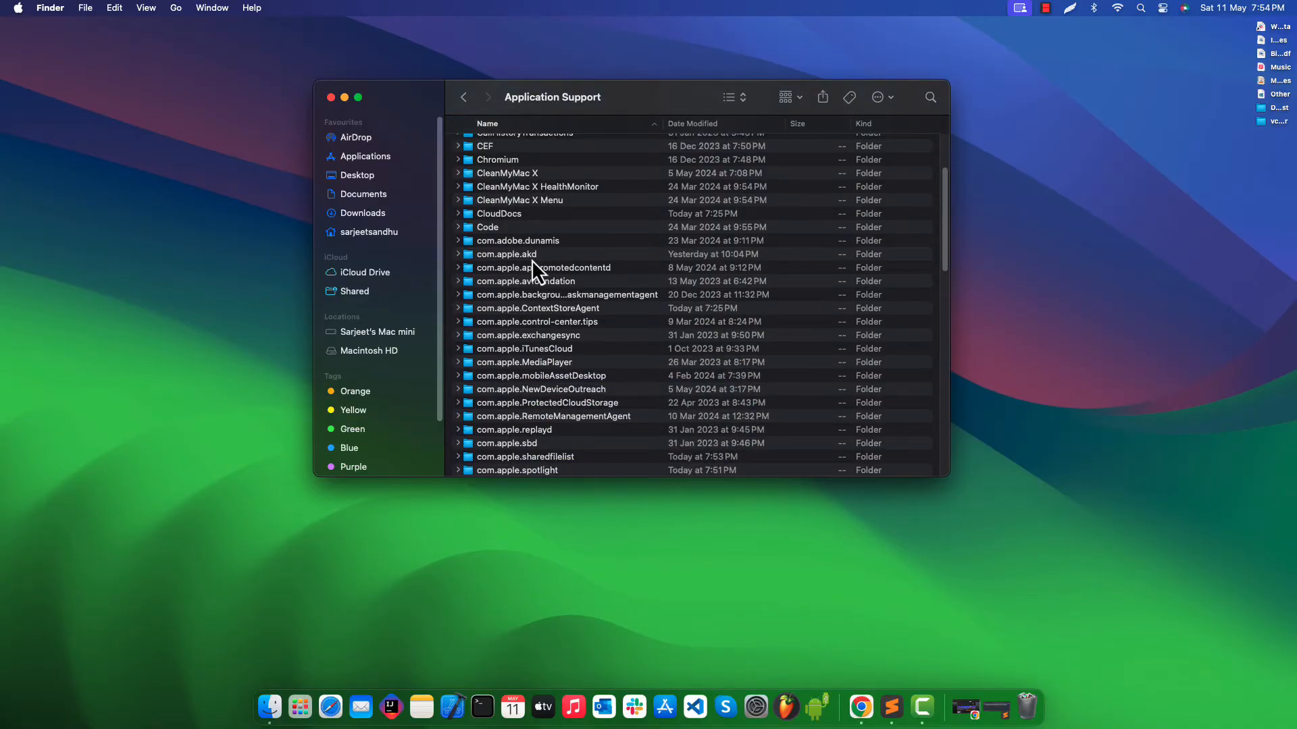
scroll(down, 3)
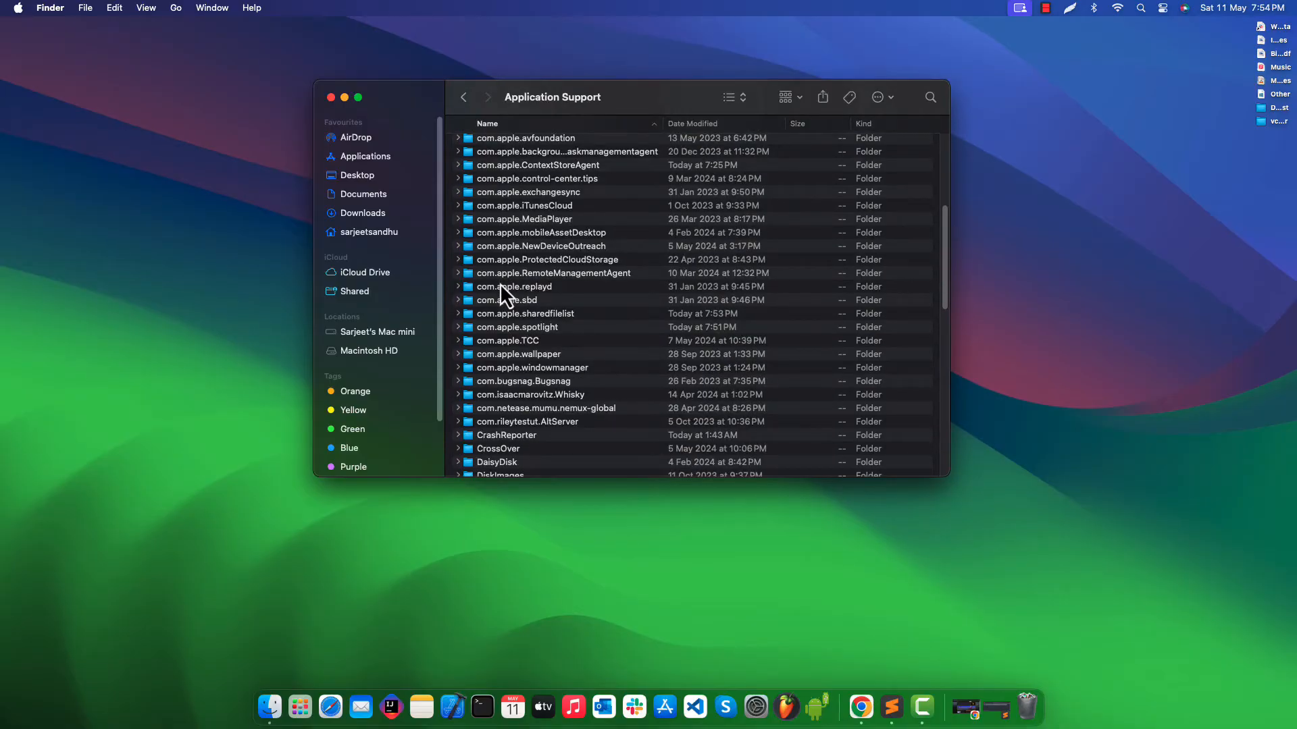
scroll(down, 3)
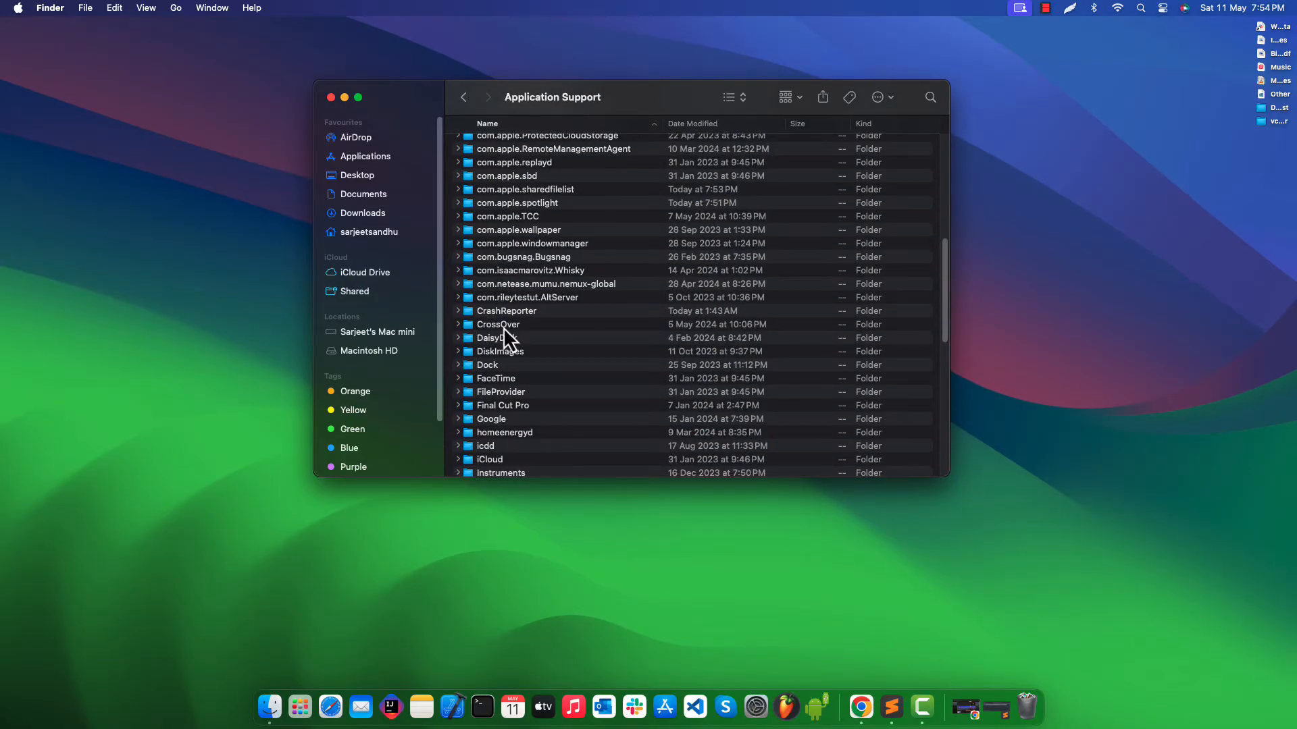
click(498, 324)
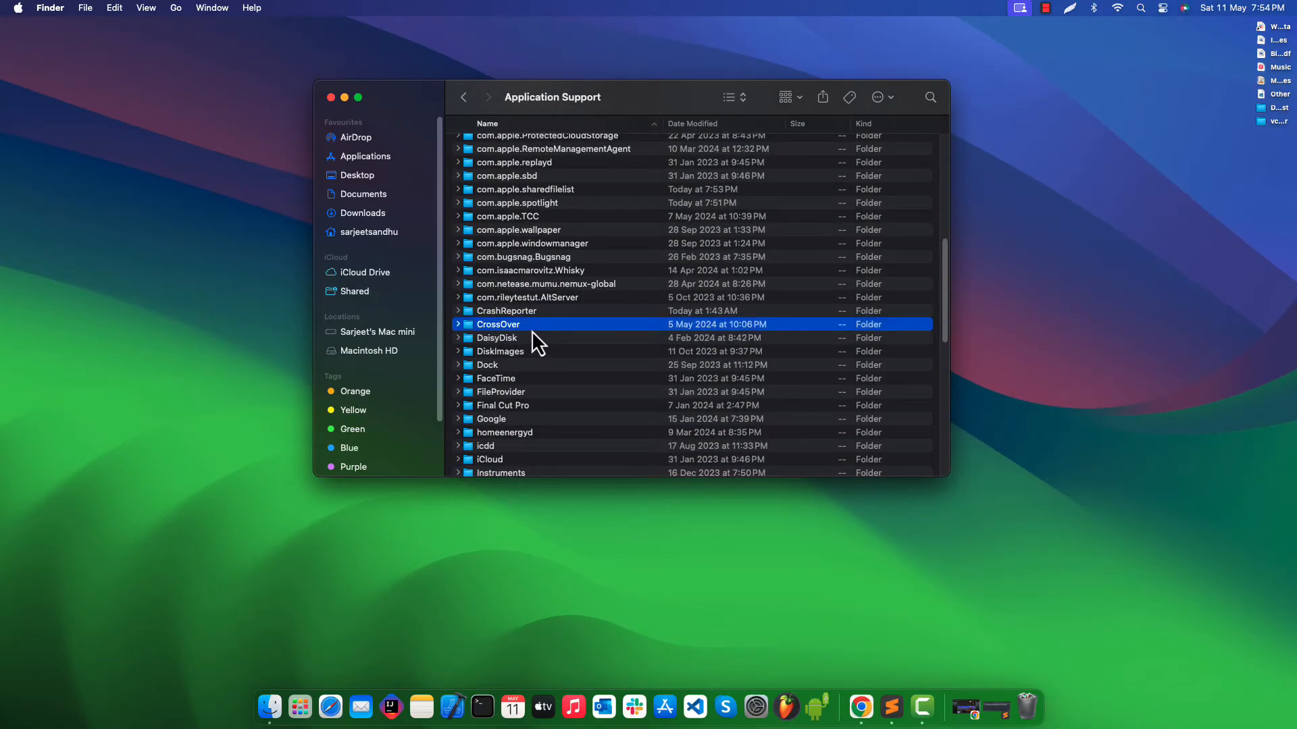
- Drill into CrossOver's Bottles folder containing the Games bottle
double_click(498, 324)
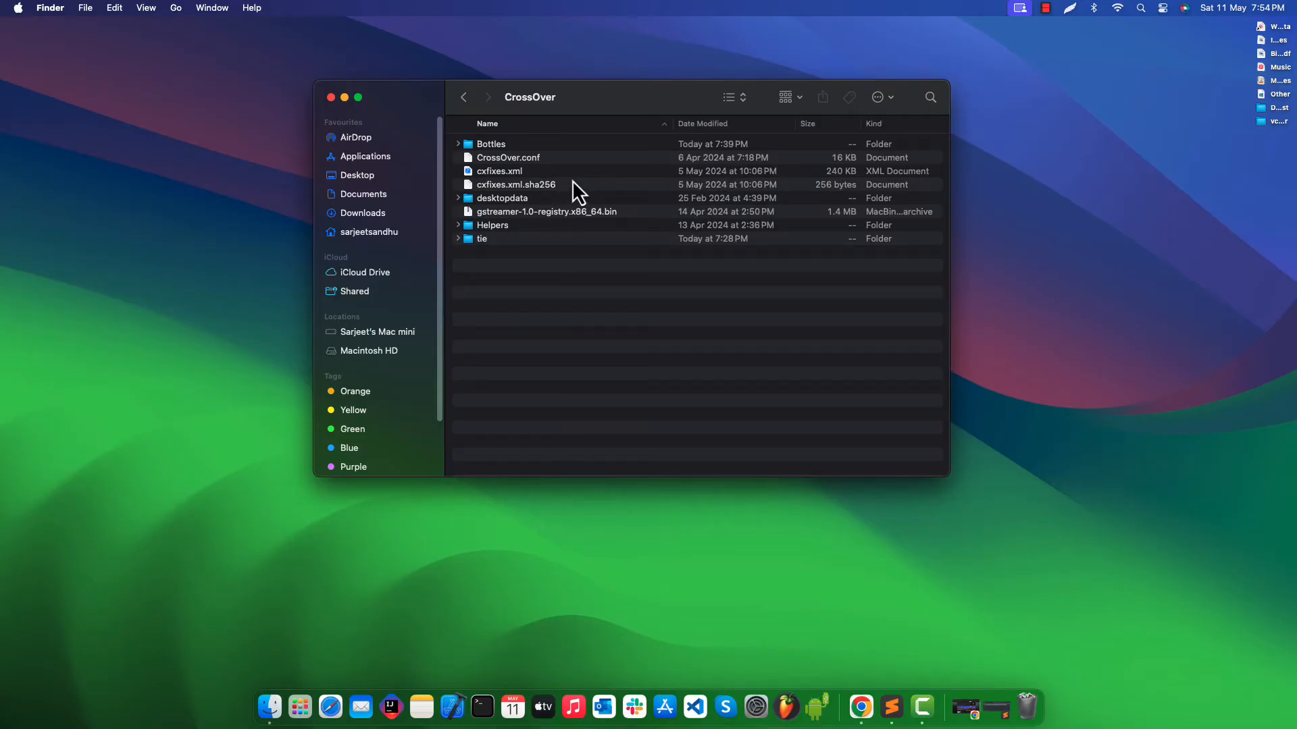
click(491, 144)
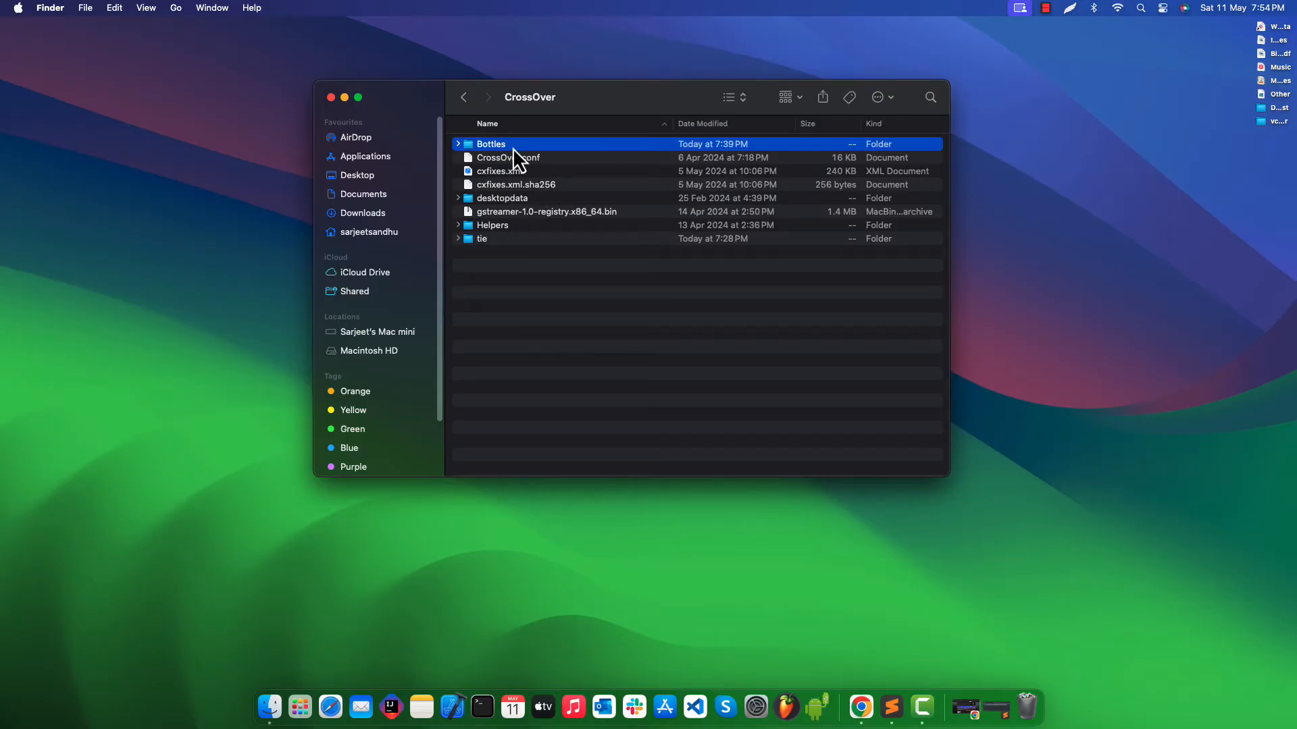
double_click(491, 143)
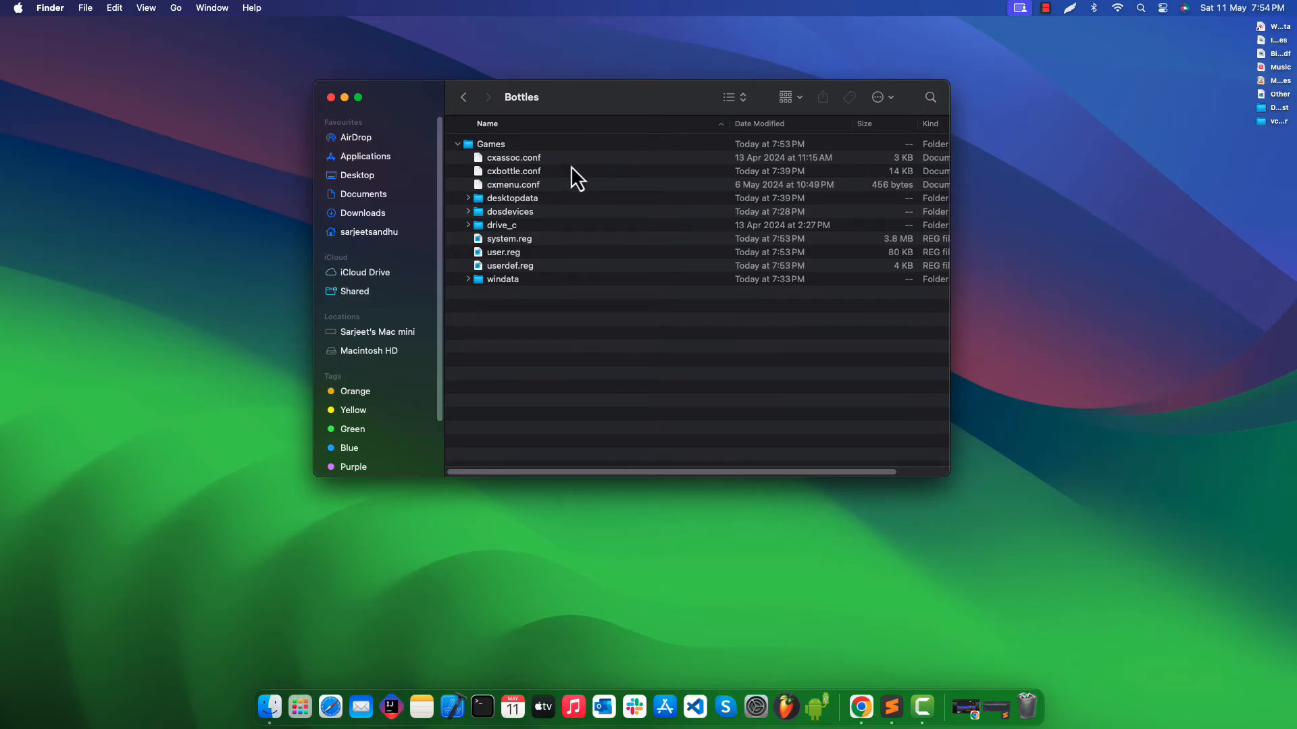
click(457, 143)
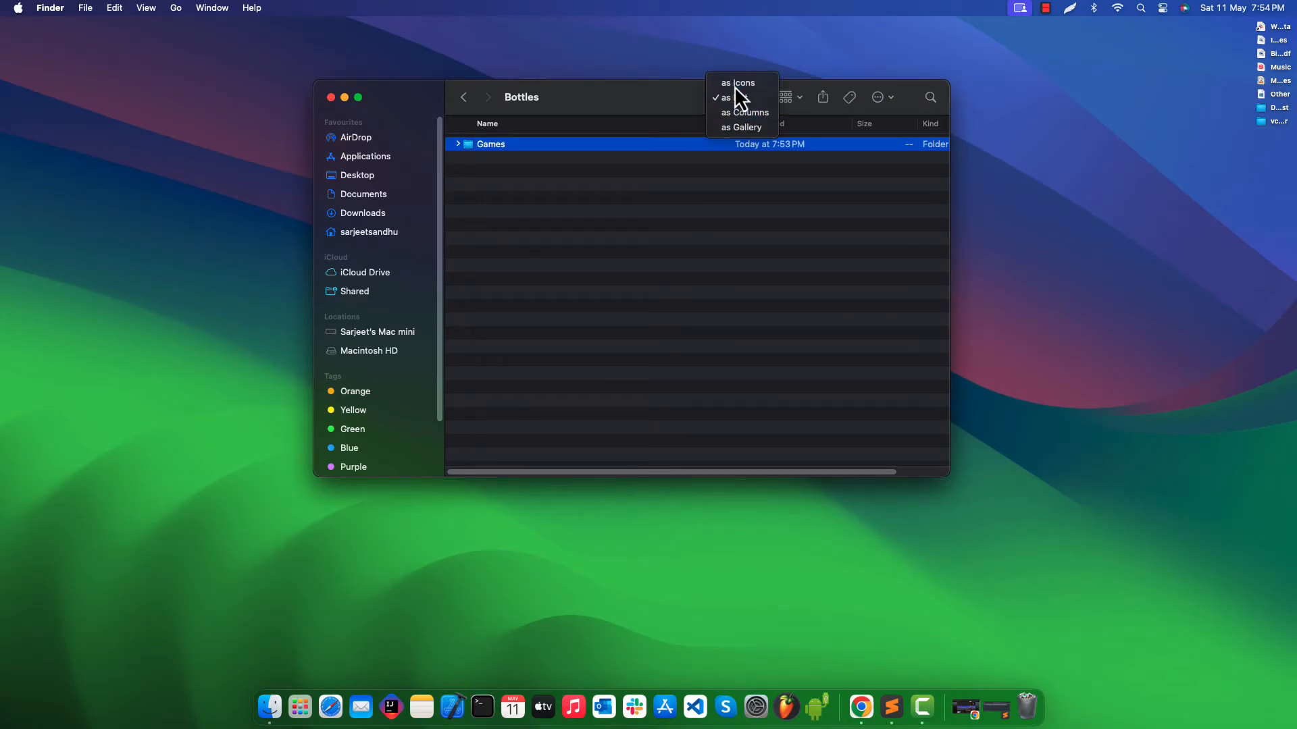
- Show the Games bottle's contents as icons cleaned up by name
click(738, 82)
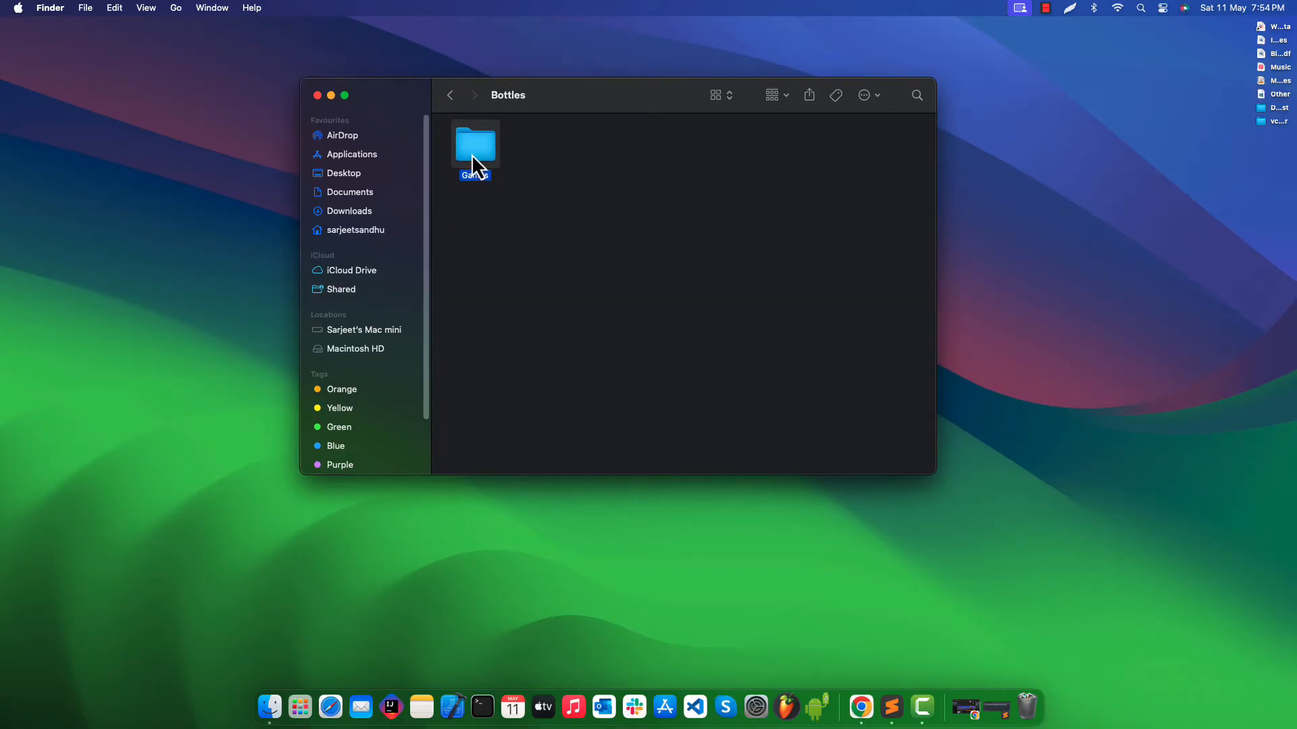
double_click(475, 145)
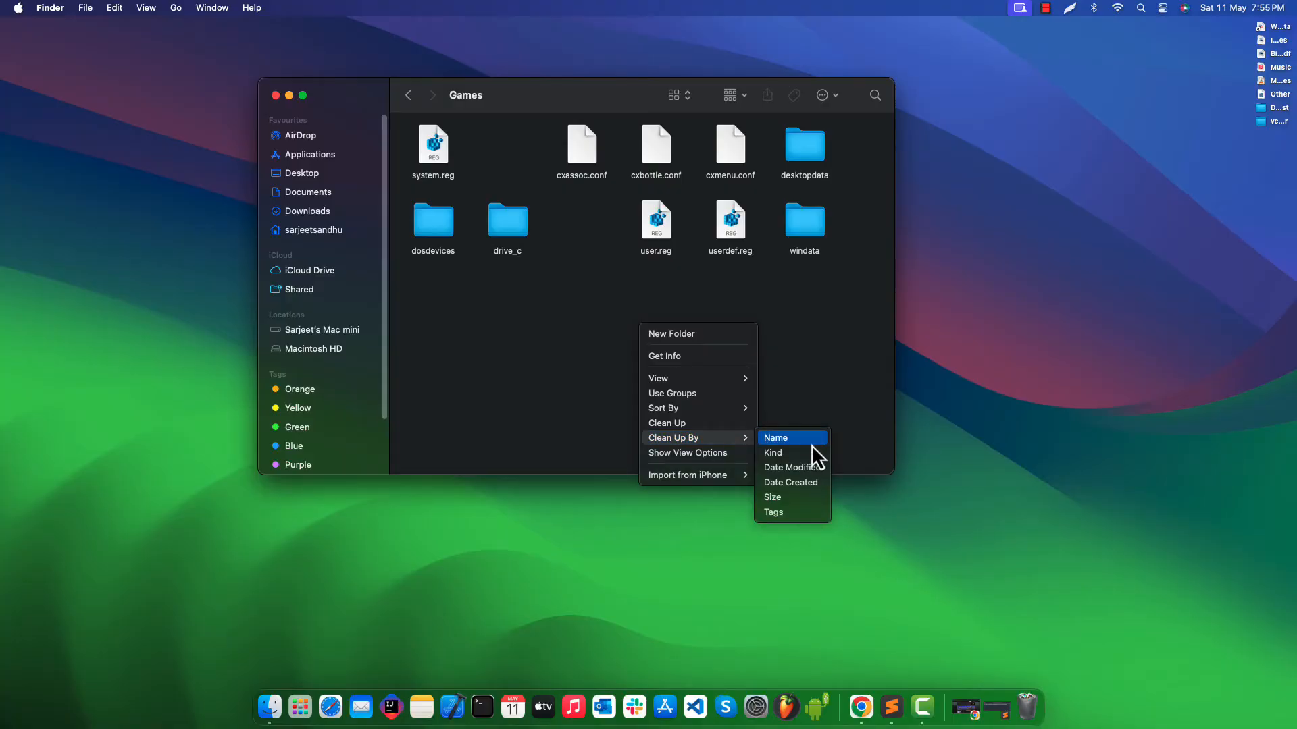
click(775, 439)
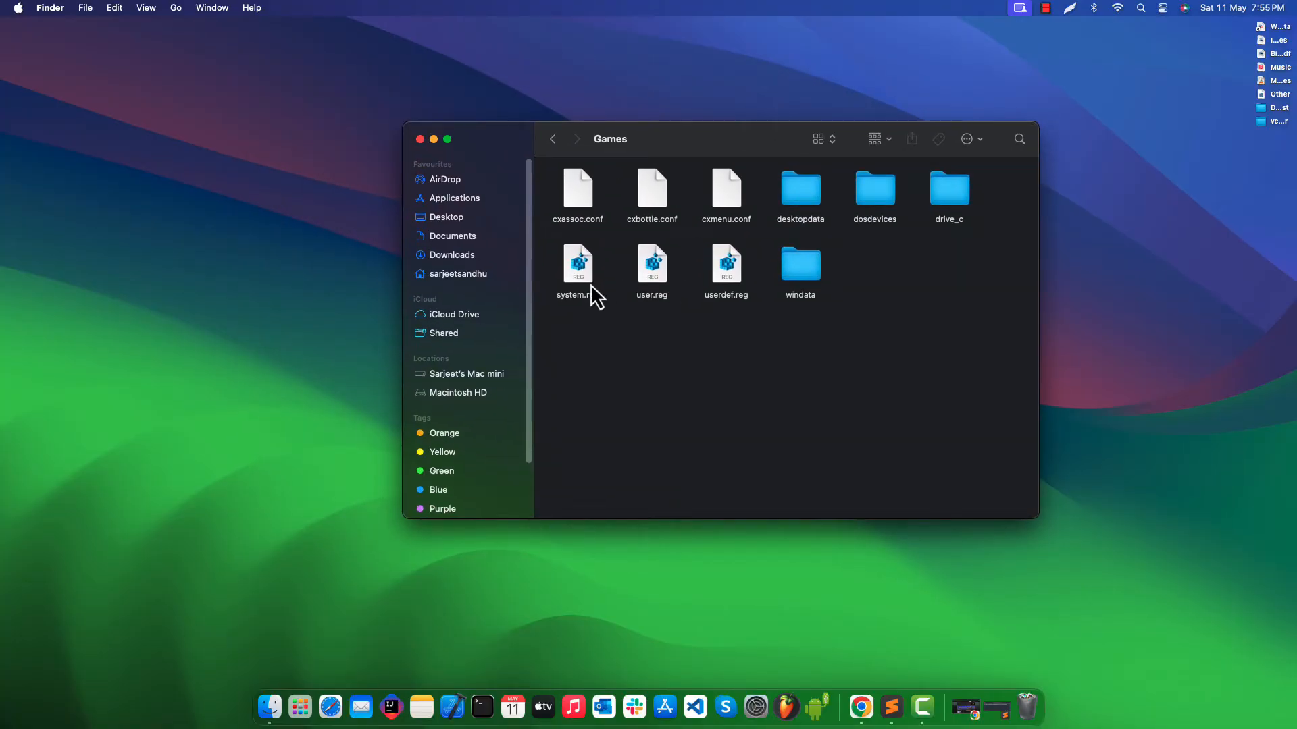
- Choose Sublime Text via Open With > Other… as the app for system.reg
click(578, 265)
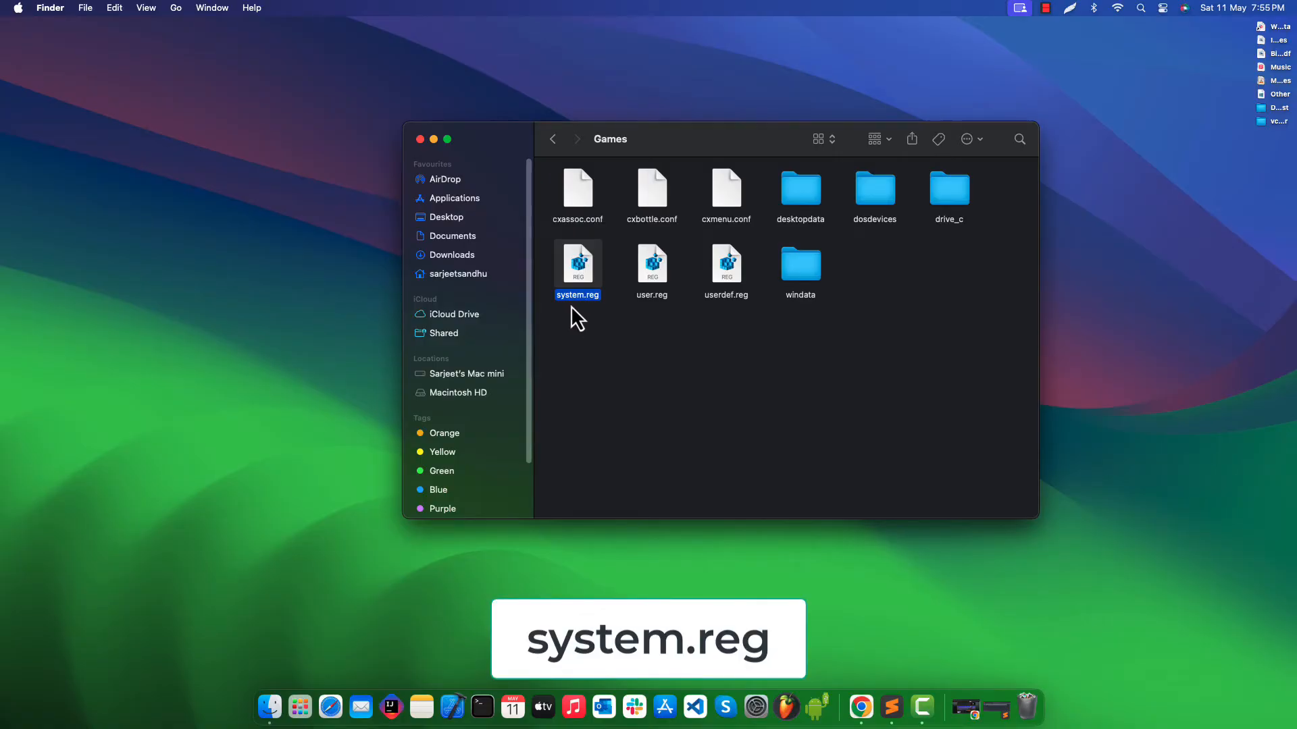
right_click(577, 265)
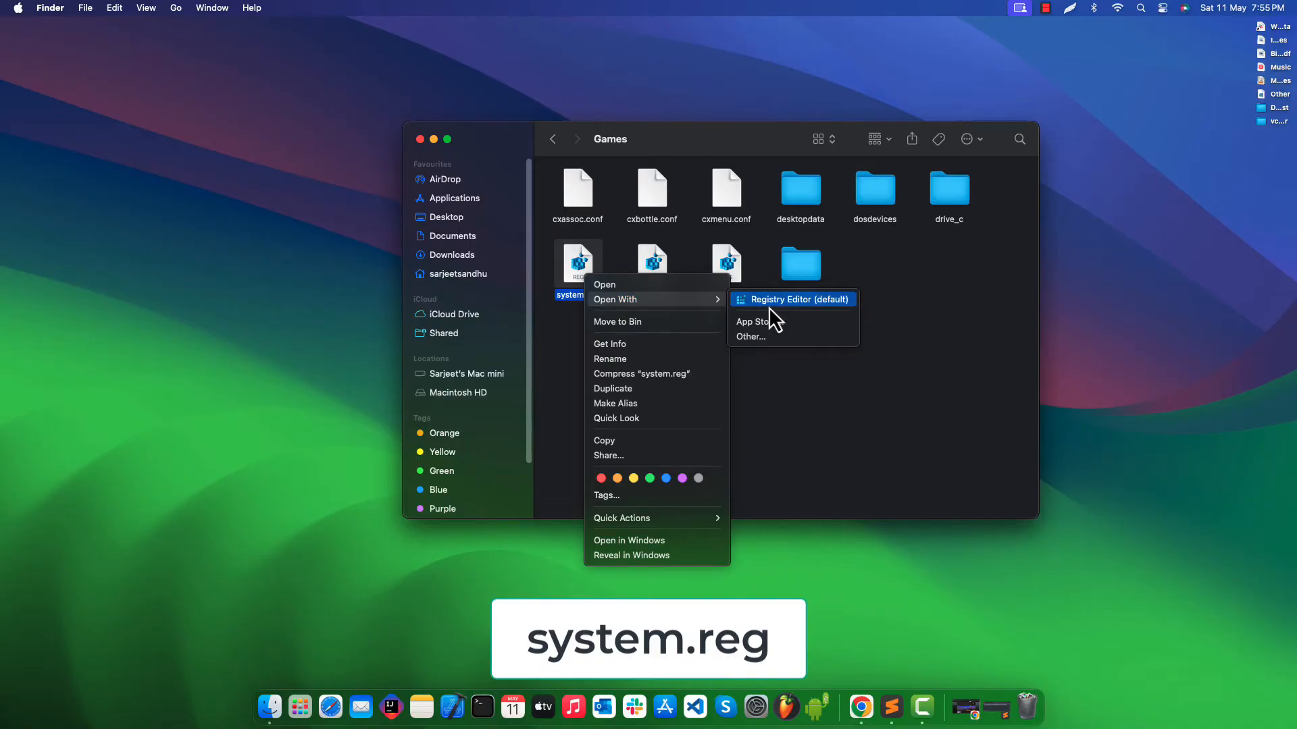
click(749, 337)
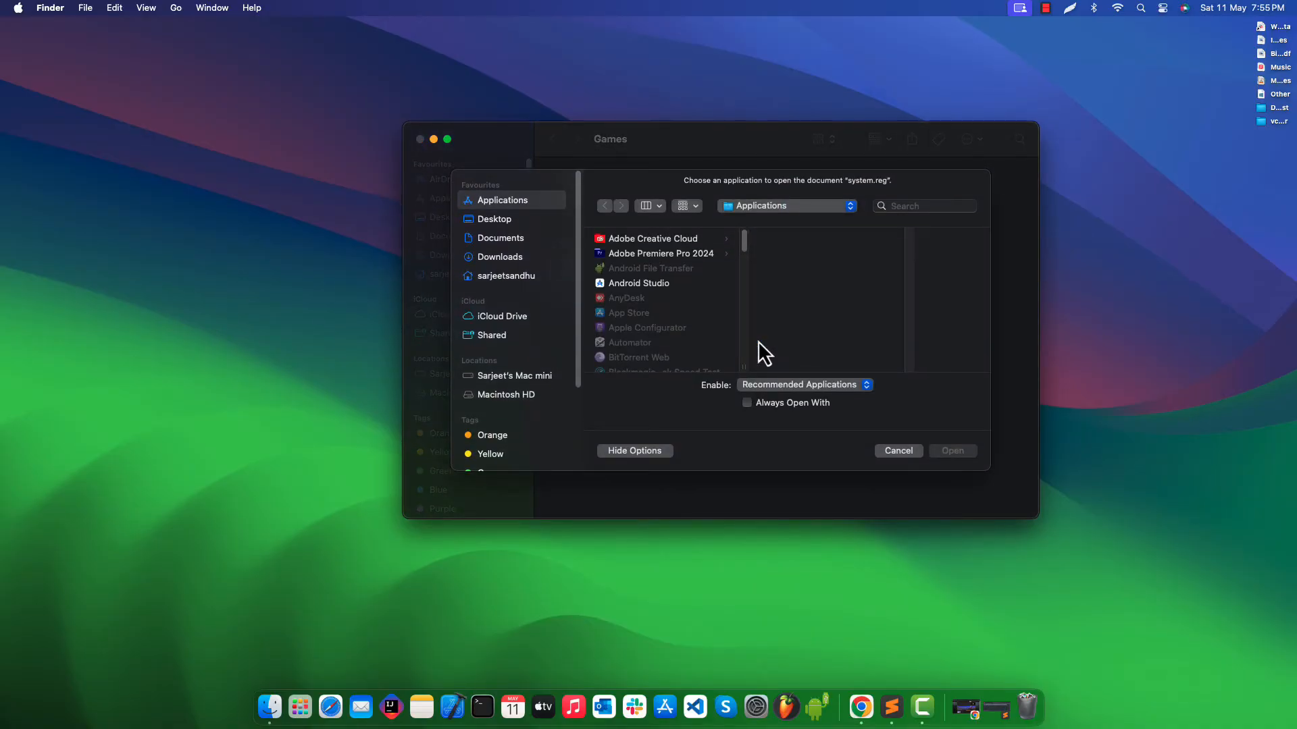
scroll(down, 3)
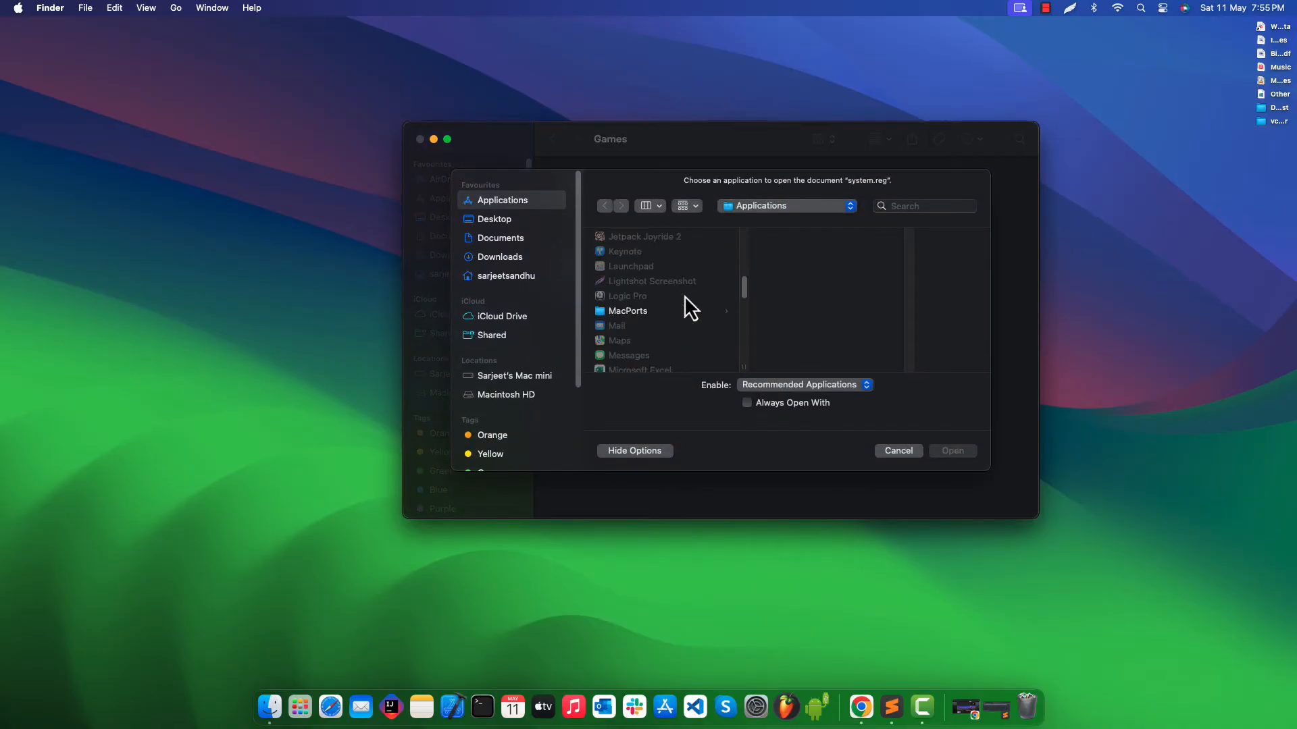
scroll(down, 3)
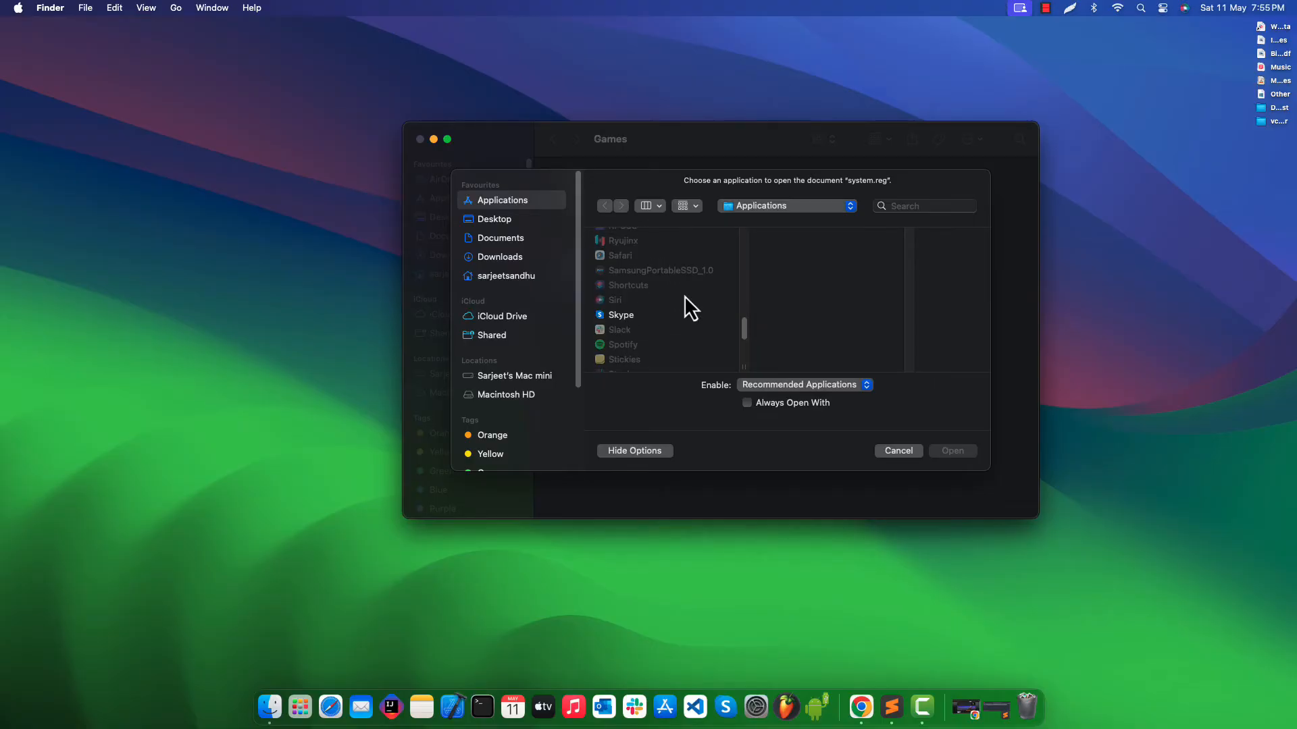
scroll(down, 3)
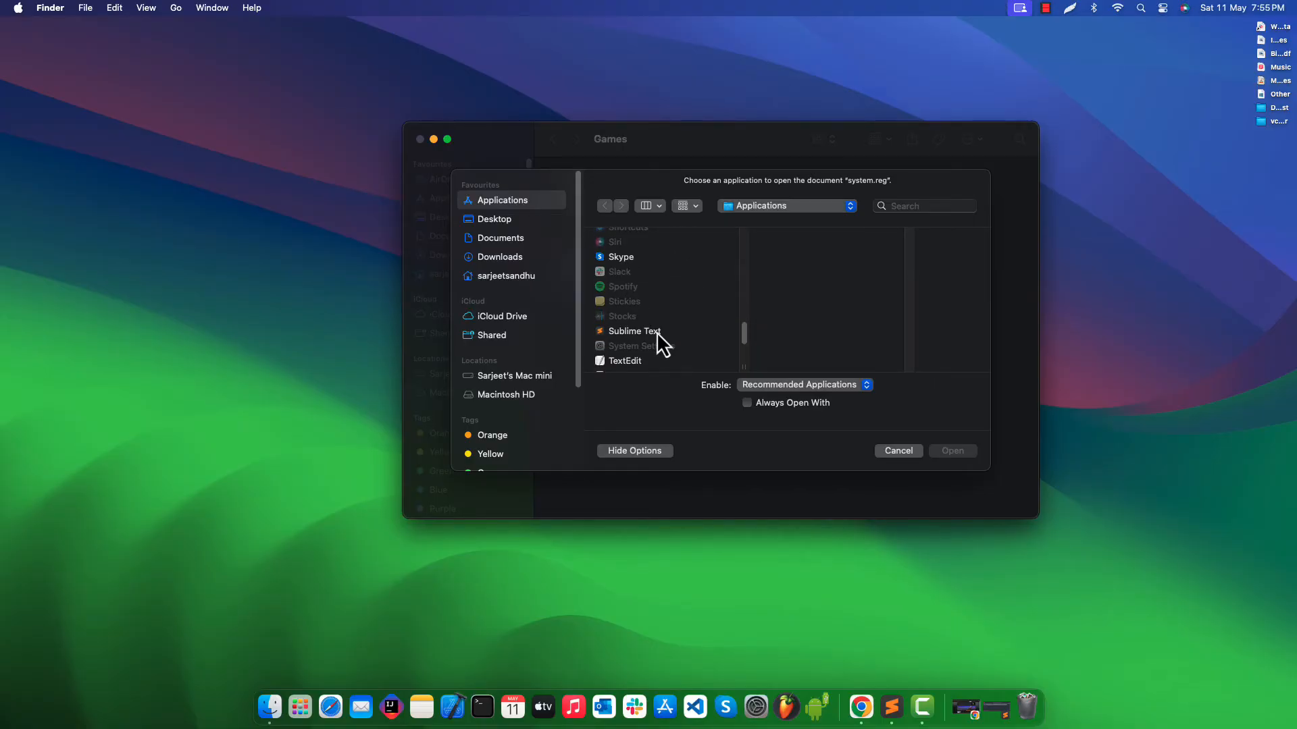
click(634, 331)
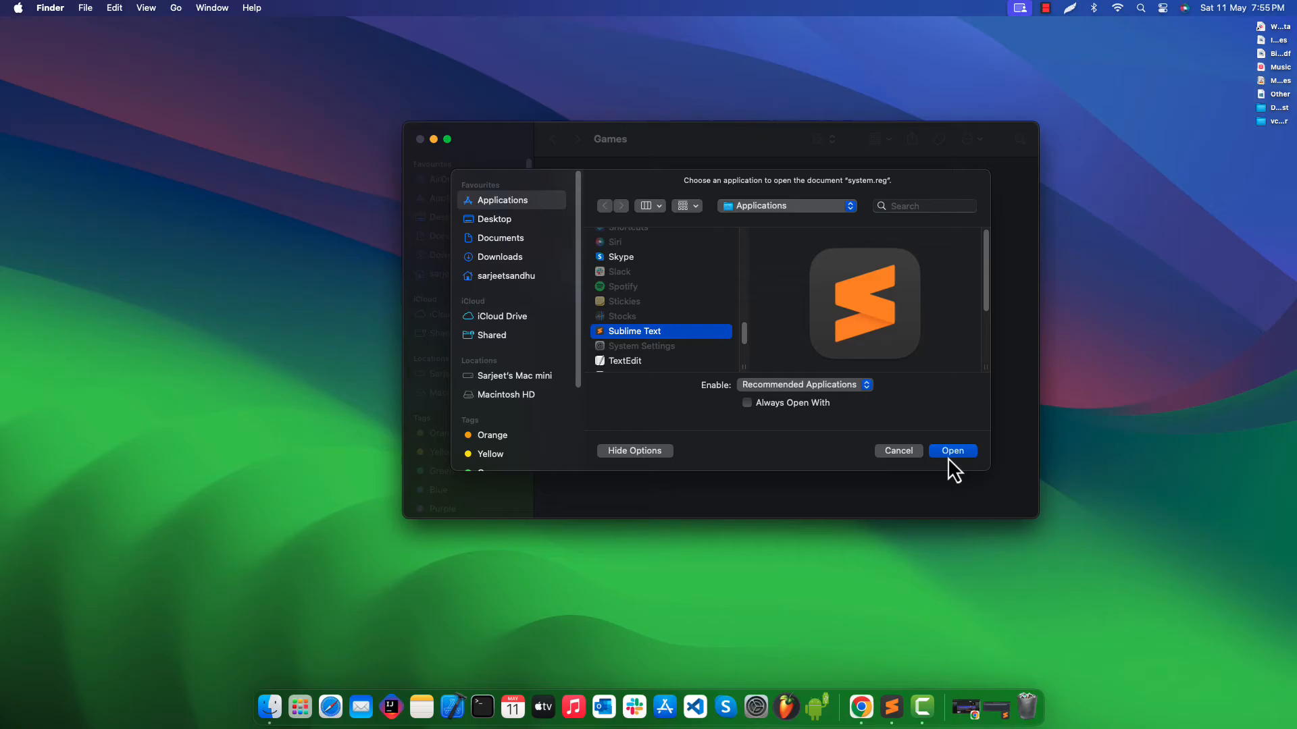
- Open system.reg in Sublime Text and start a Find for the 'Software' key path
click(952, 450)
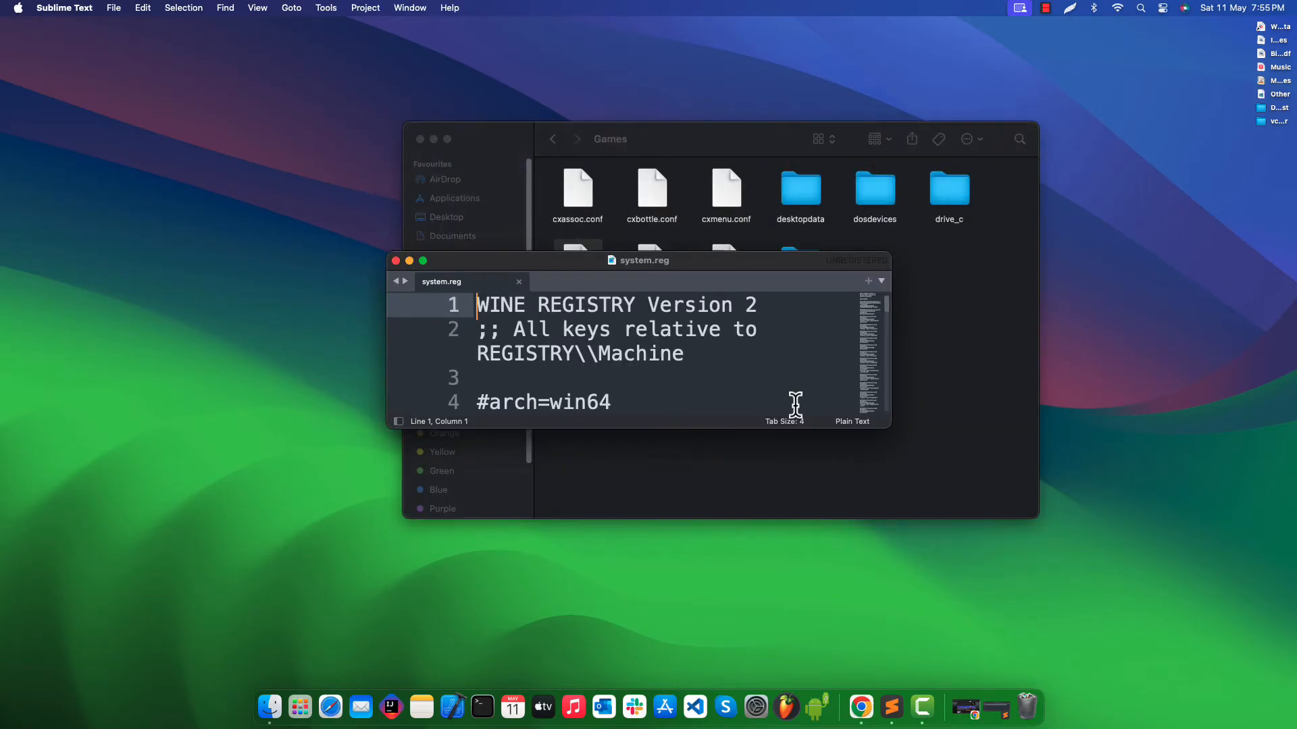
mouse_move(541, 281)
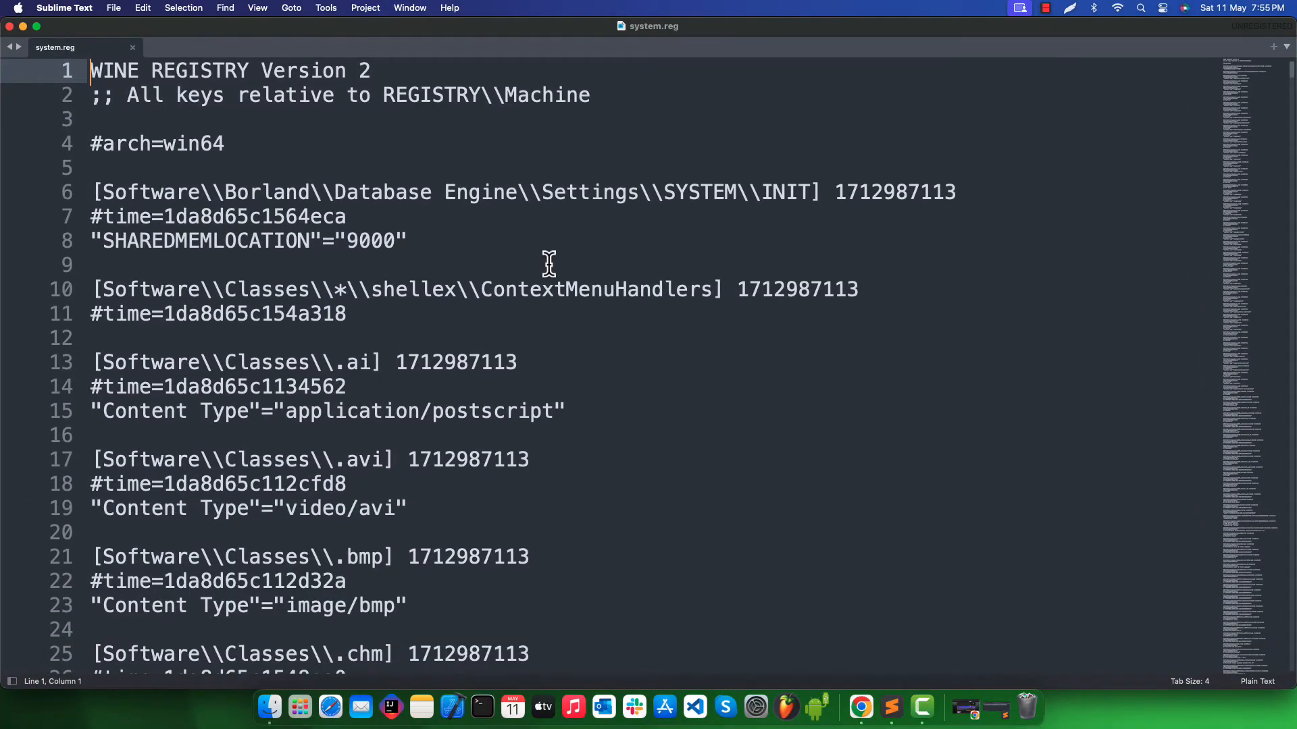
mouse_move(210, 62)
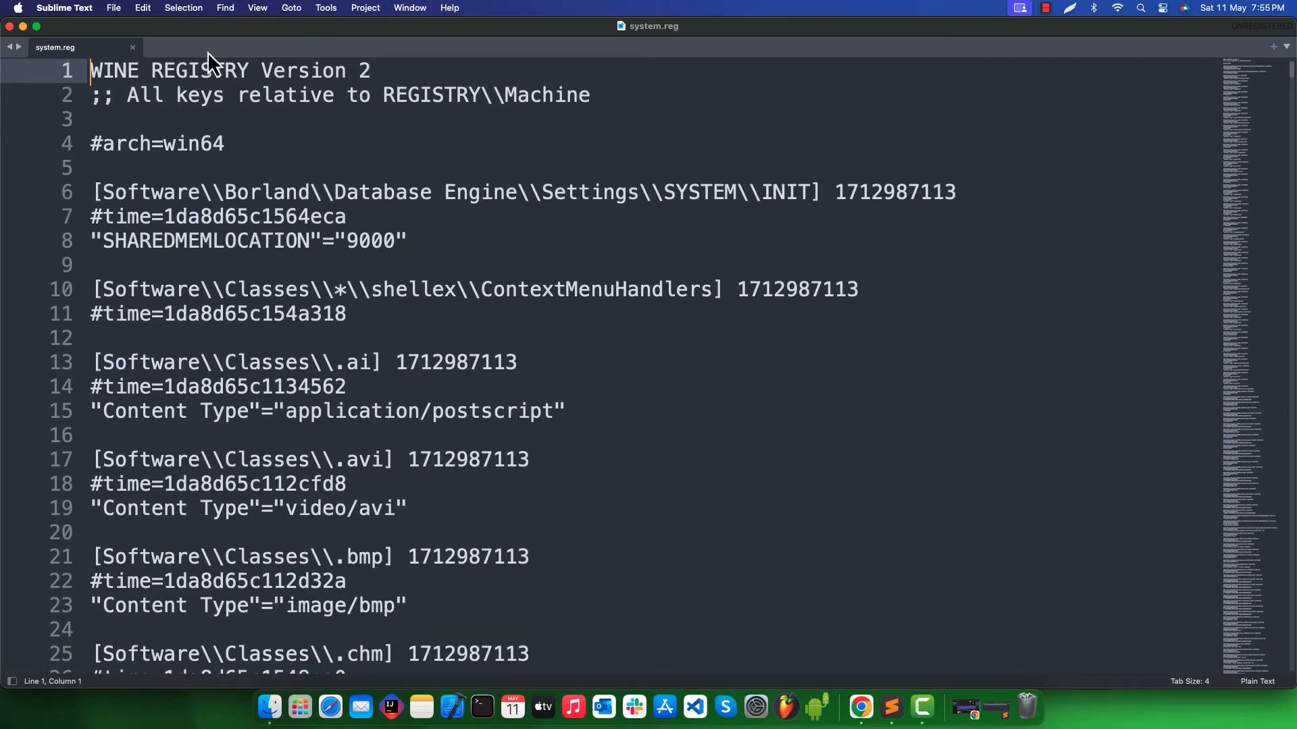
mouse_move(273, 70)
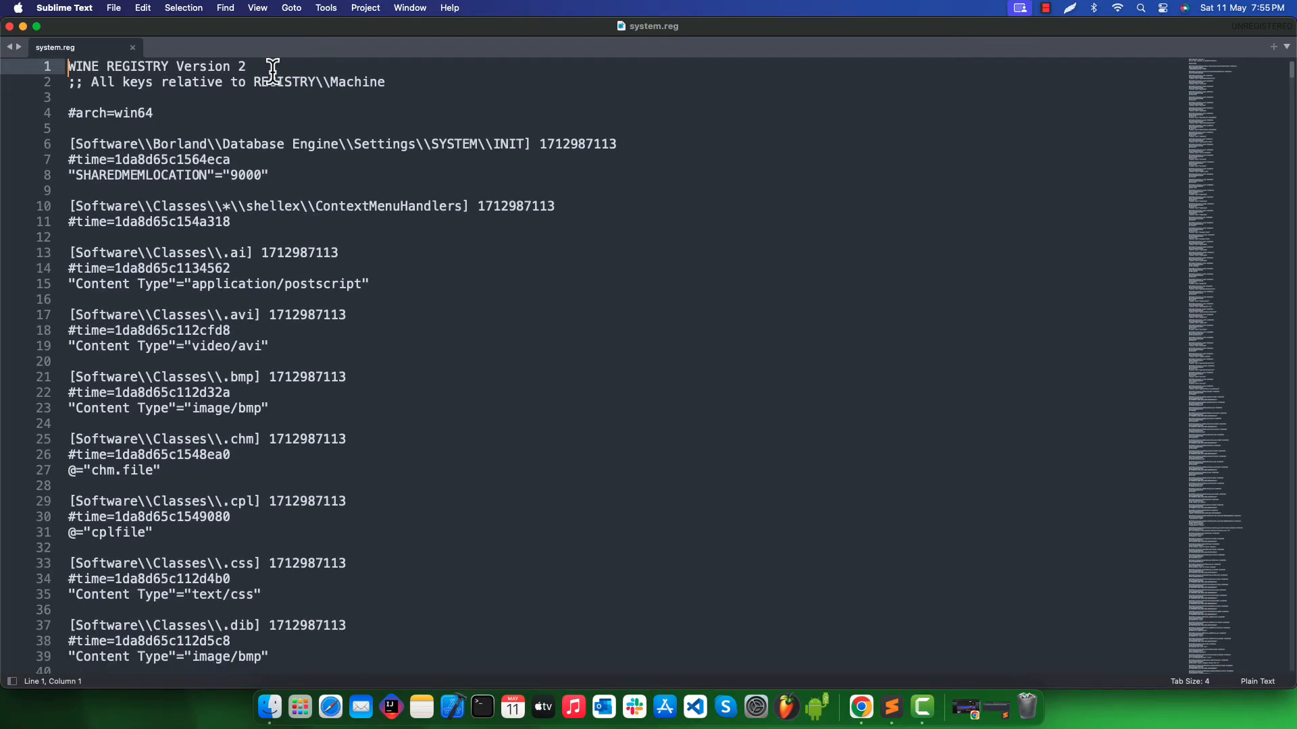
scroll(down, 3)
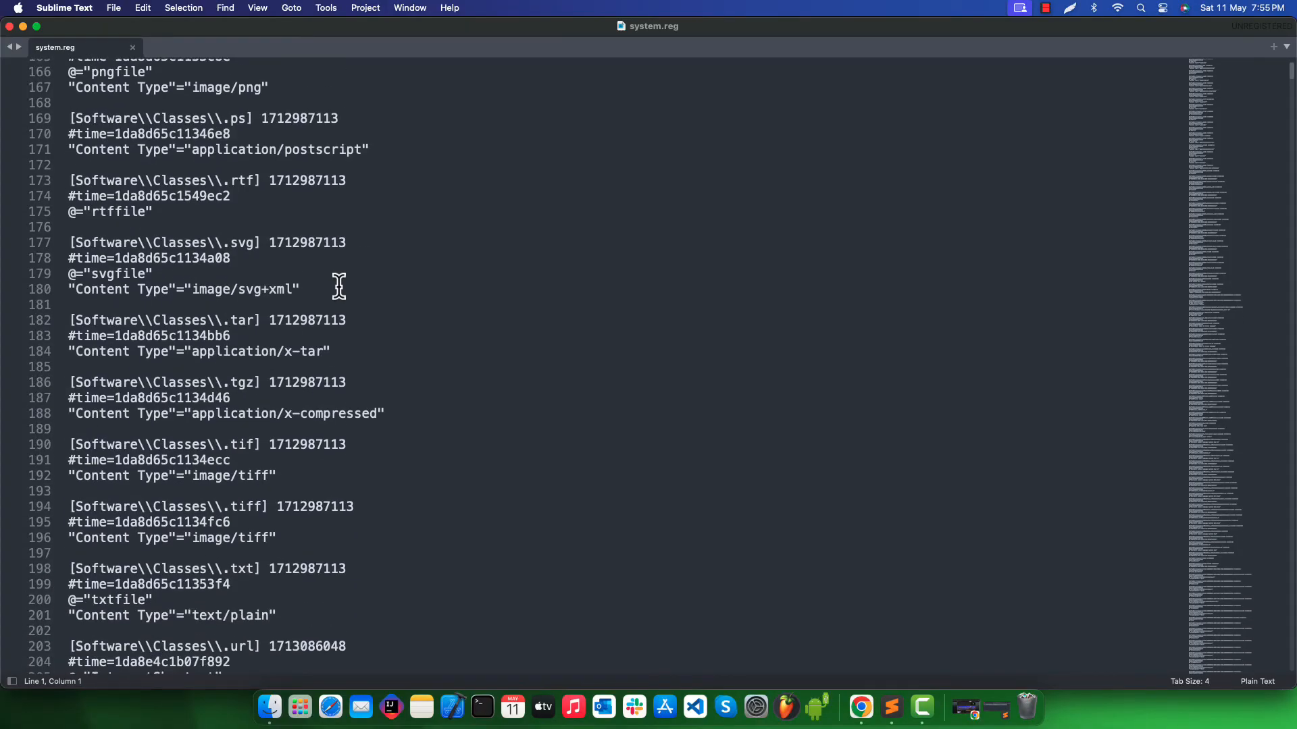
scroll(down, 3)
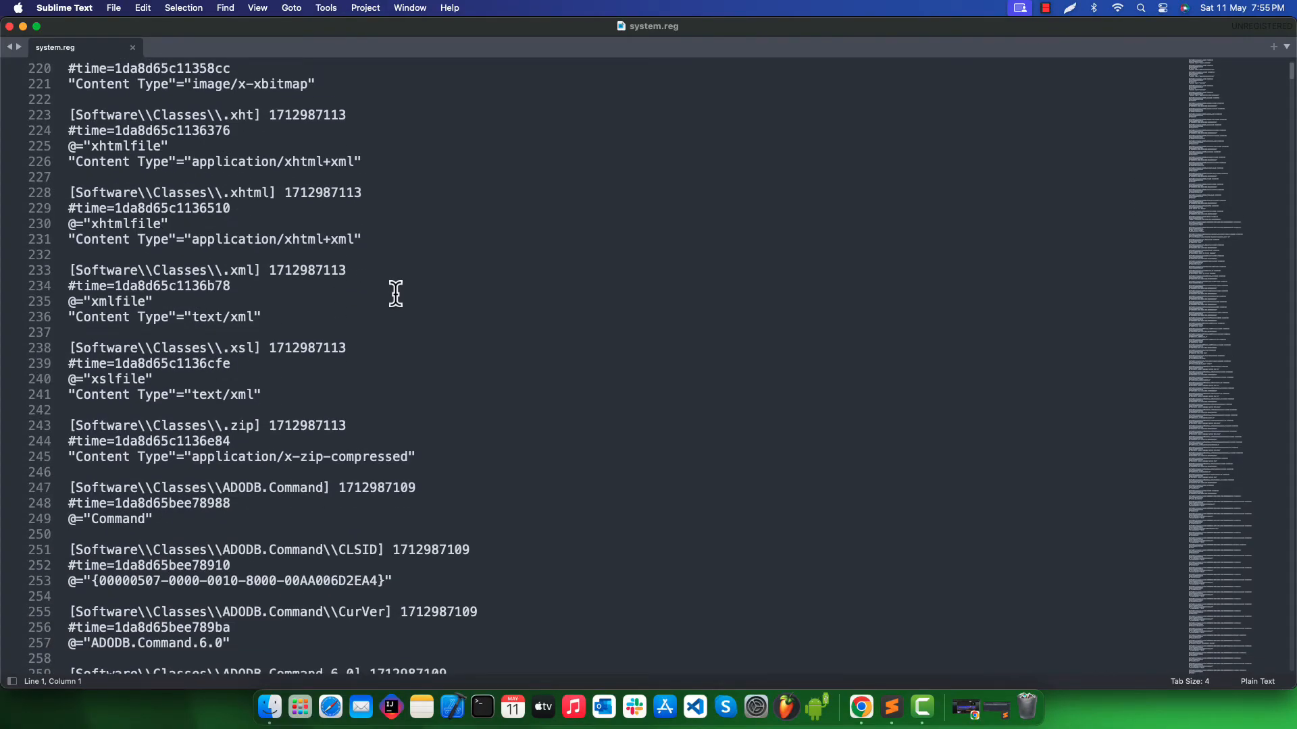
key(cmd+f)
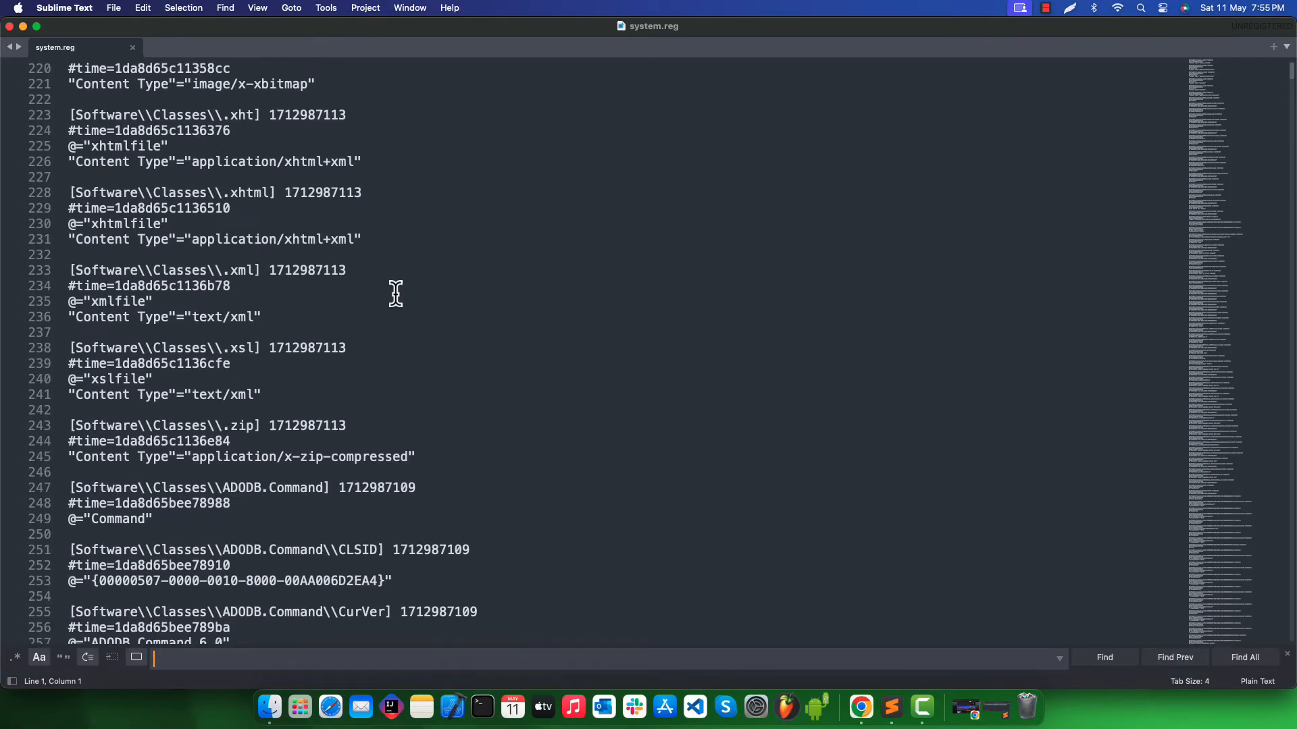
mouse_move(343, 541)
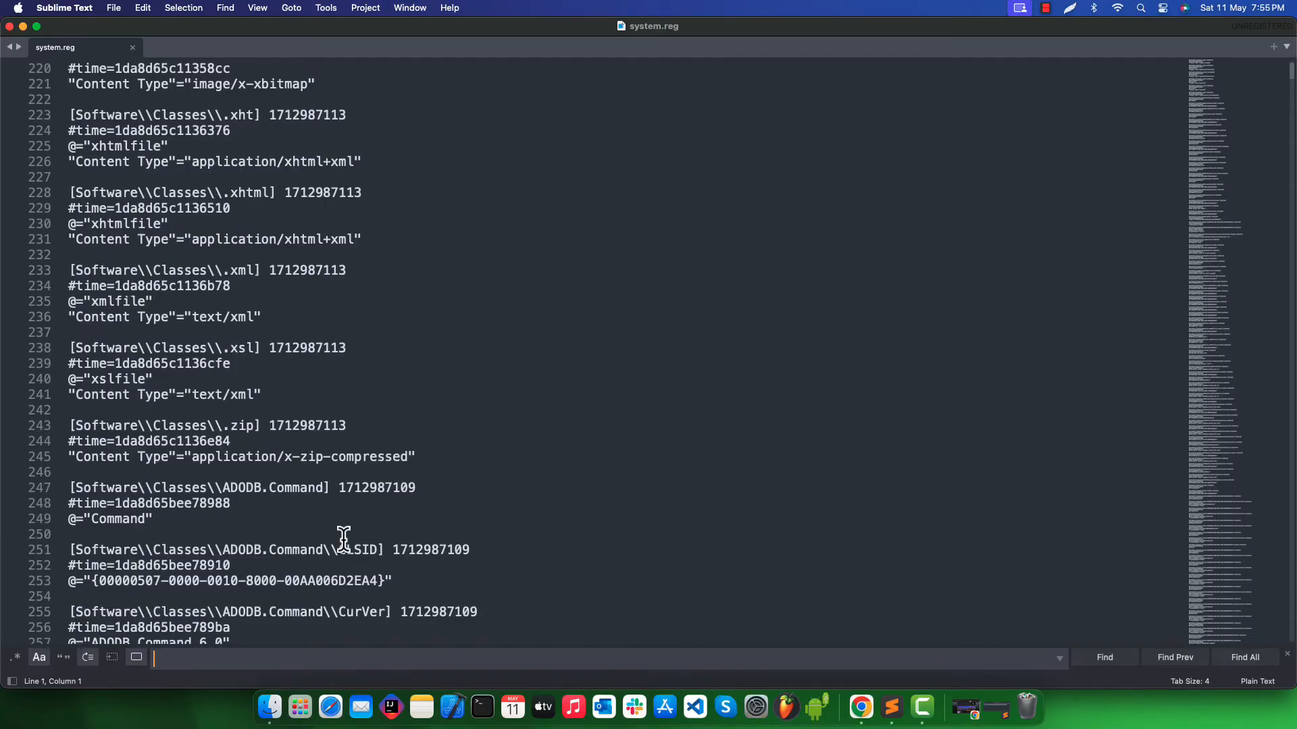
text(Software\\Cod)
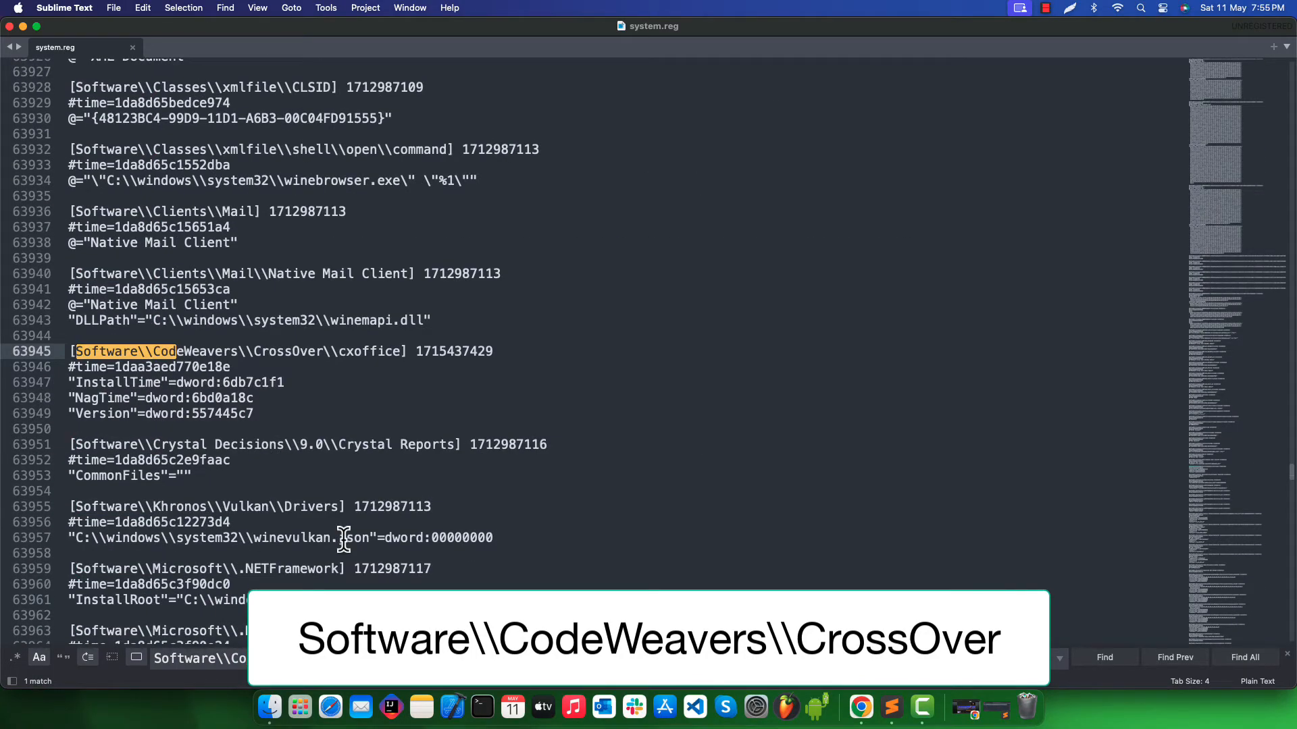
mouse_move(372, 566)
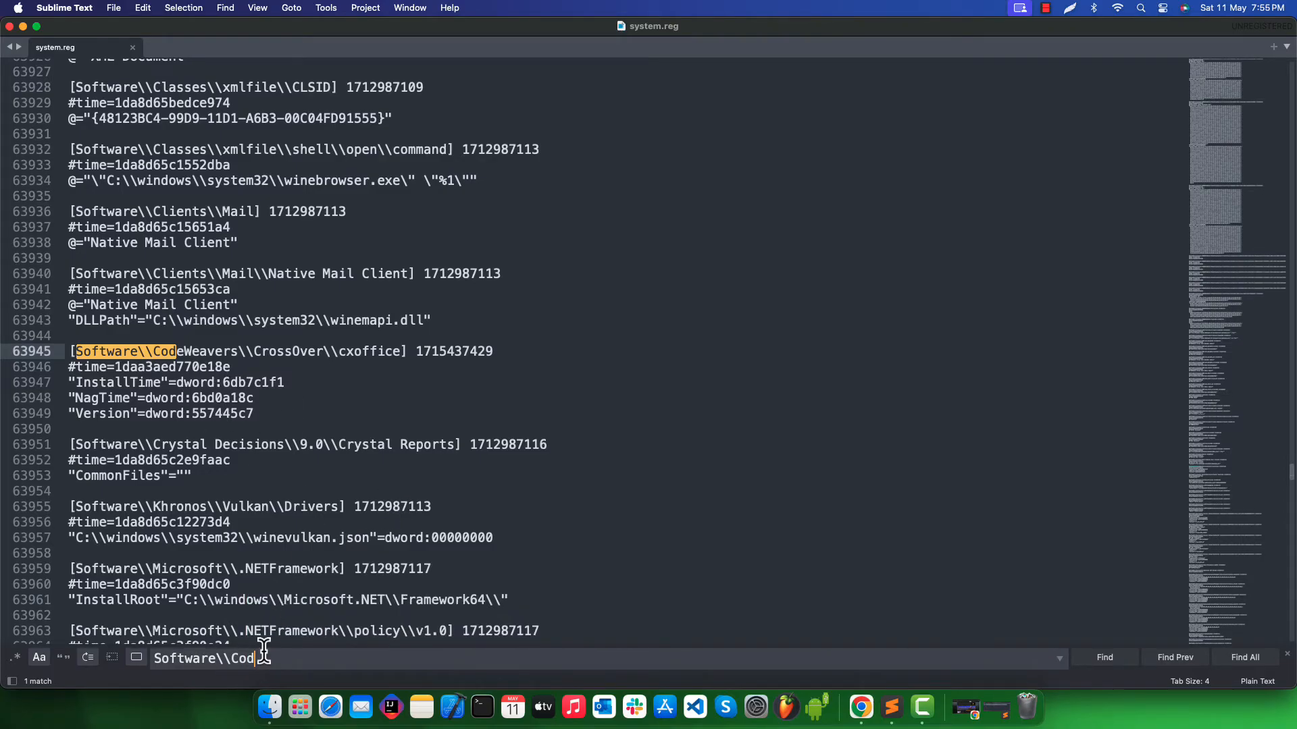
- Delete the Software\CodeWeavers\CrossOver\cxoffice block (InstallTime, NagTime, Version) and save system.reg
text(e)
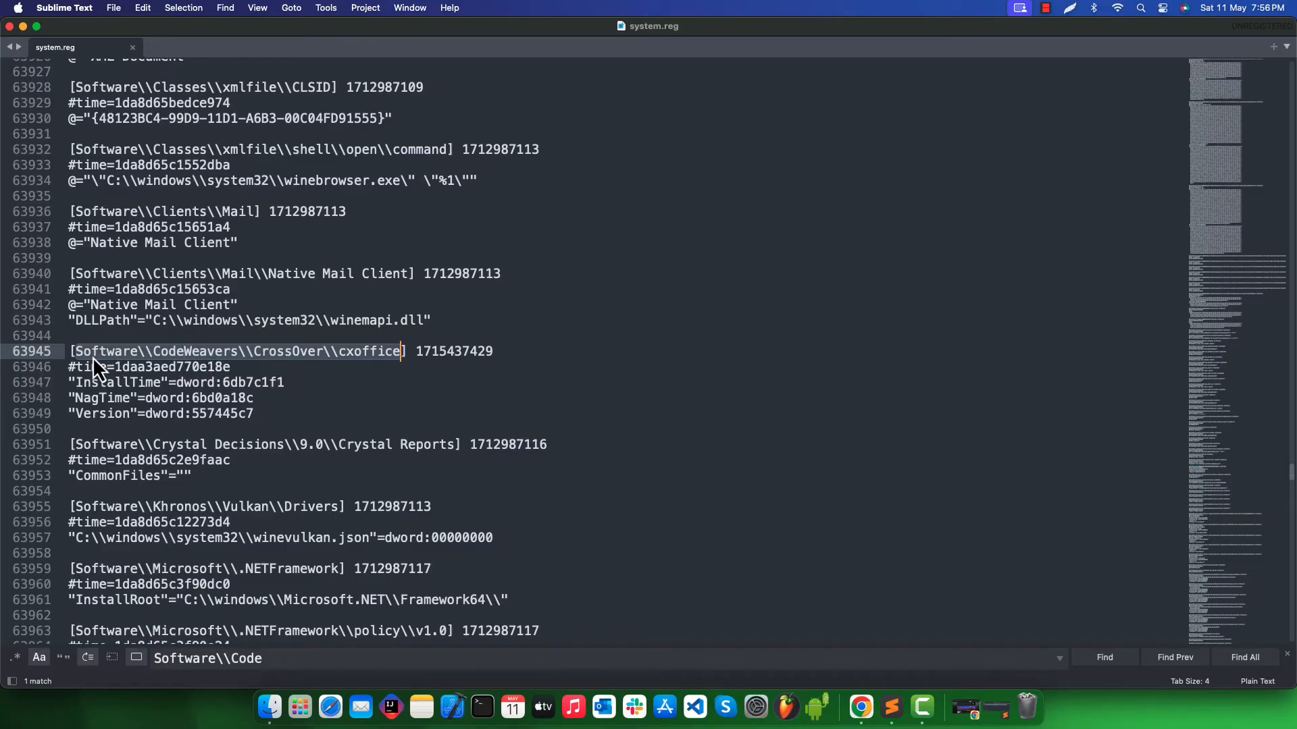
mouse_move(434, 360)
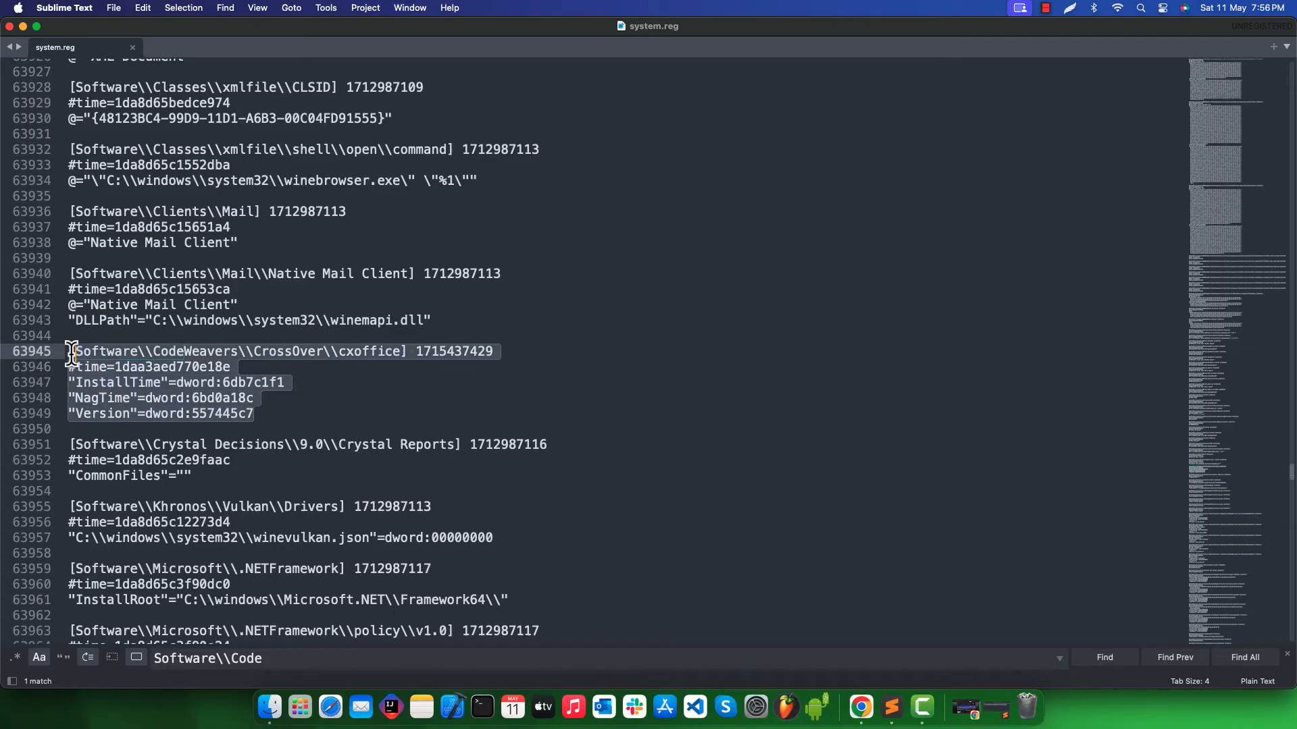
mouse_move(105, 366)
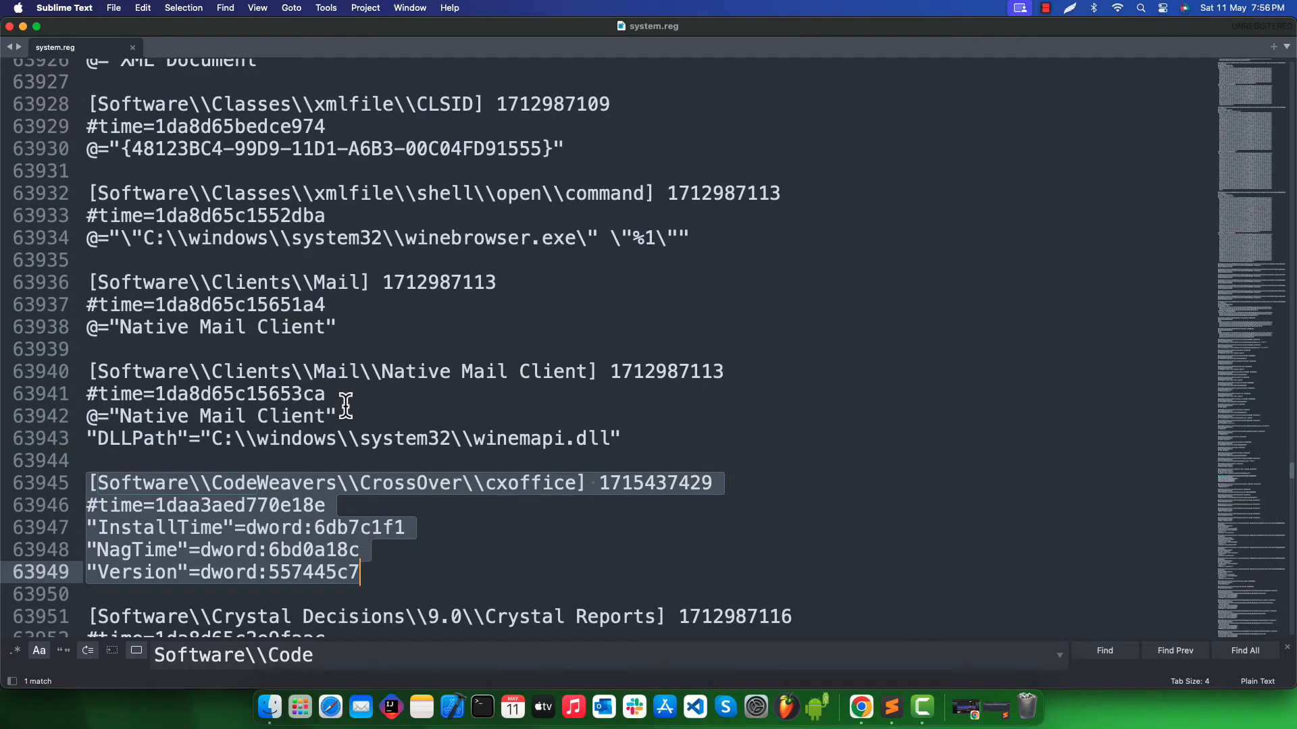
scroll(down, 3)
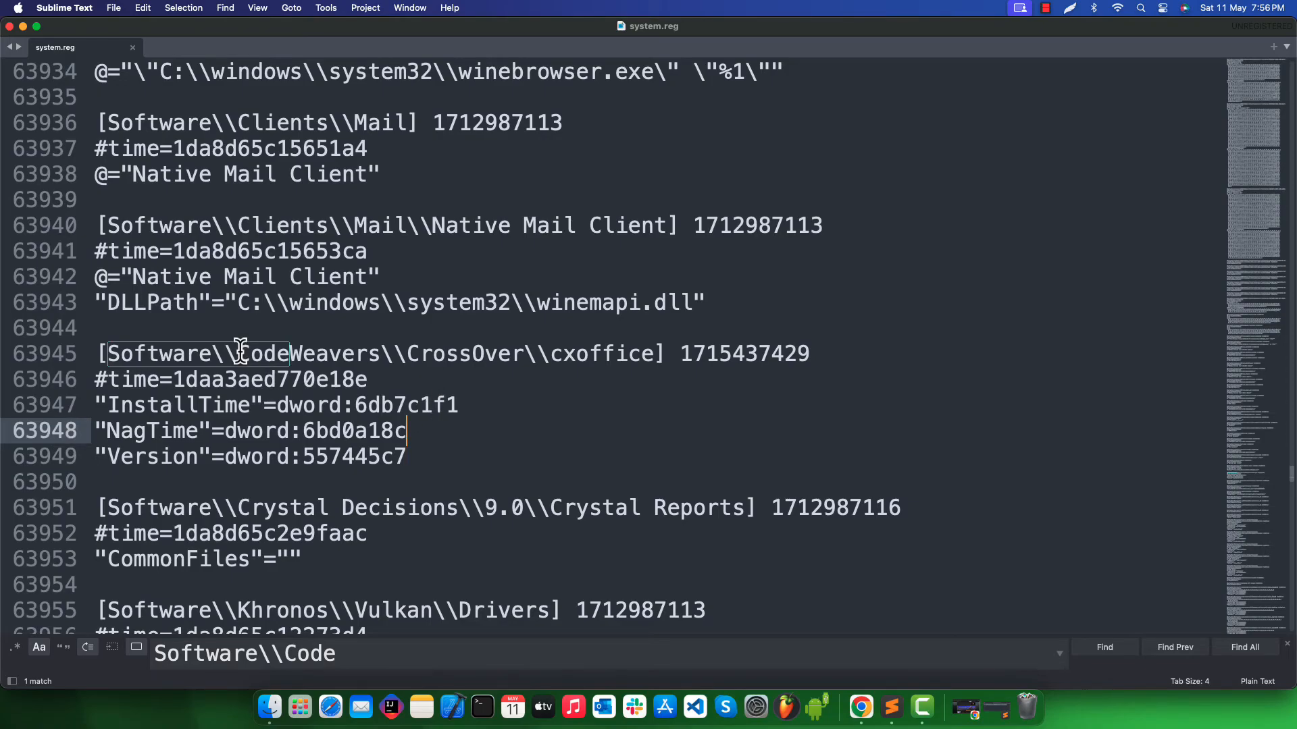
mouse_move(99, 353)
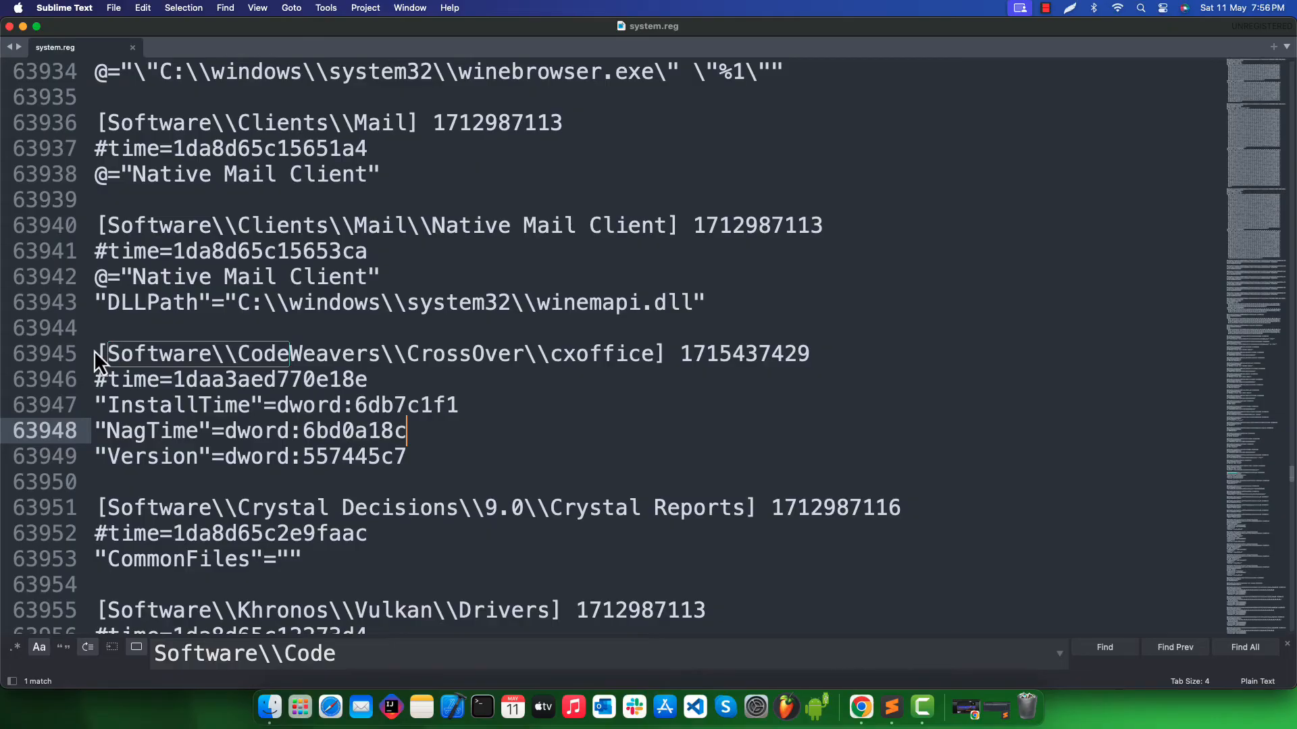
click(132, 353)
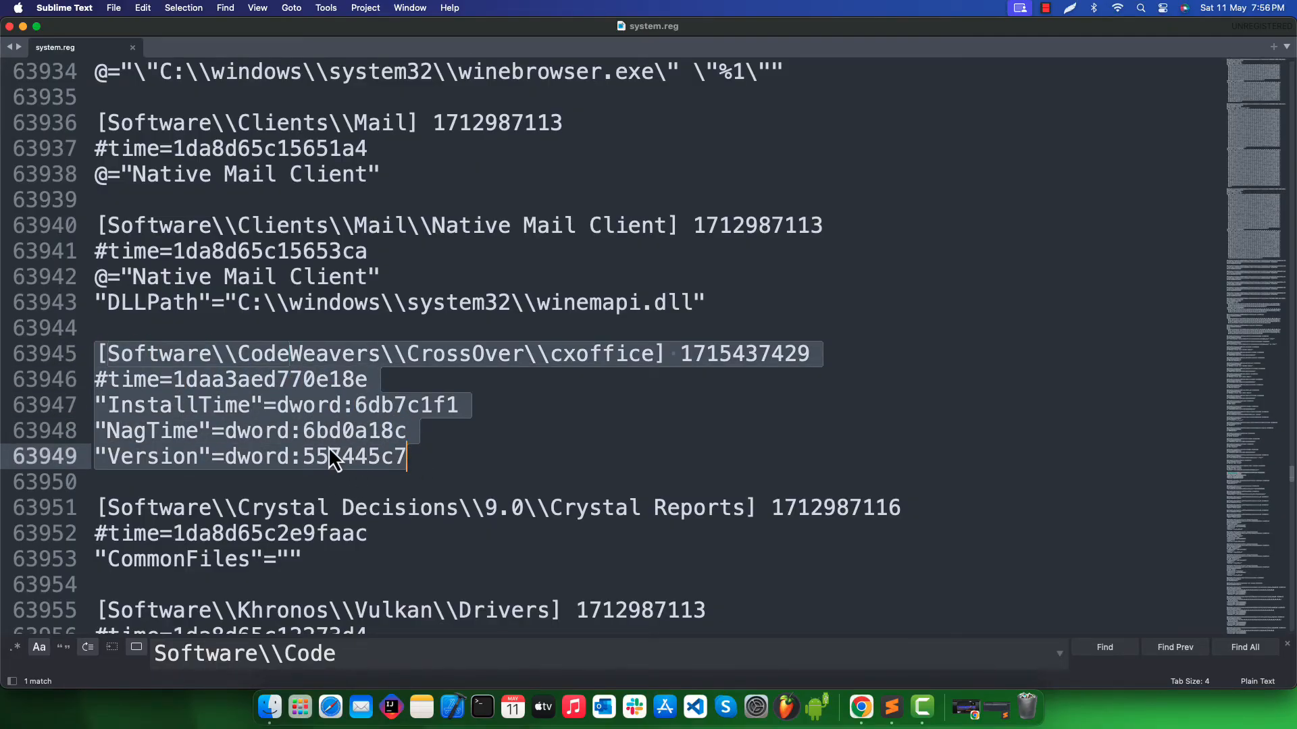
mouse_move(151, 395)
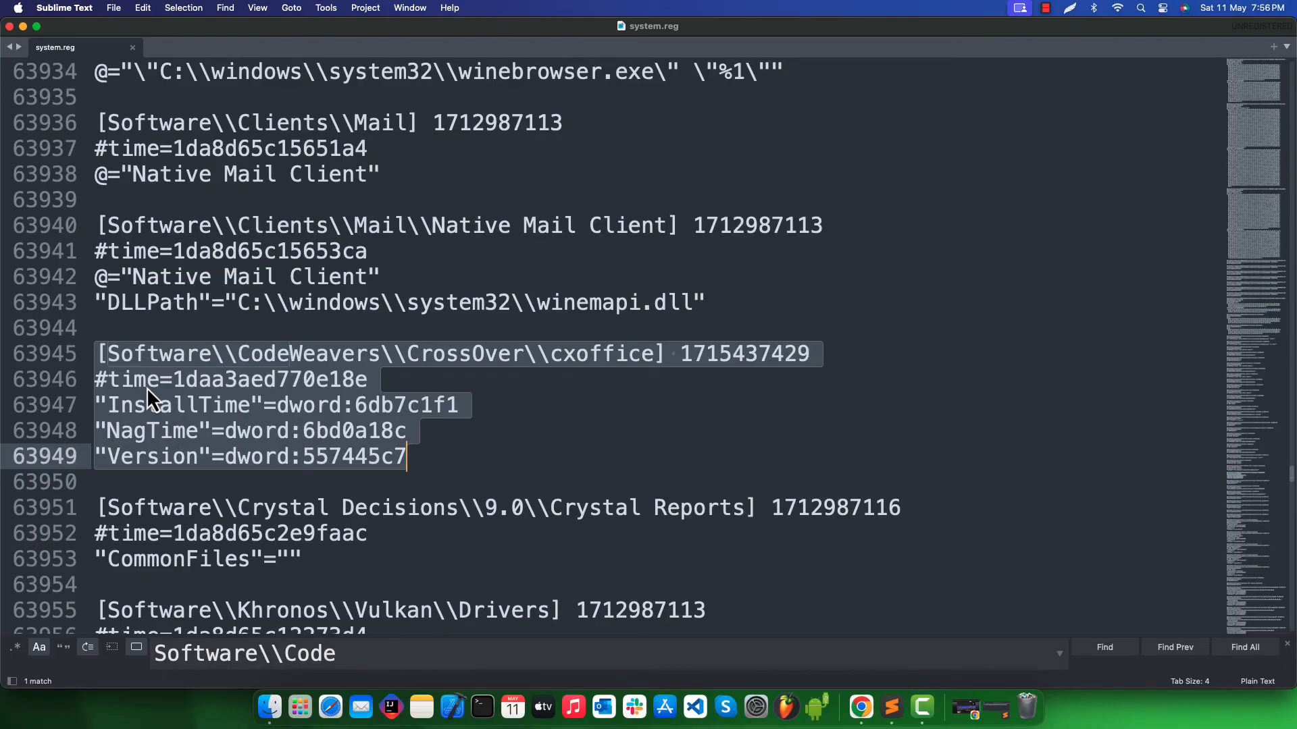
mouse_move(154, 449)
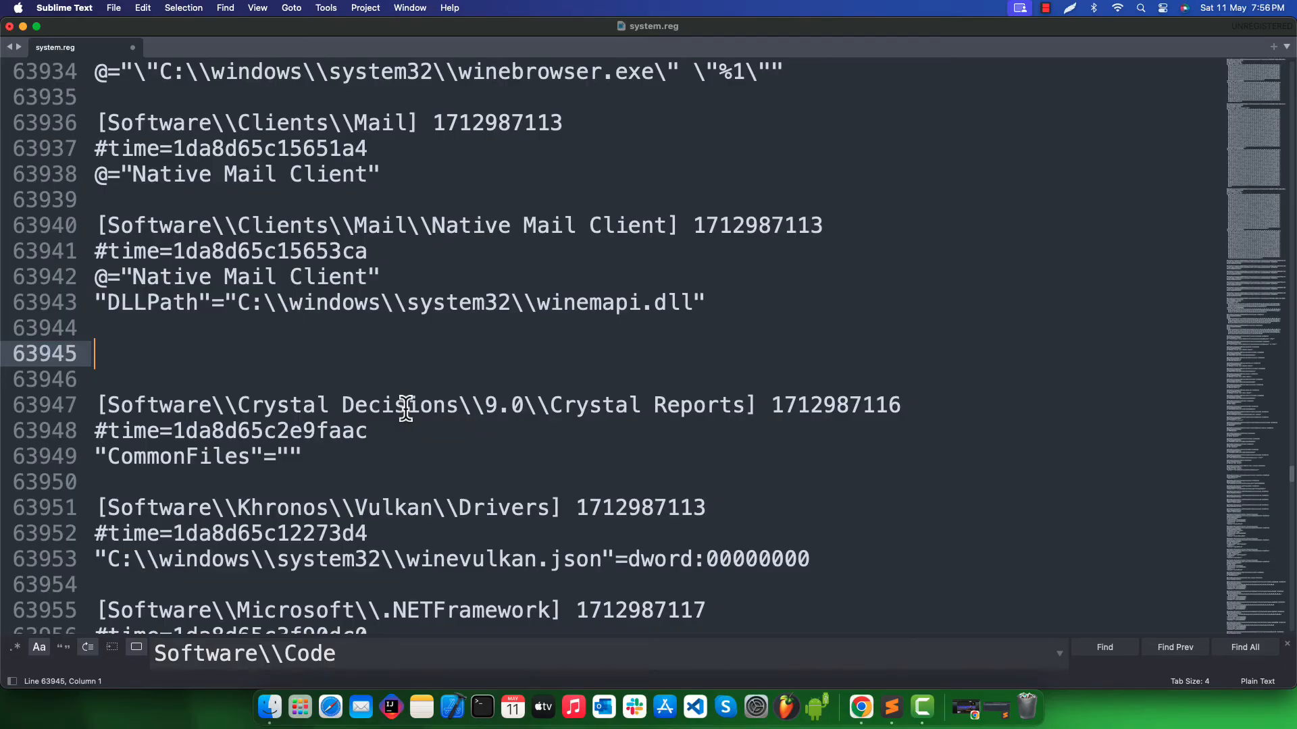
key(cmd+s)
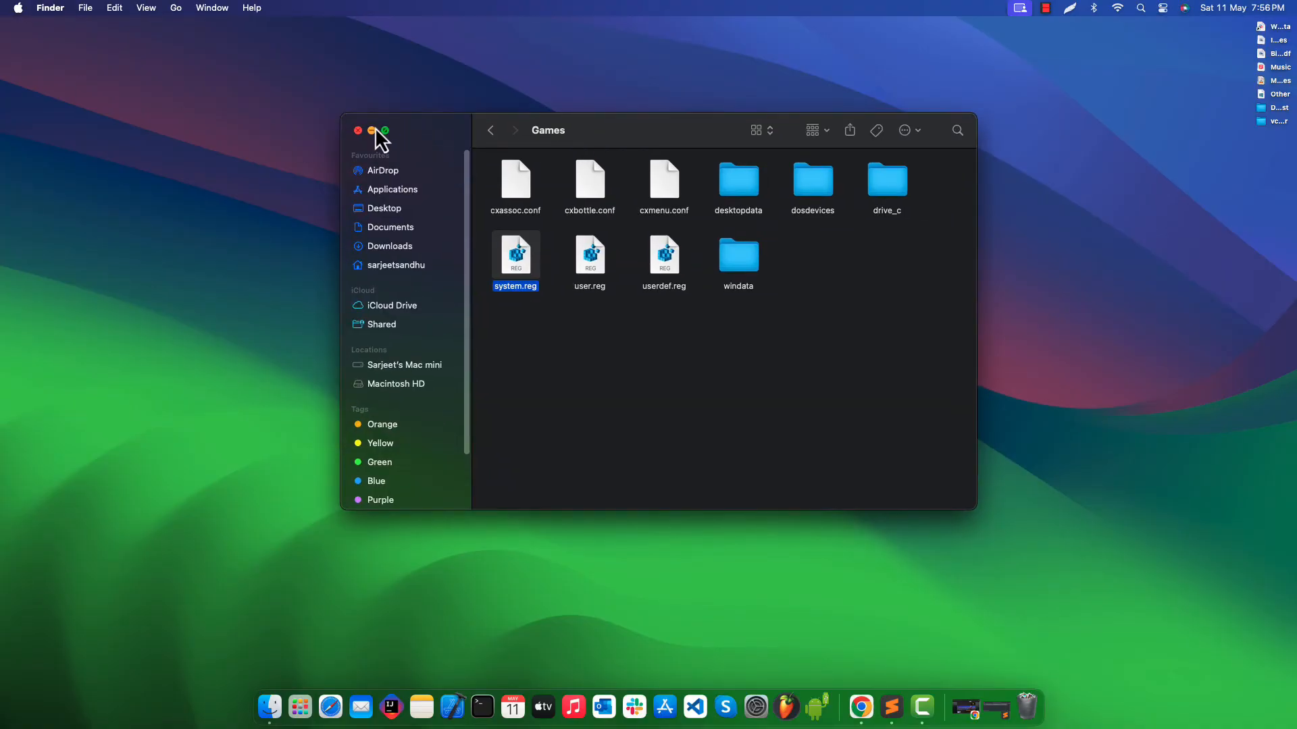
- Close the Games Finder window and relaunch CrossOver from Launchpad by searching 'cros'
click(358, 130)
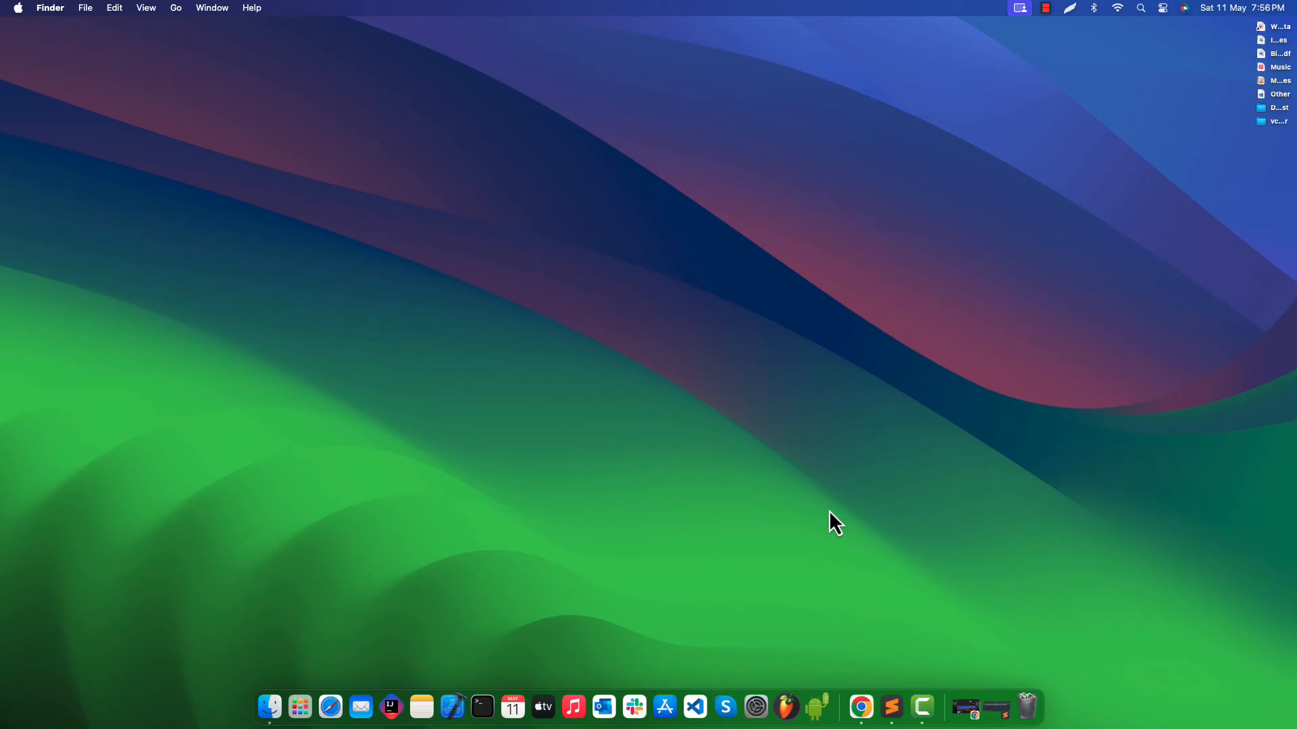
click(312, 688)
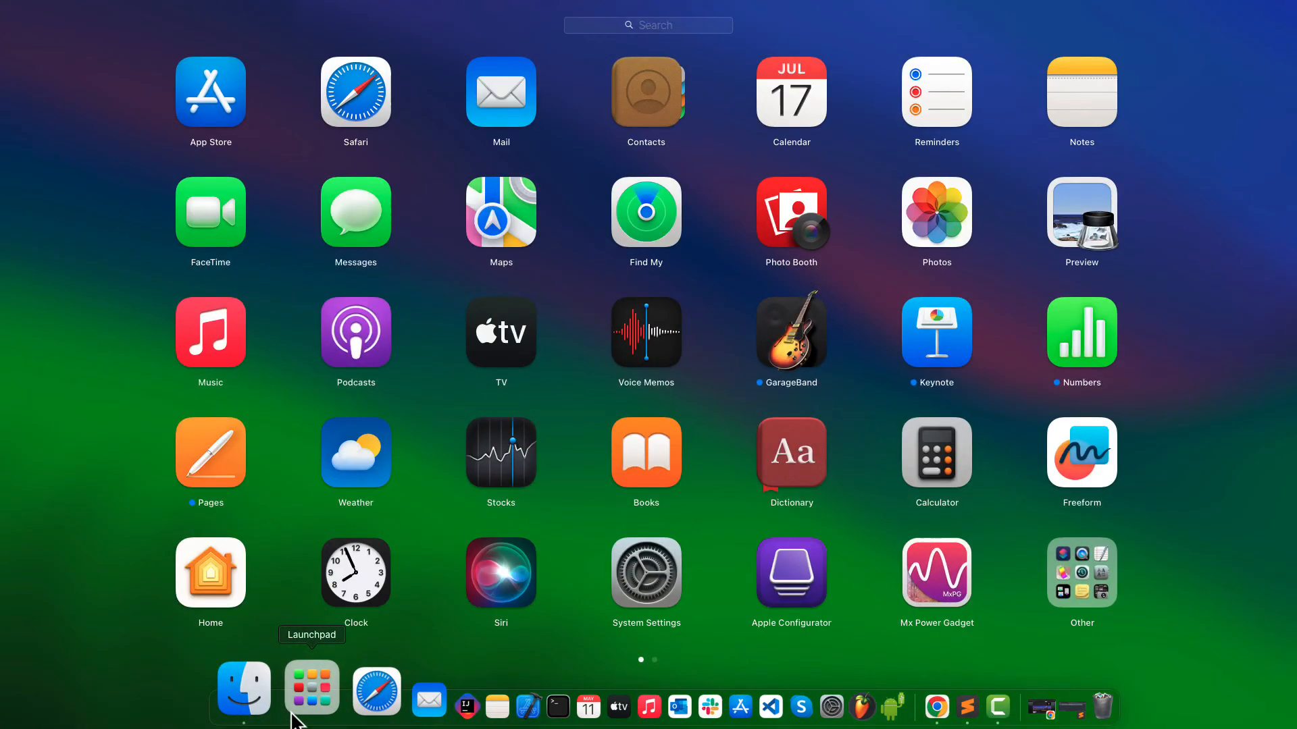
text(cros)
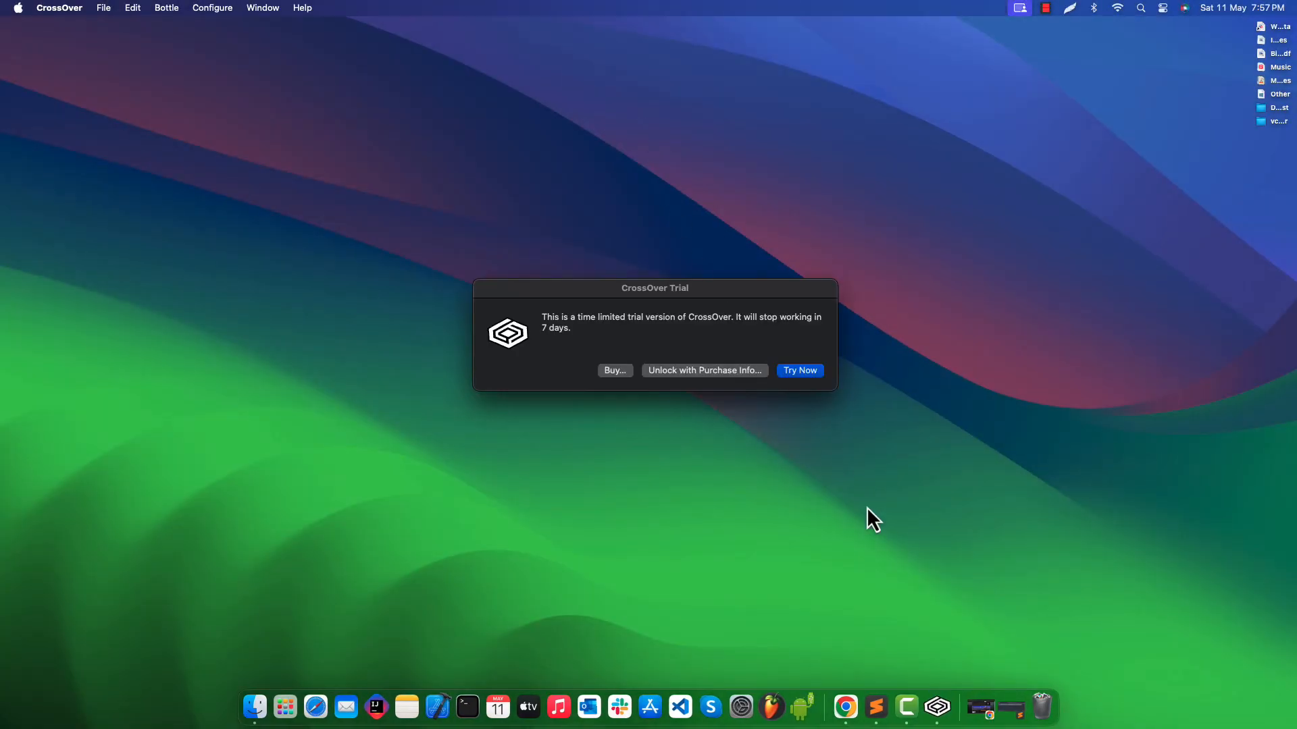
- Accept the trial with Try Now and launch HorizonZeroDawn from the Games bottle
click(798, 369)
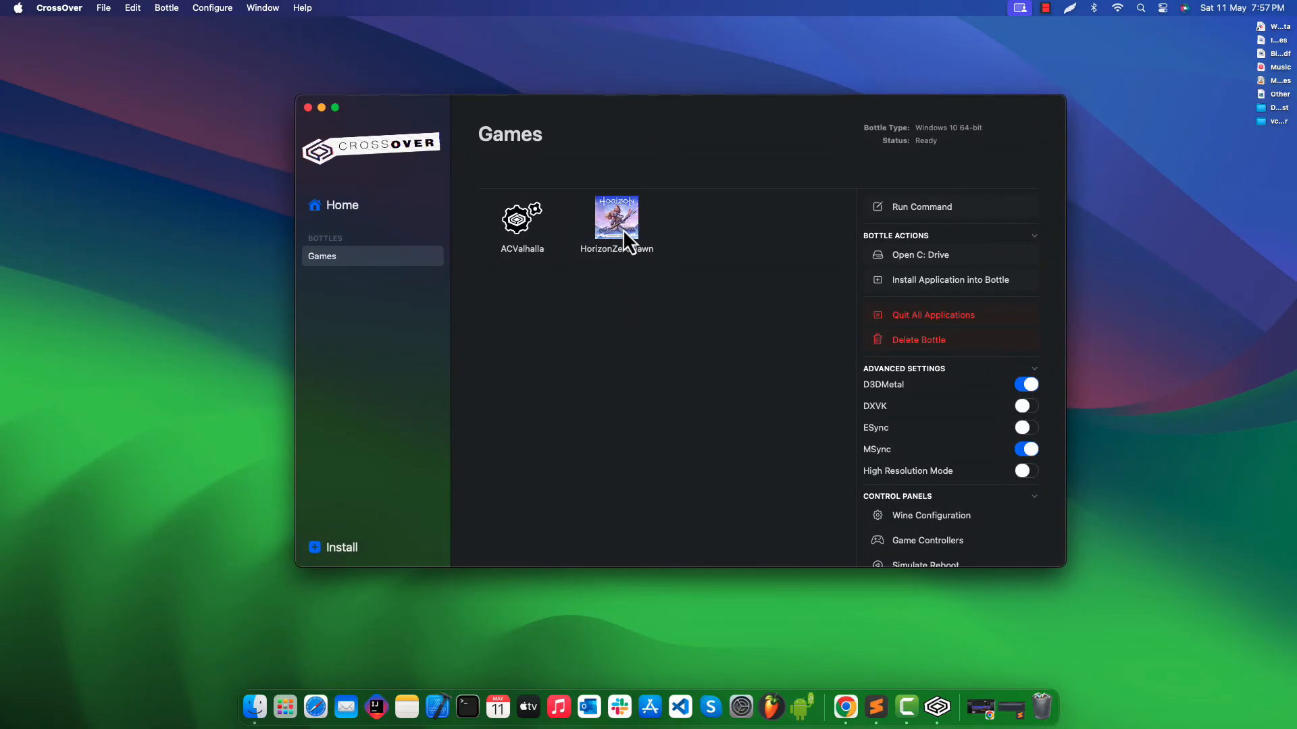
click(616, 218)
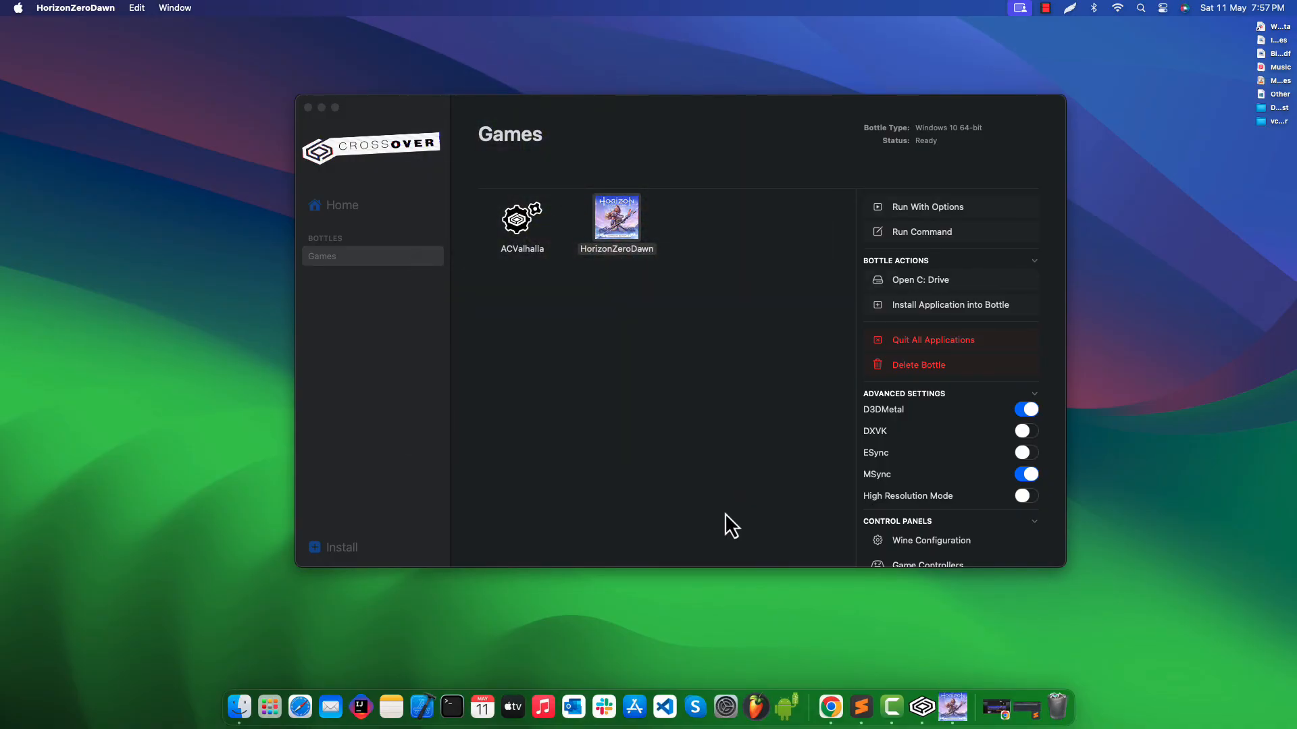
mouse_move(658, 15)
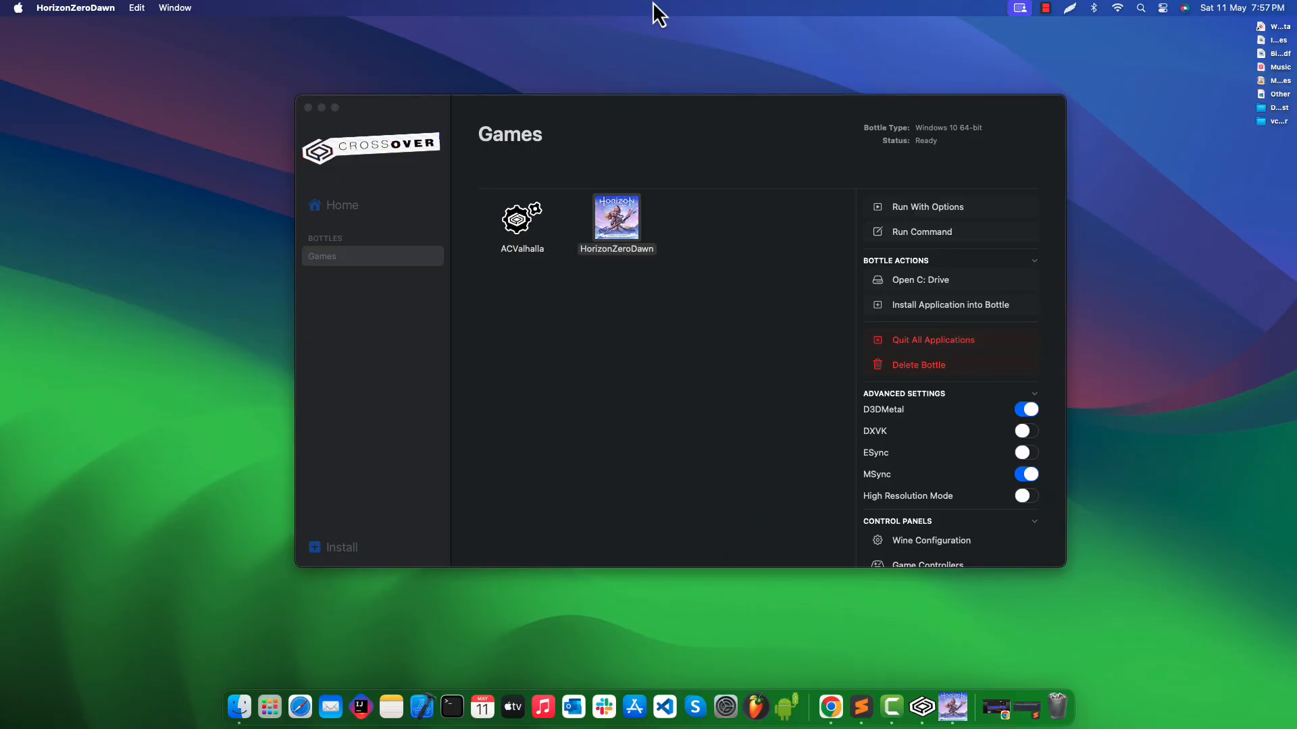
mouse_move(690, 125)
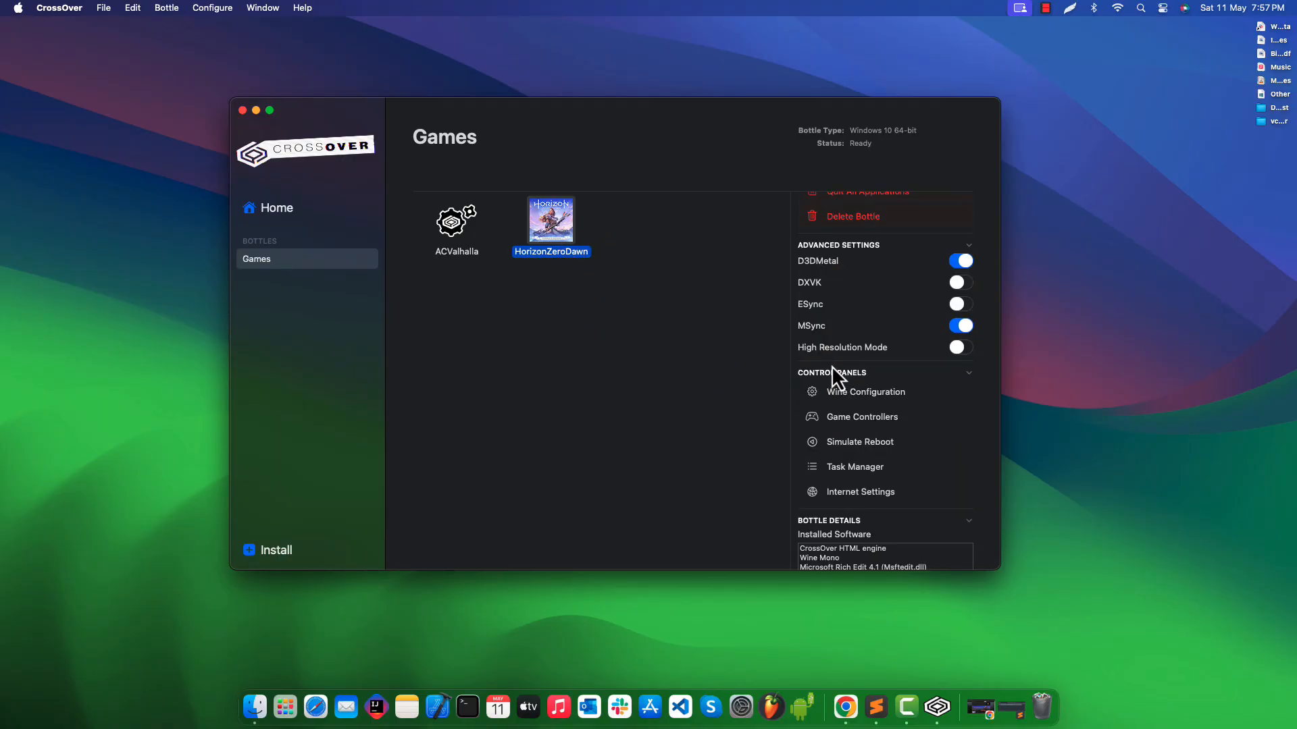
mouse_move(859, 483)
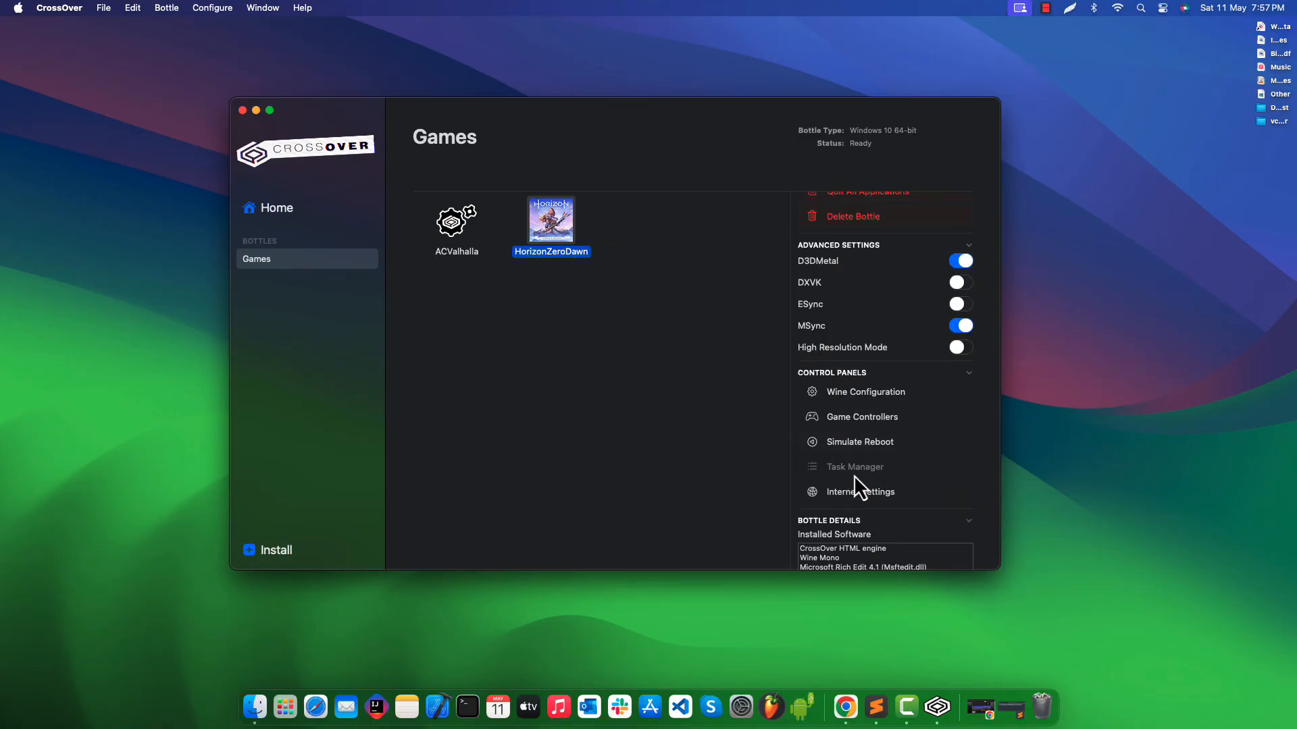